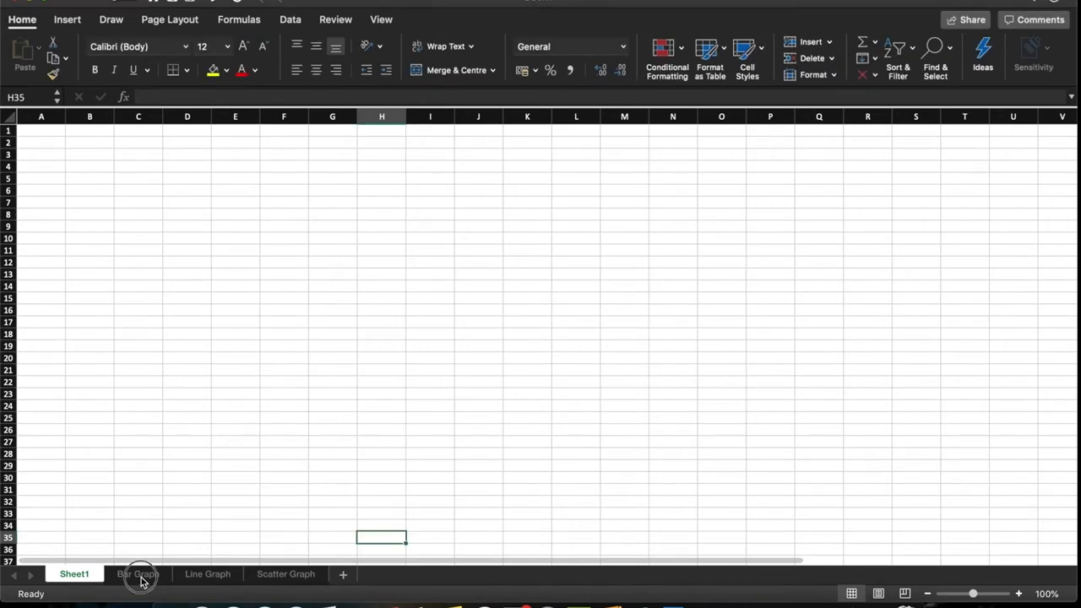
# - Switch to the Bar Graph sheet and select the first Mean cell, F2
pyautogui.click(139, 574)
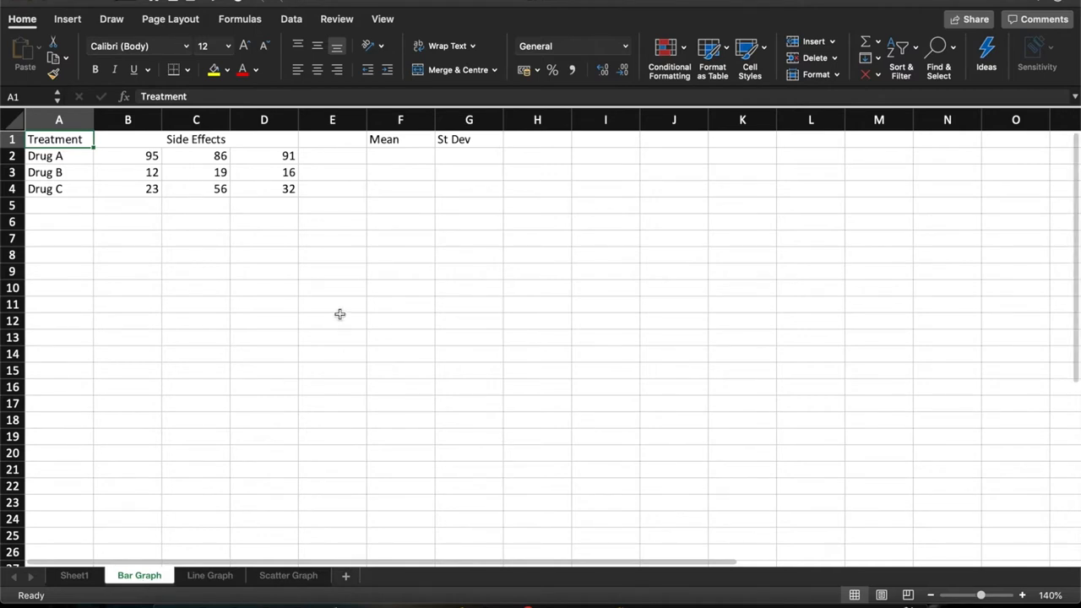
pyautogui.click(400, 155)
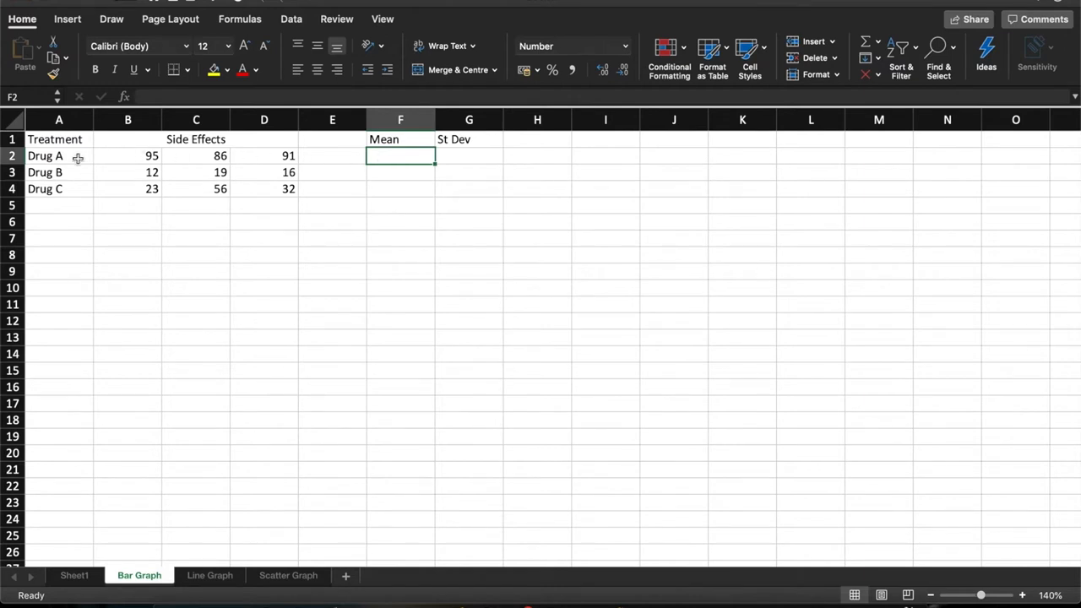
pyautogui.moveTo(108, 191)
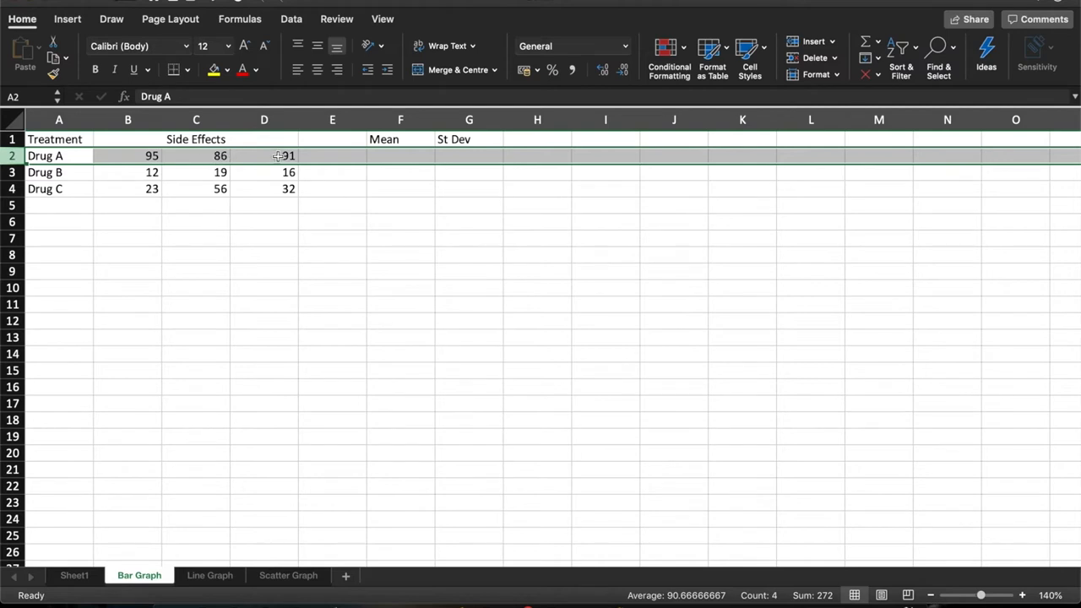
# - Enter =AVERAGE(B2:D2) in F2 and fill it down to F4, giving means 90.67, 15.67 and 37.00
pyautogui.click(400, 155)
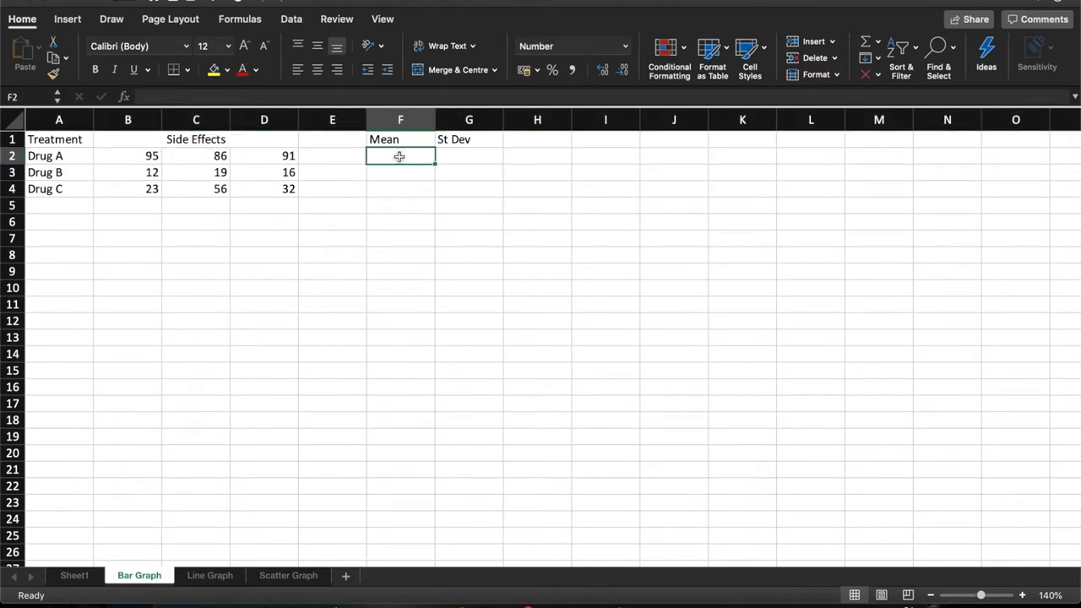
pyautogui.write('=')
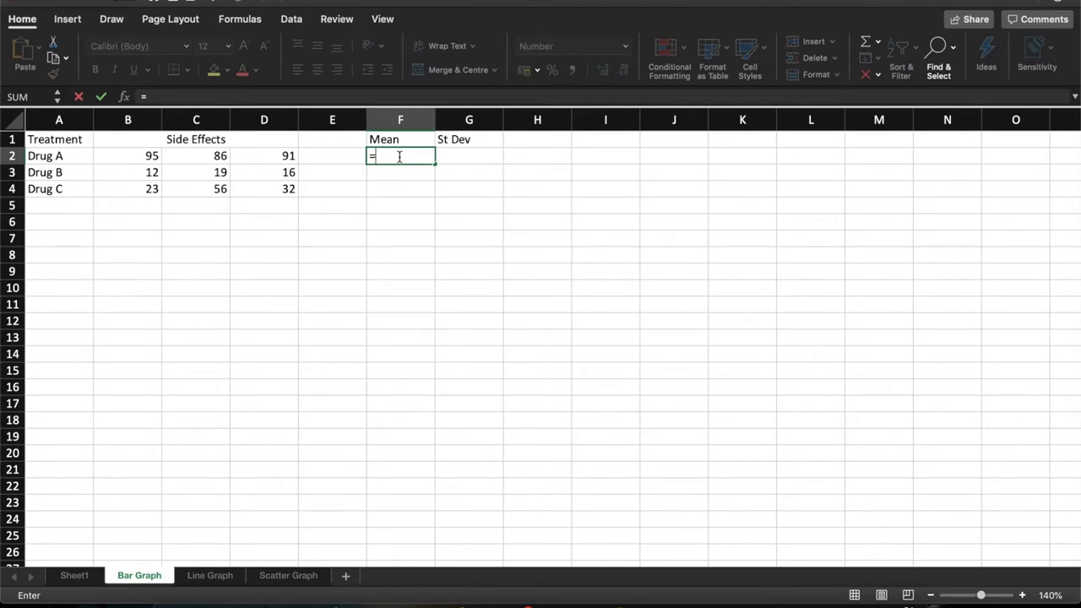
pyautogui.write('av')
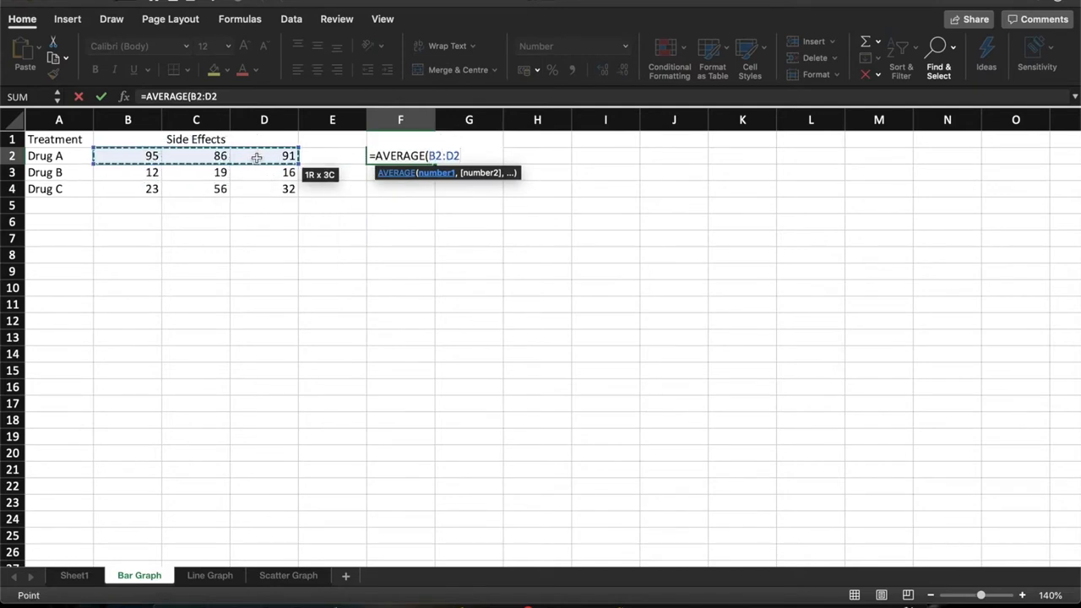
pyautogui.write(')')
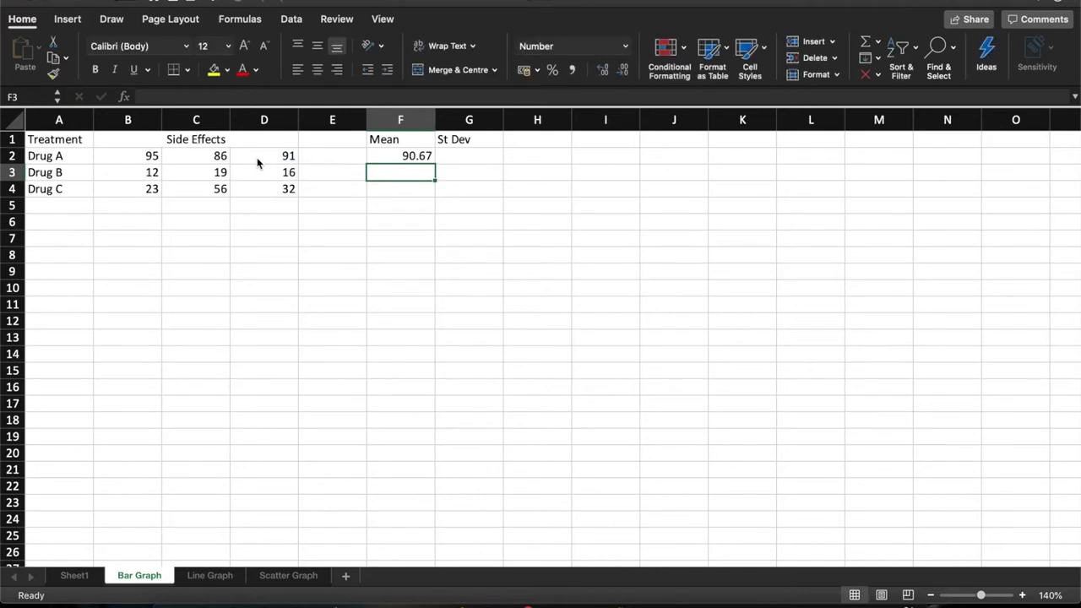
pyautogui.moveTo(385, 156)
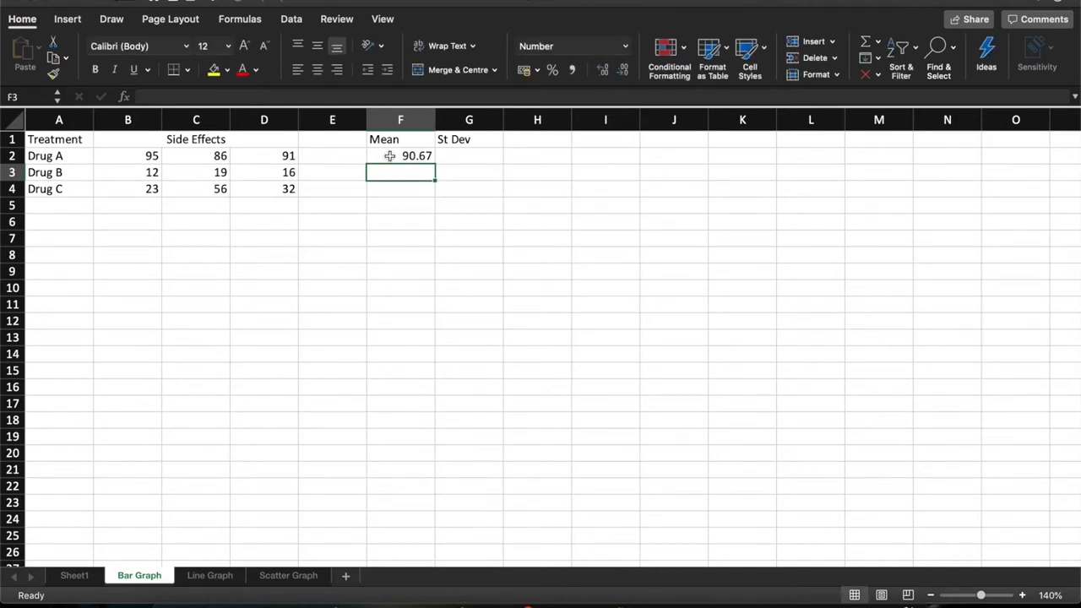
pyautogui.click(400, 156)
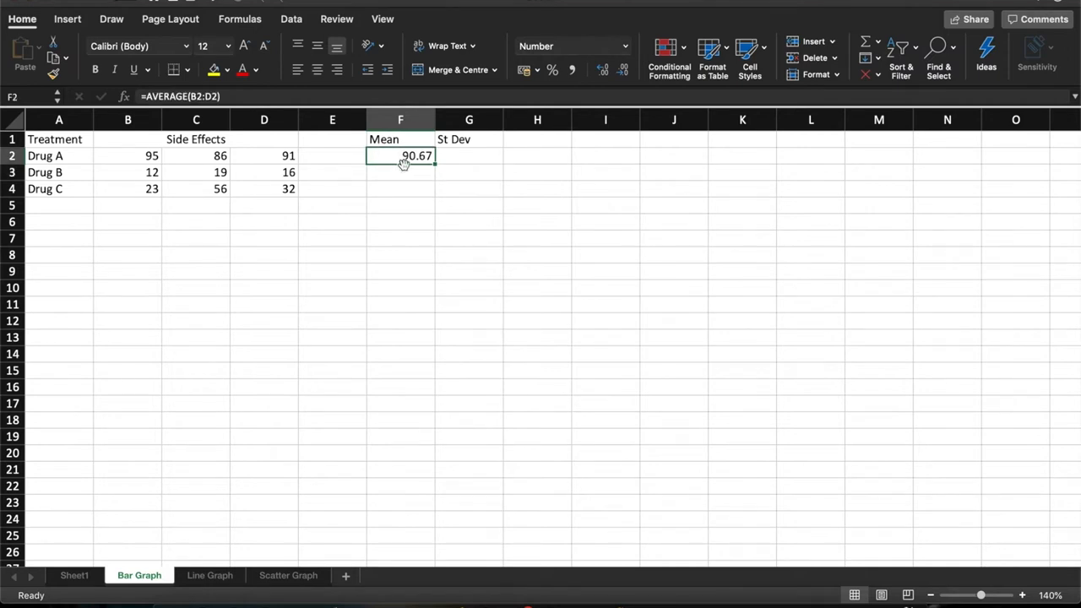
pyautogui.moveTo(439, 172)
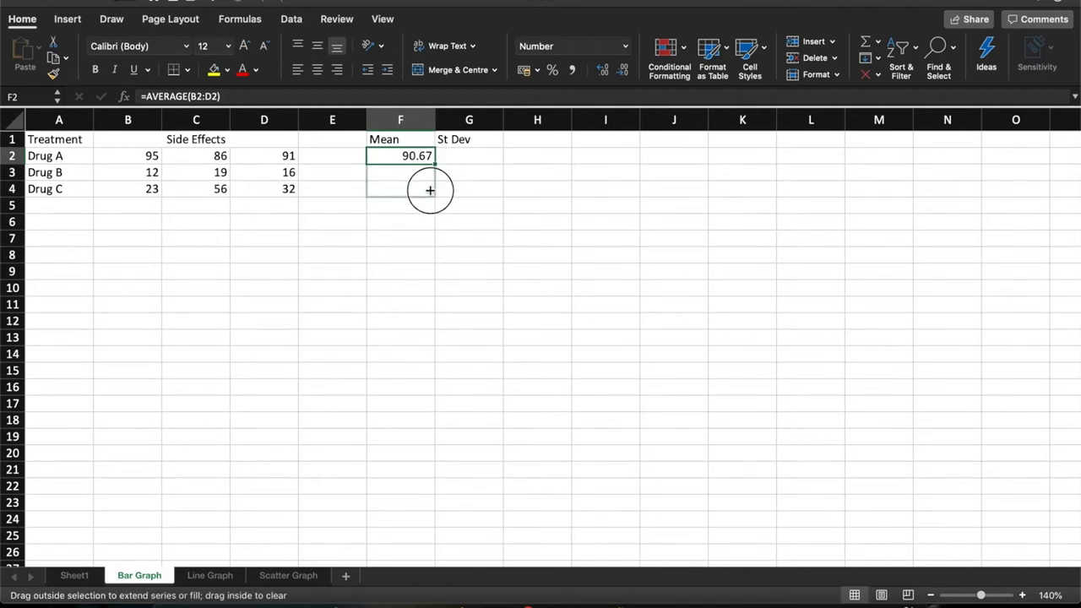
pyautogui.moveTo(429, 161); pyautogui.dragTo(416, 189)
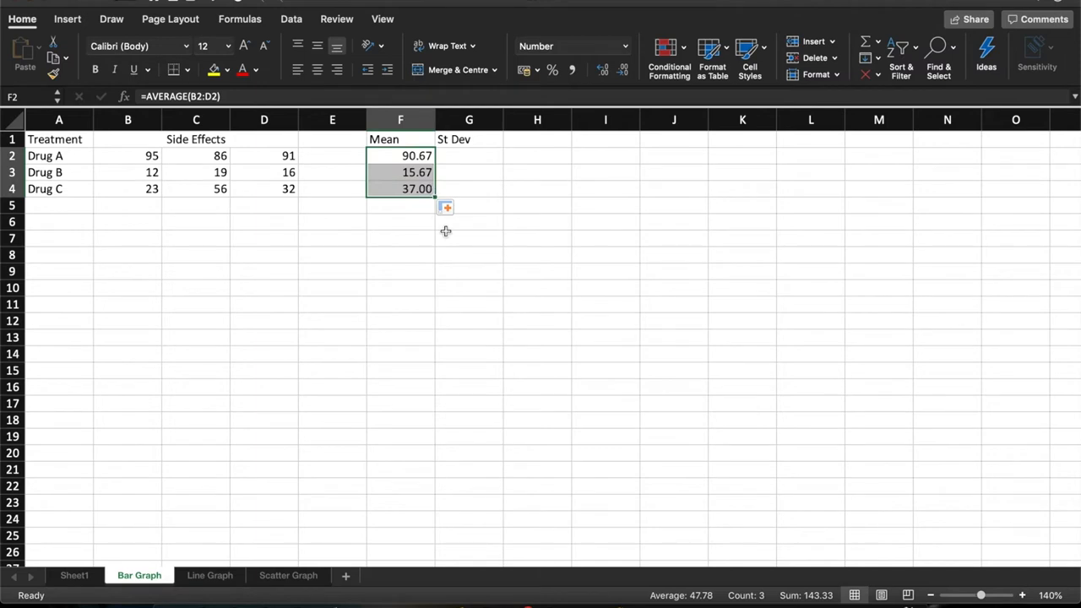
pyautogui.moveTo(421, 228)
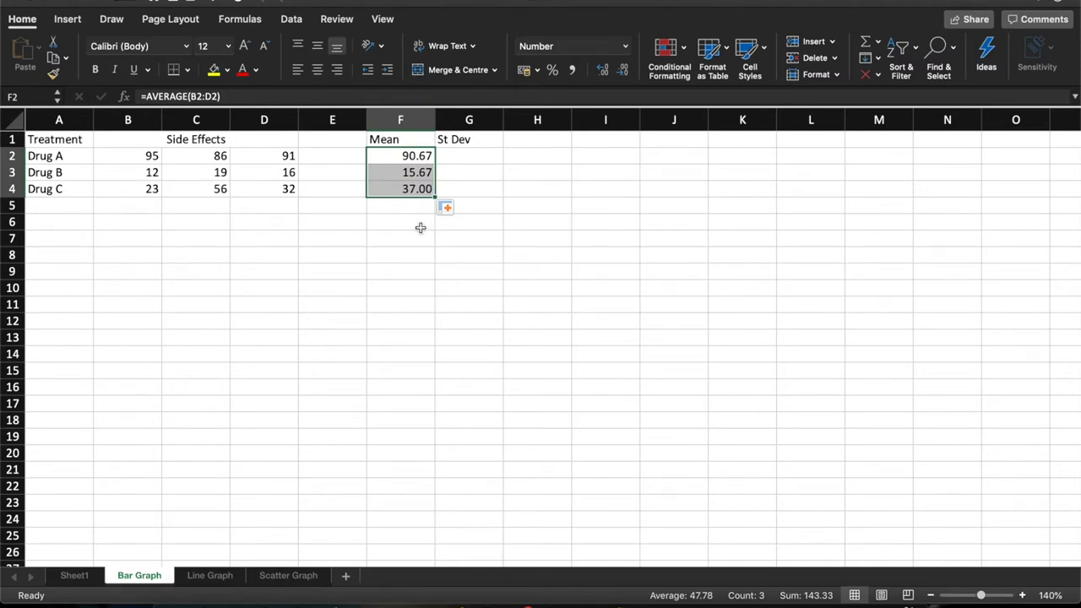
pyautogui.moveTo(392, 173)
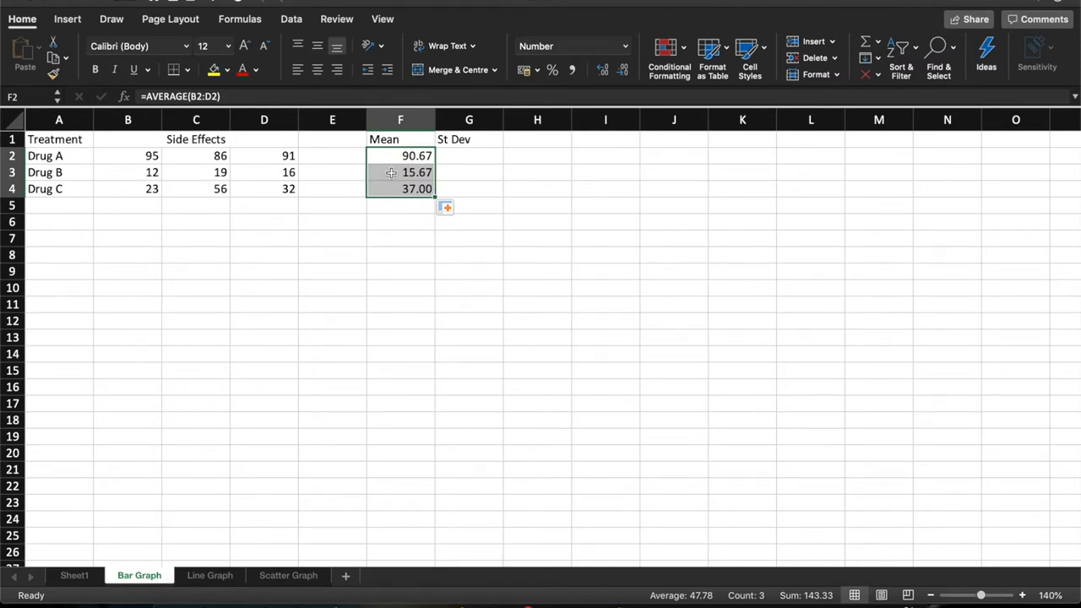
pyautogui.click(401, 172)
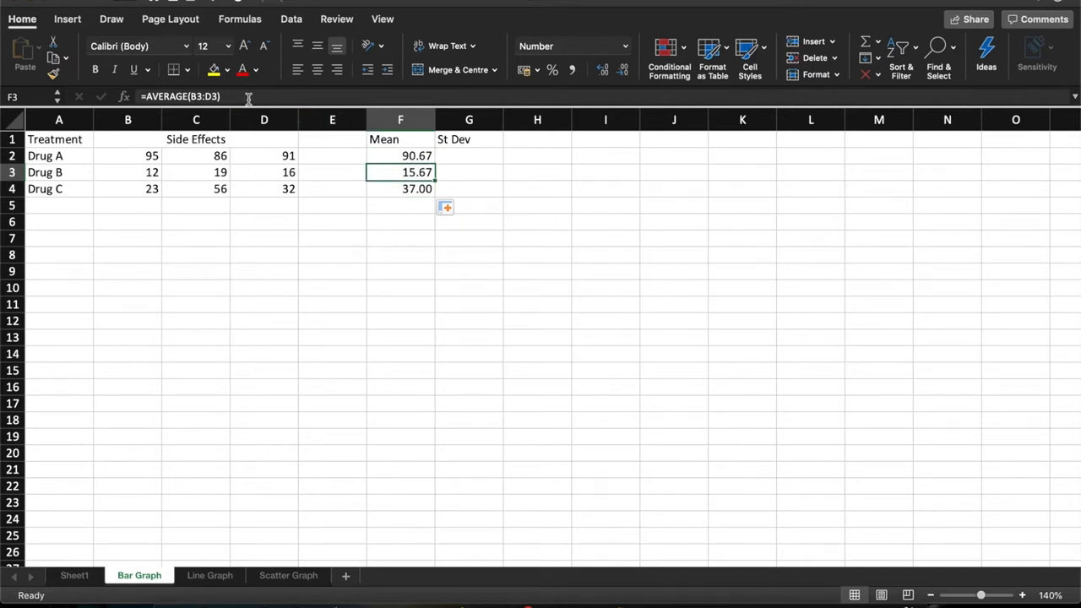
pyautogui.moveTo(240, 96)
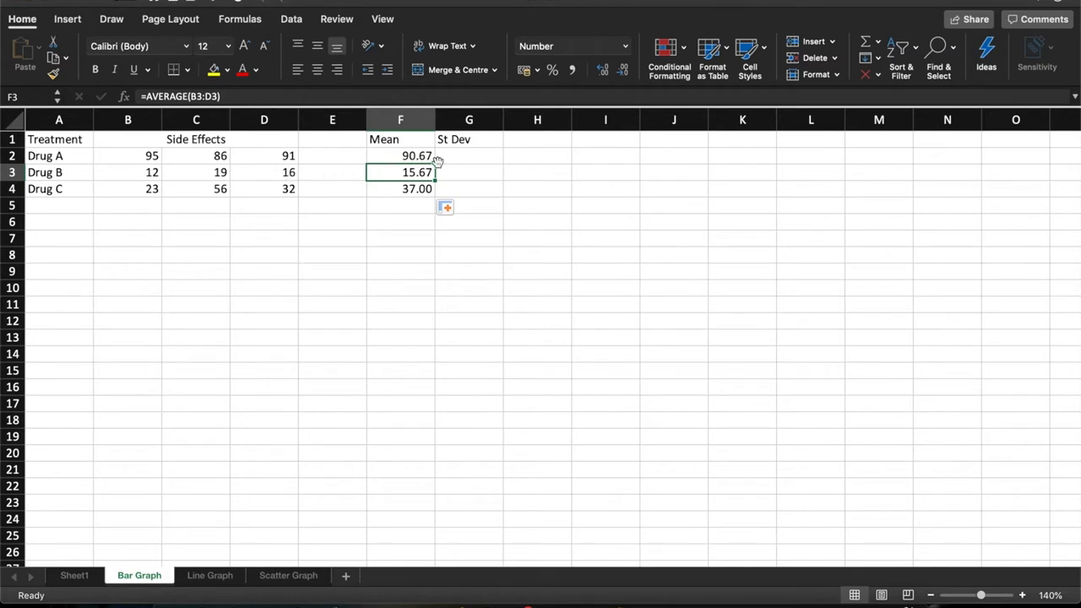
# - Enter =STDEV(B2:D2) in G2 using Drug A's scores as the range, ready to fill down to G4
pyautogui.click(470, 155)
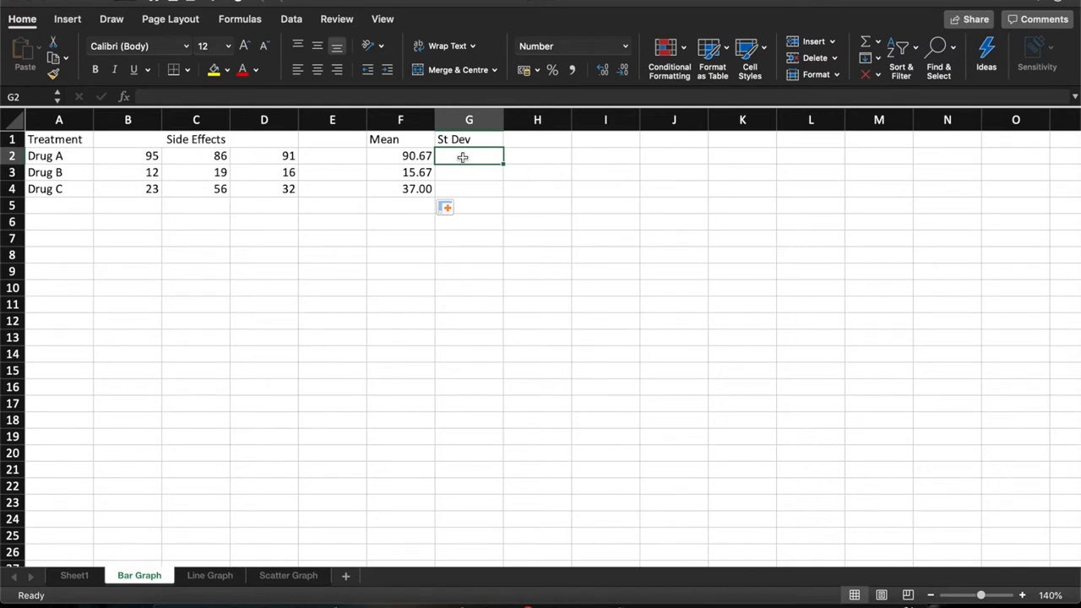
pyautogui.write('=')
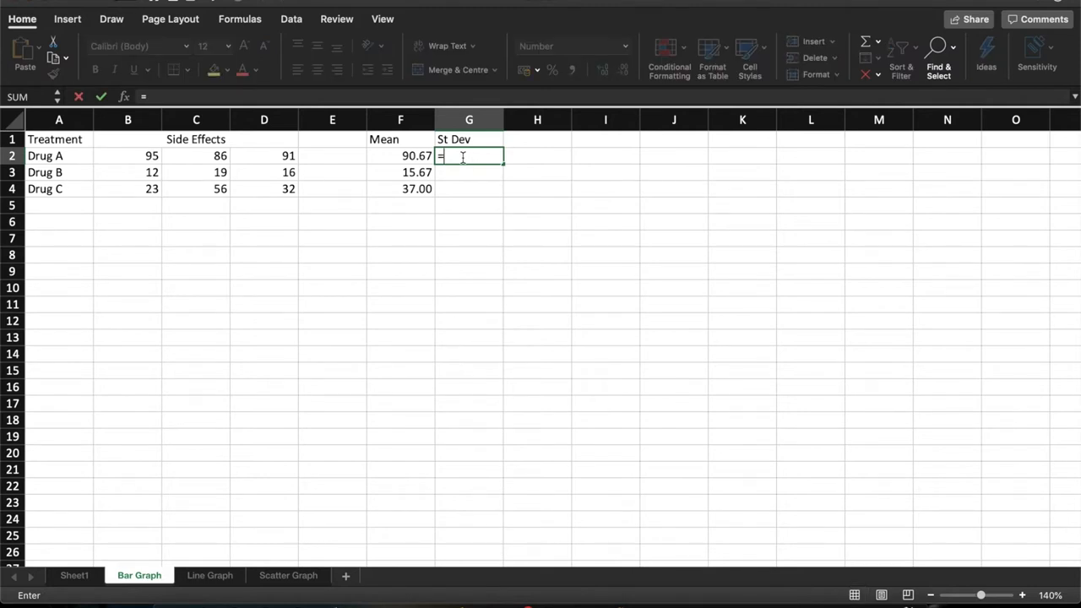
pyautogui.write('st')
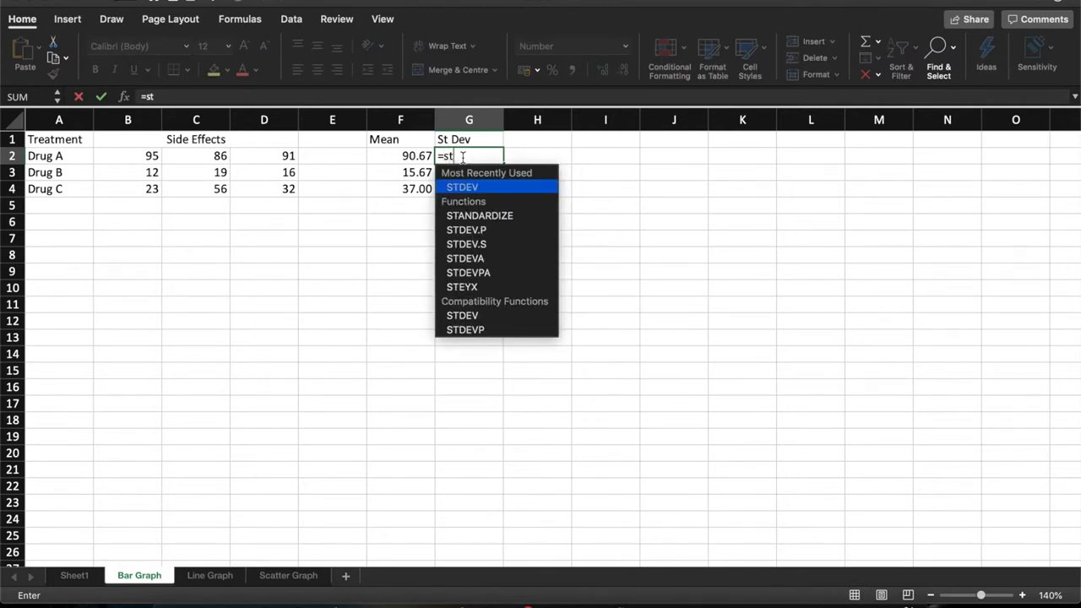
pyautogui.moveTo(481, 189)
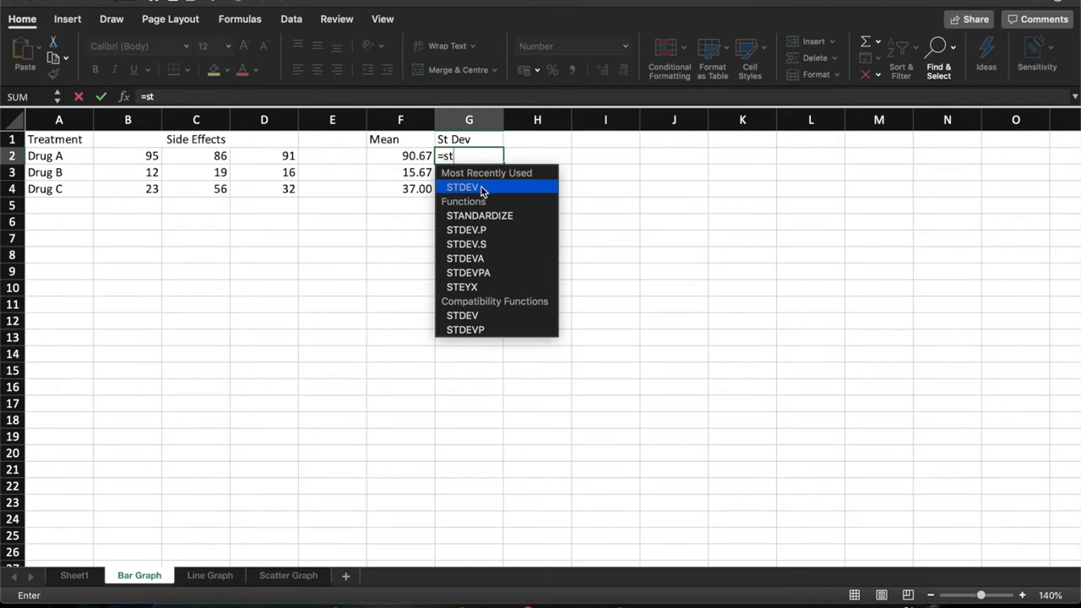
pyautogui.moveTo(486, 187)
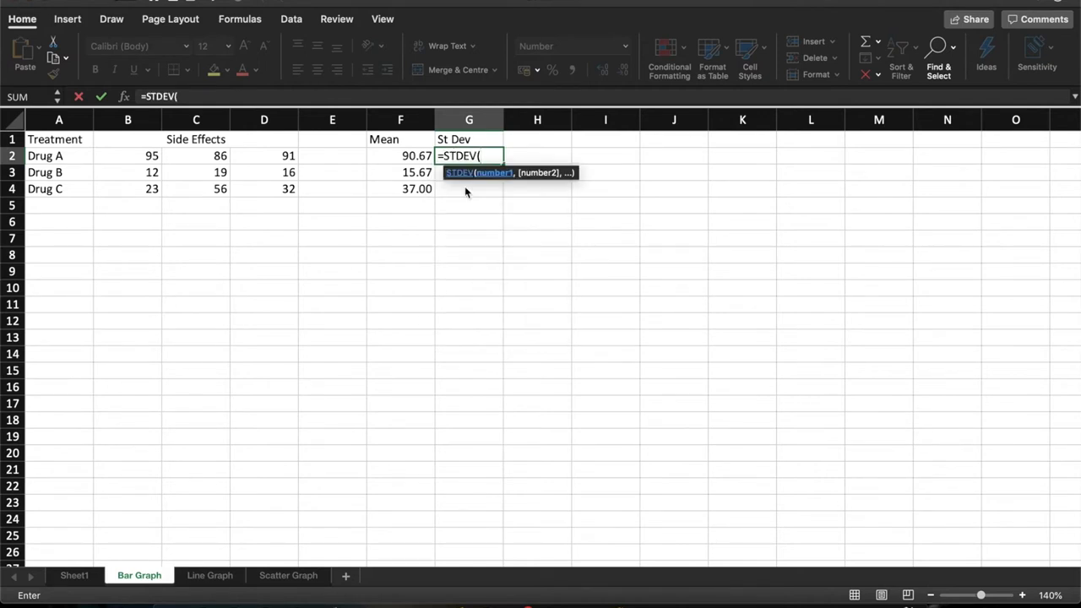
pyautogui.moveTo(129, 155); pyautogui.dragTo(196, 155)
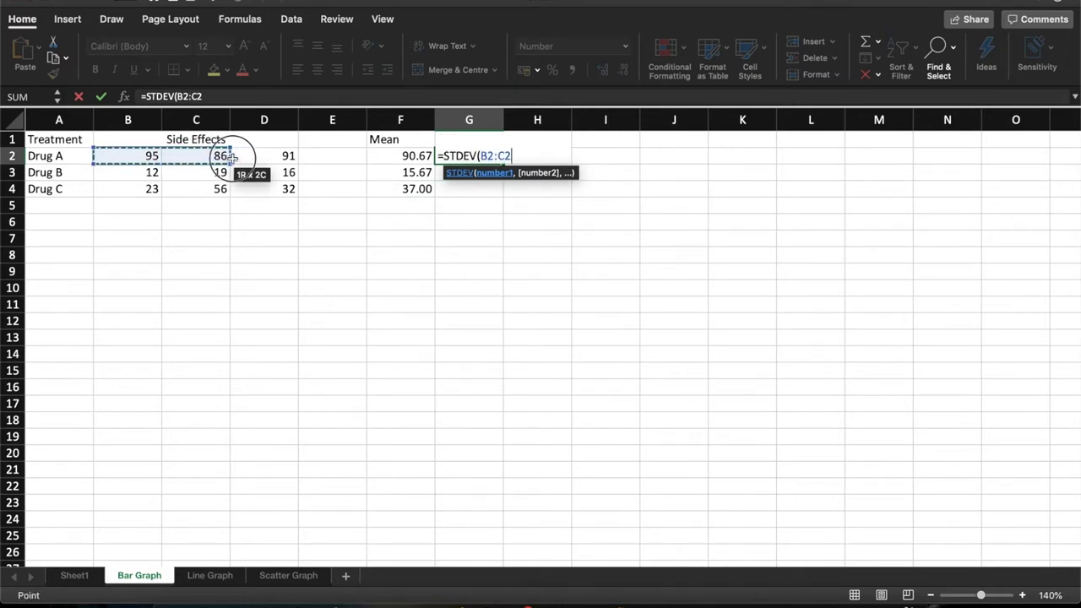
pyautogui.moveTo(220, 155); pyautogui.dragTo(287, 155)
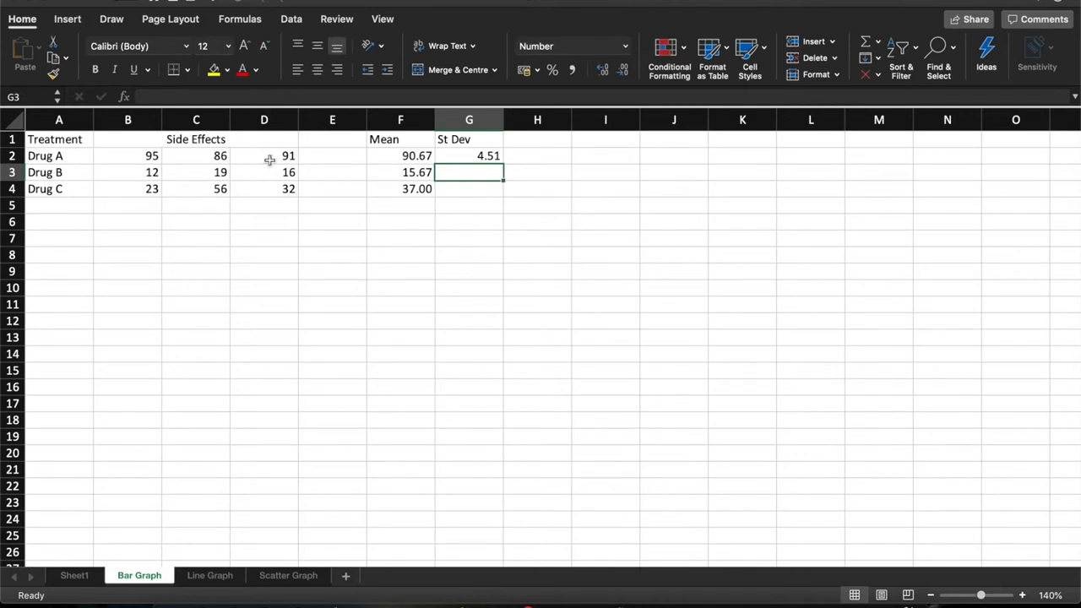
pyautogui.moveTo(517, 157)
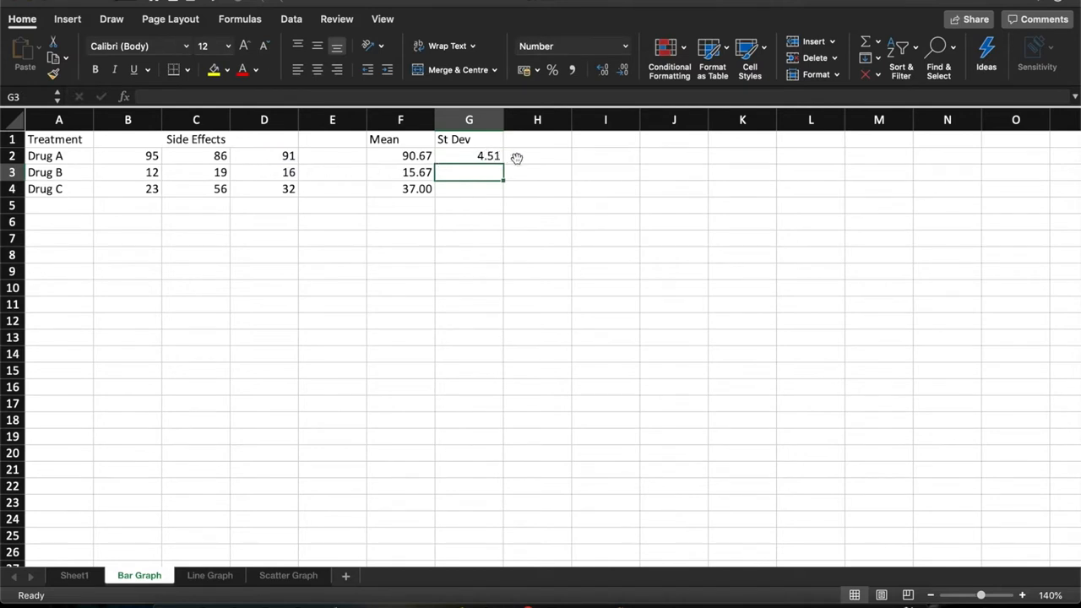
pyautogui.moveTo(488, 155)
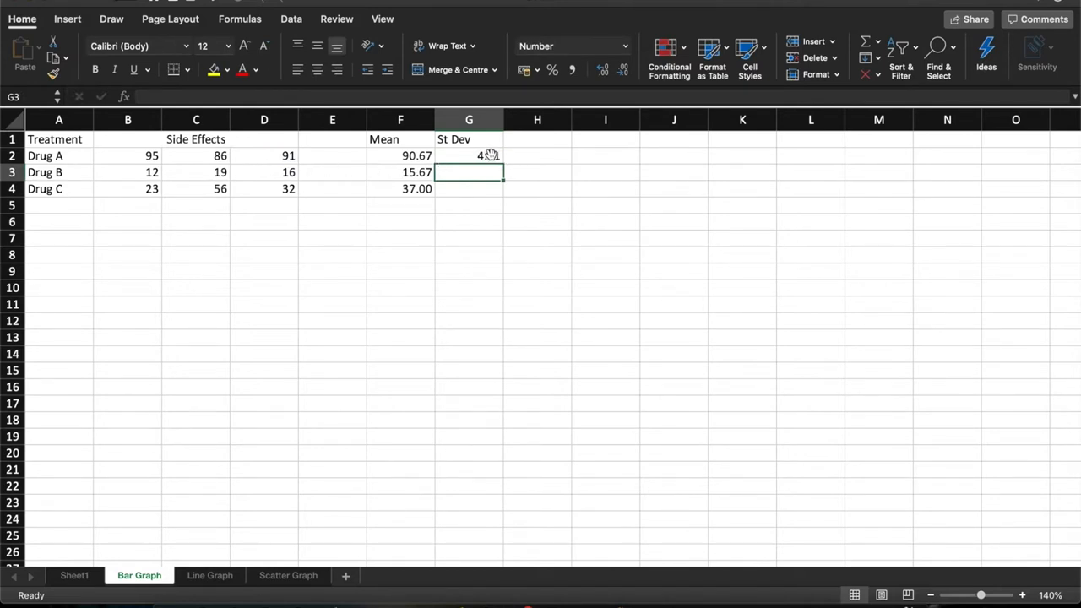
pyautogui.click(470, 156)
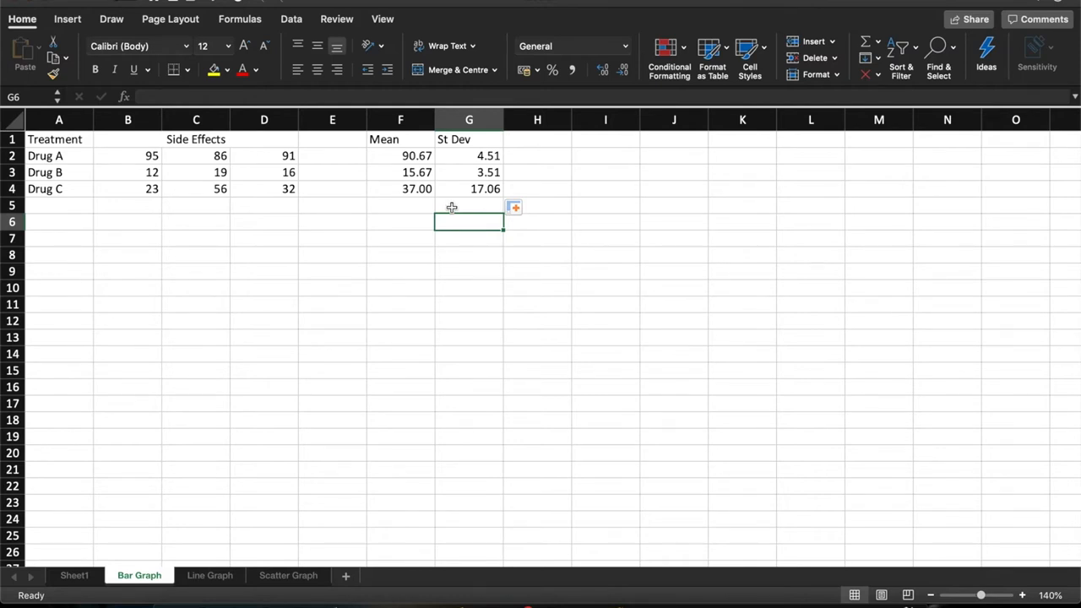
# - Select the drug names A2:A4 together with the means F2:F4
pyautogui.click(59, 156)
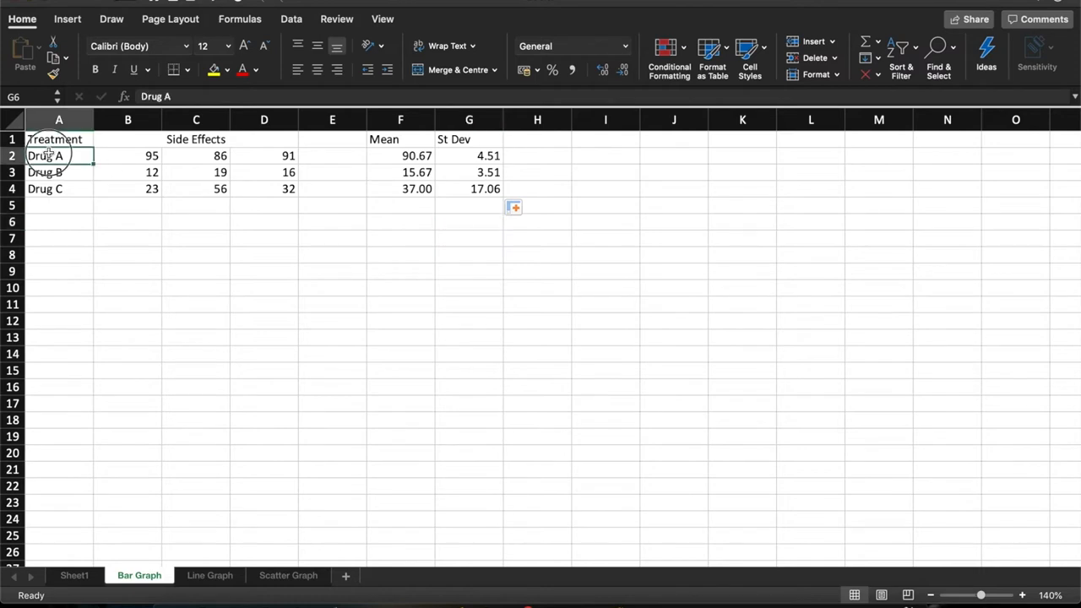
pyautogui.moveTo(57, 156); pyautogui.dragTo(58, 190)
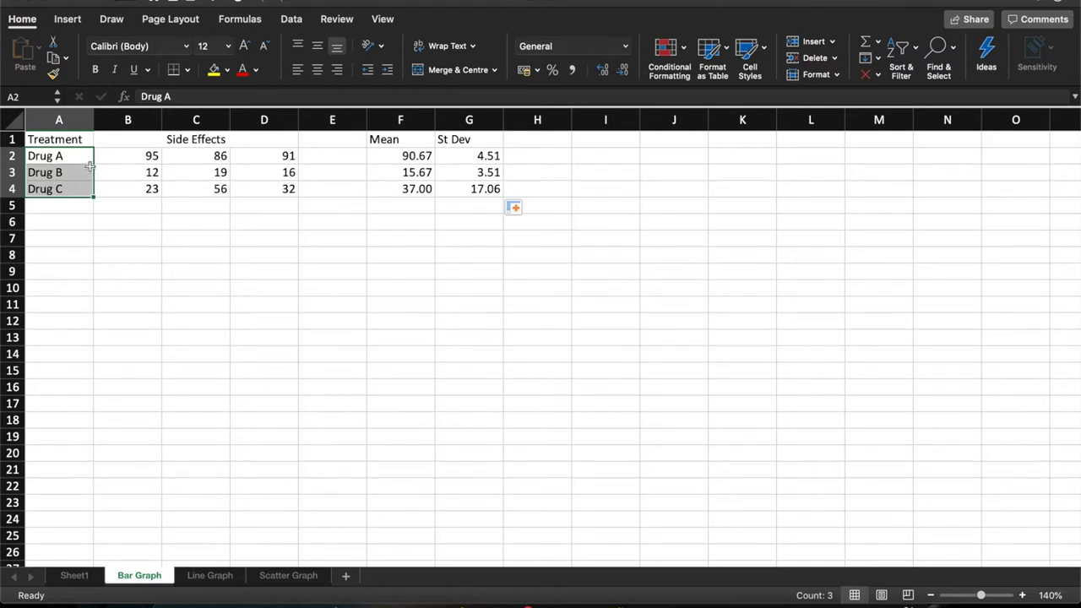
pyautogui.click(400, 156)
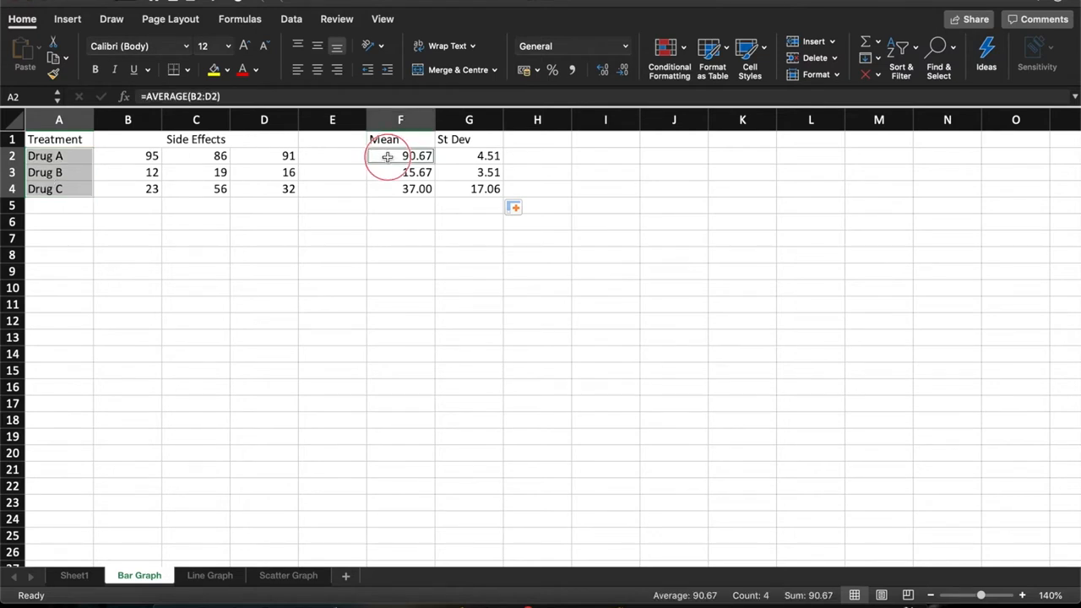
pyautogui.moveTo(400, 155); pyautogui.dragTo(400, 189)
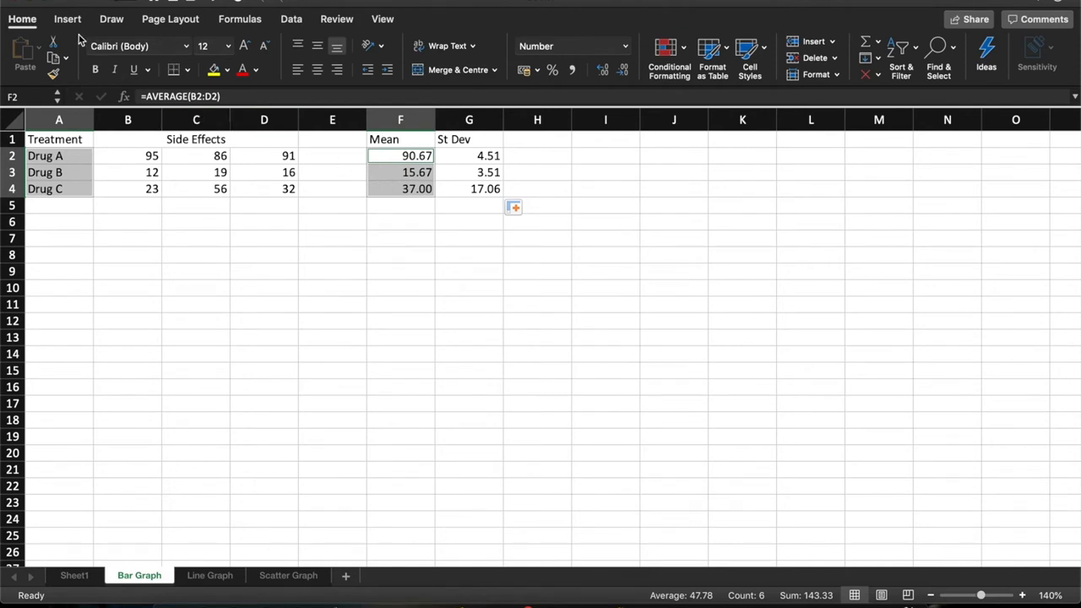
# - Insert a 2-D Clustered Column chart of the selected means
pyautogui.click(68, 19)
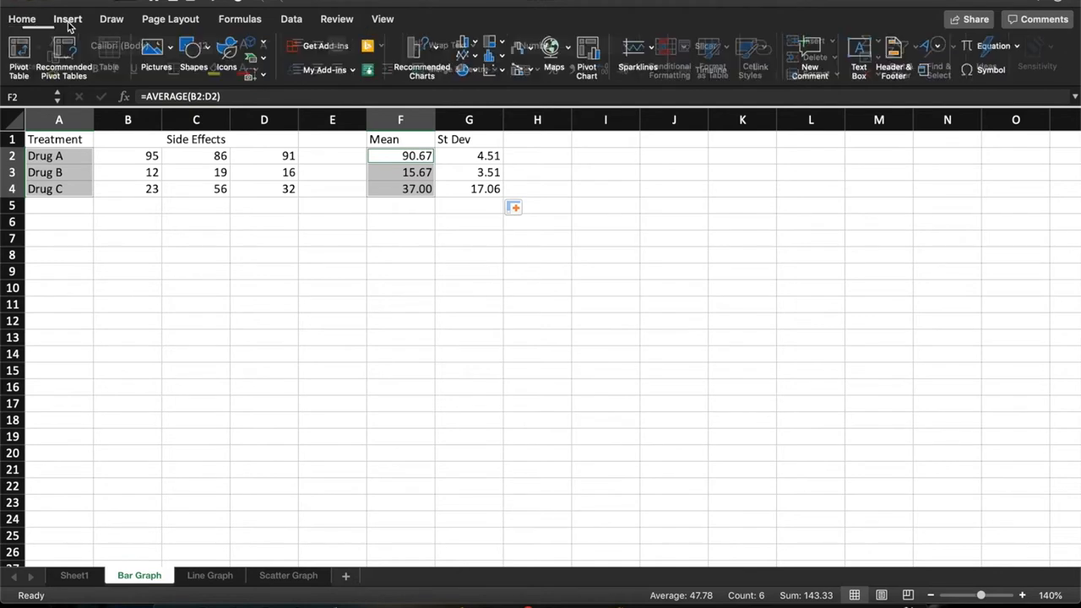
pyautogui.click(67, 19)
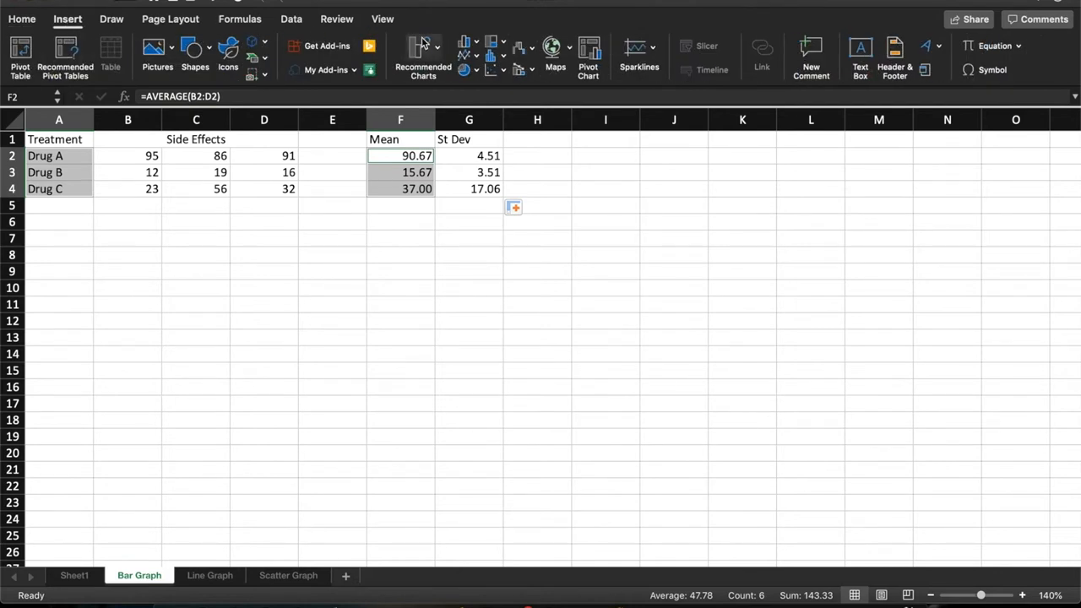
pyautogui.click(463, 47)
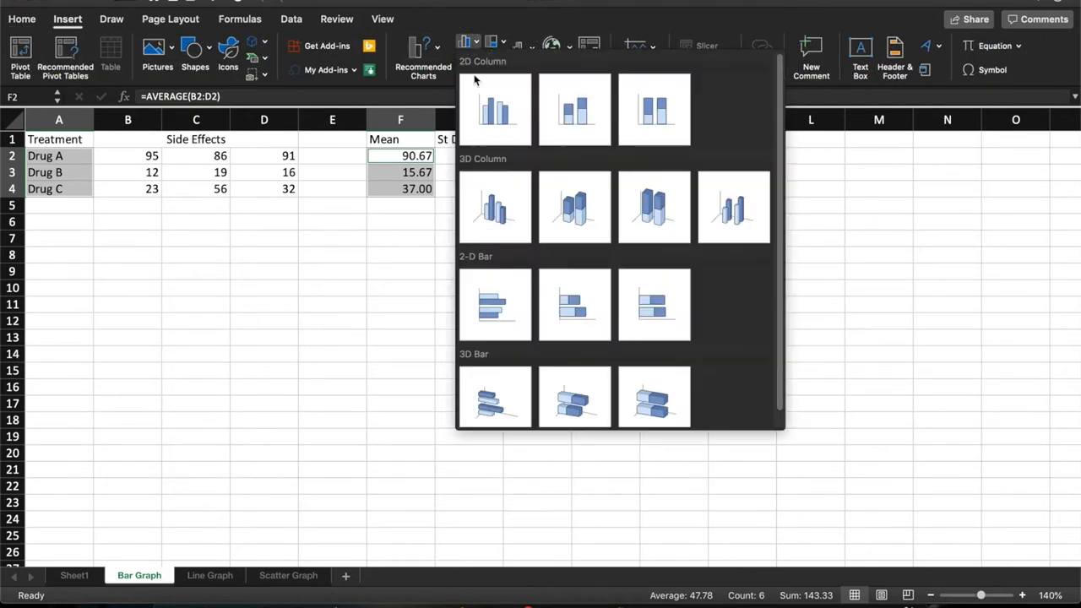
pyautogui.click(495, 109)
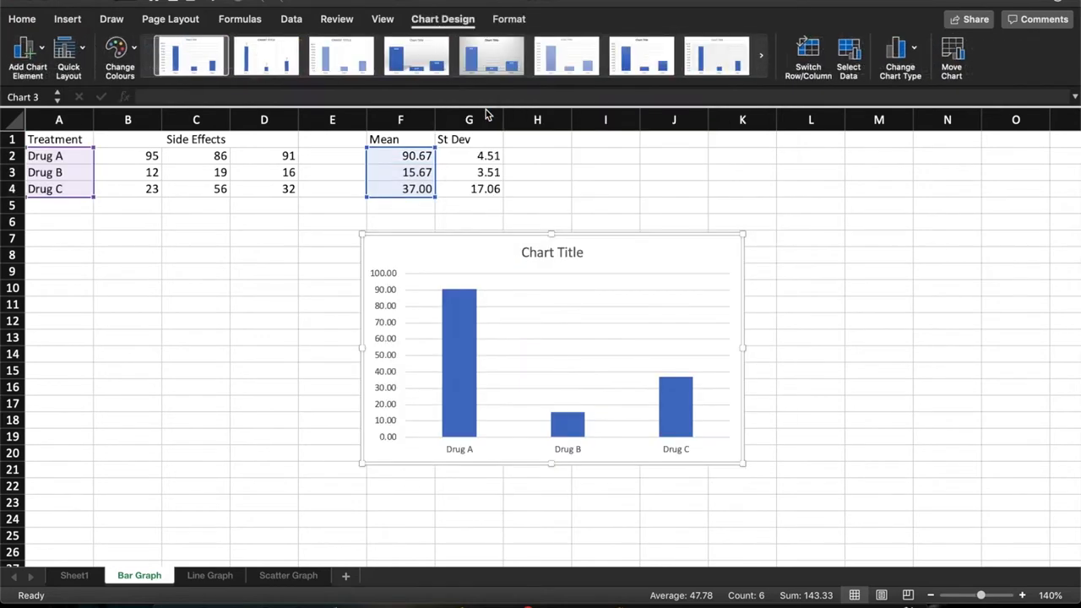
pyautogui.moveTo(595, 282)
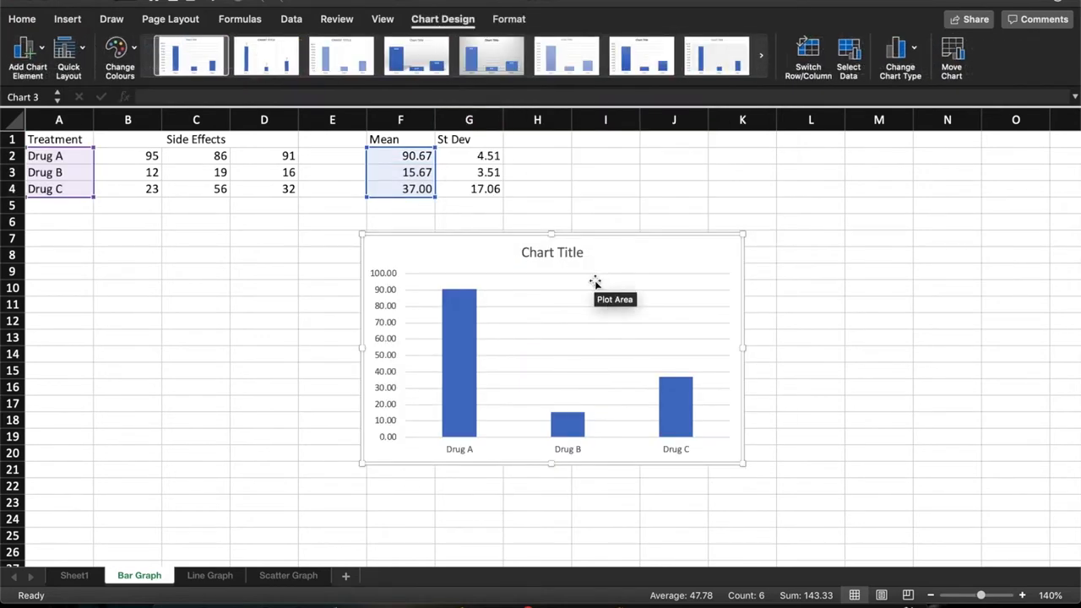
pyautogui.moveTo(695, 468)
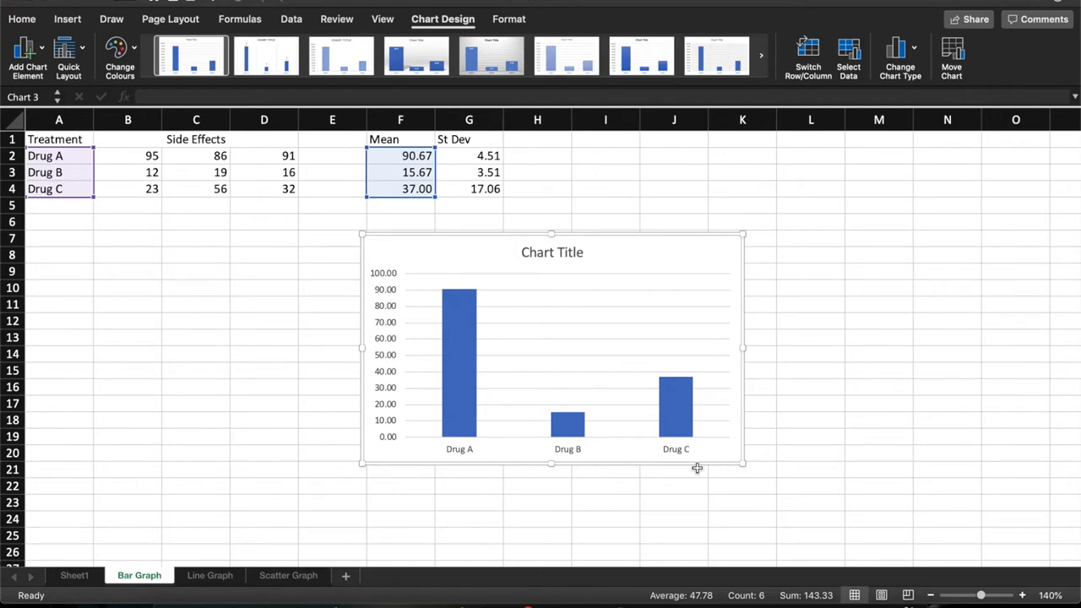
pyautogui.moveTo(560, 459)
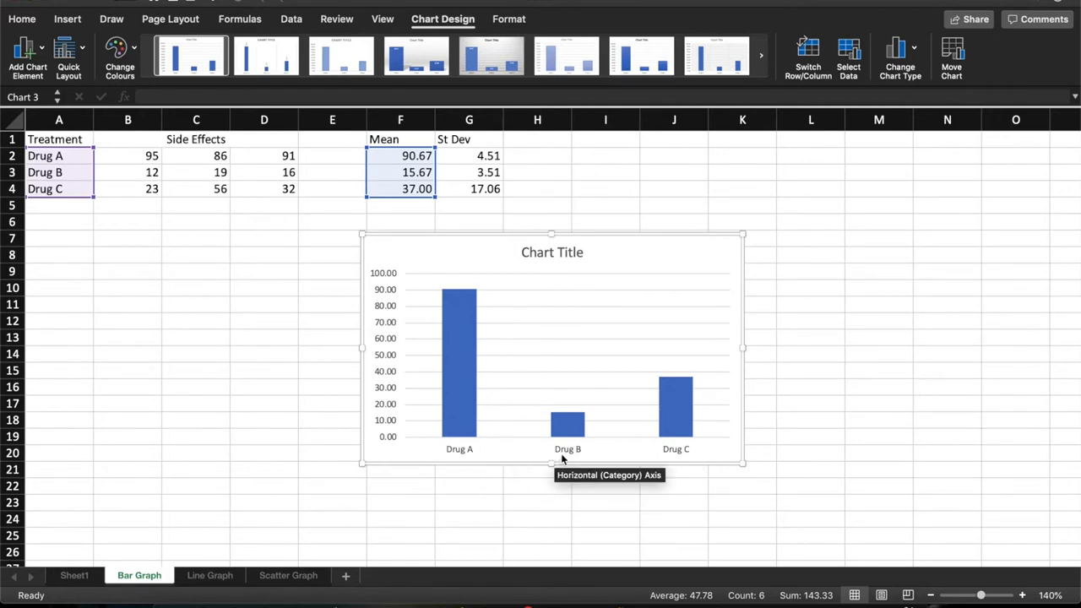
pyautogui.moveTo(675, 459)
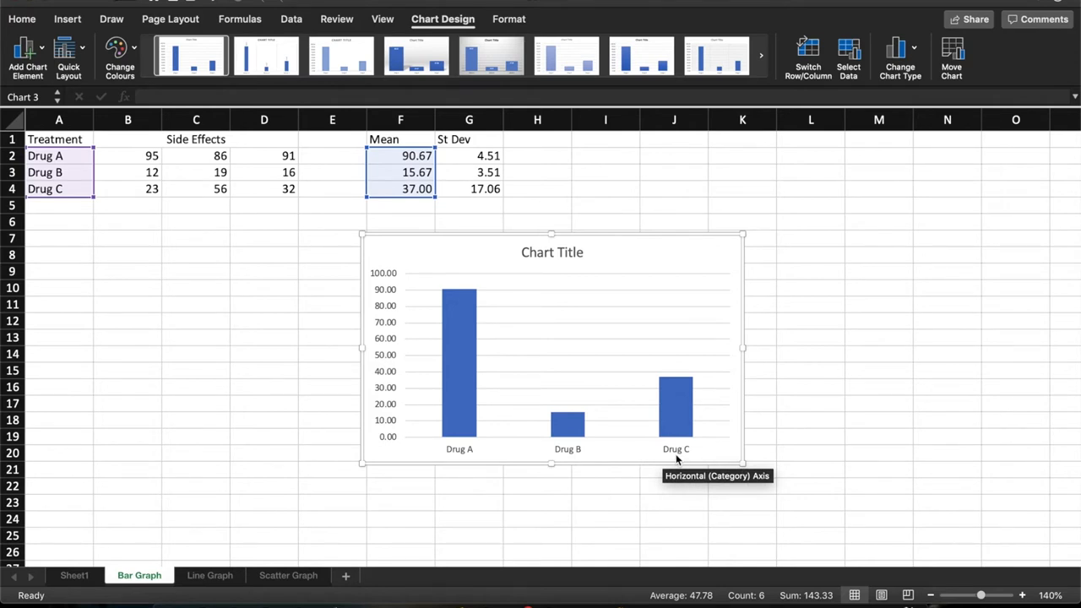
pyautogui.moveTo(574, 327)
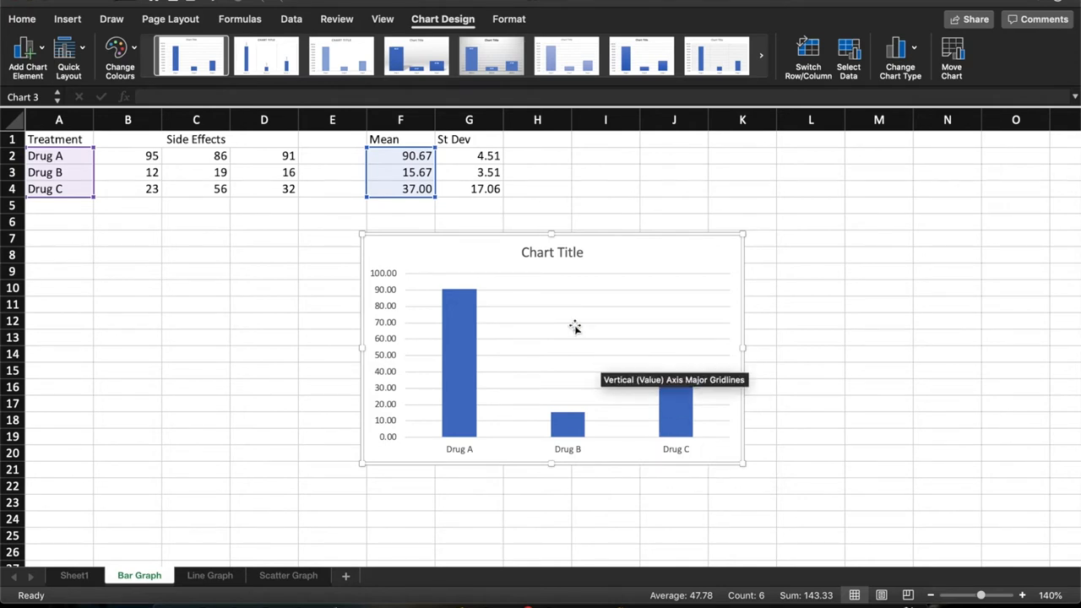
pyautogui.moveTo(267, 222)
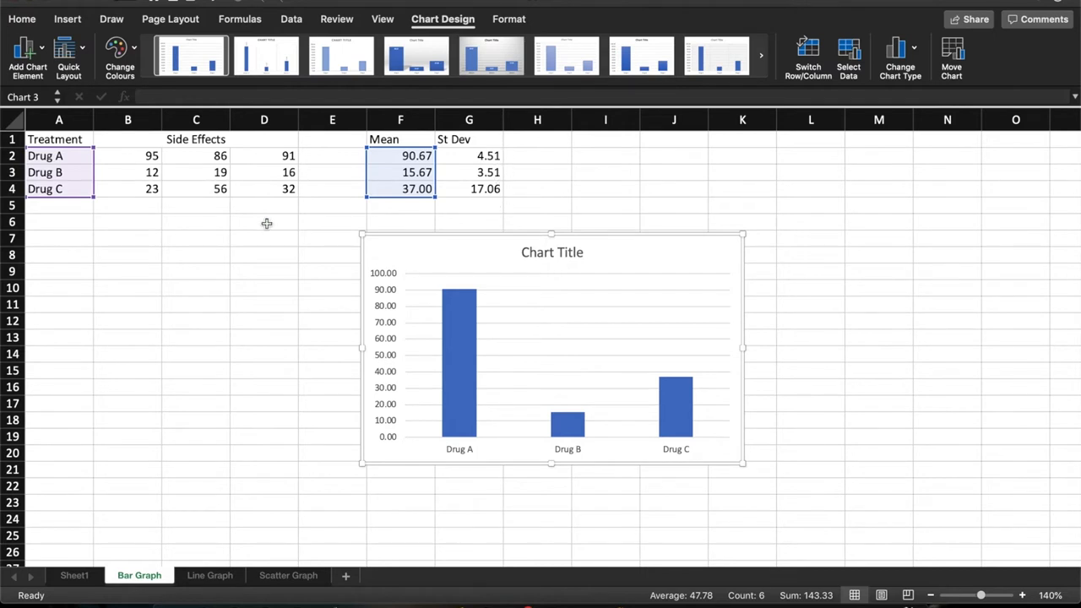
# - Add error bars to the mean columns with Direction Plus and a Custom error amount
pyautogui.click(27, 57)
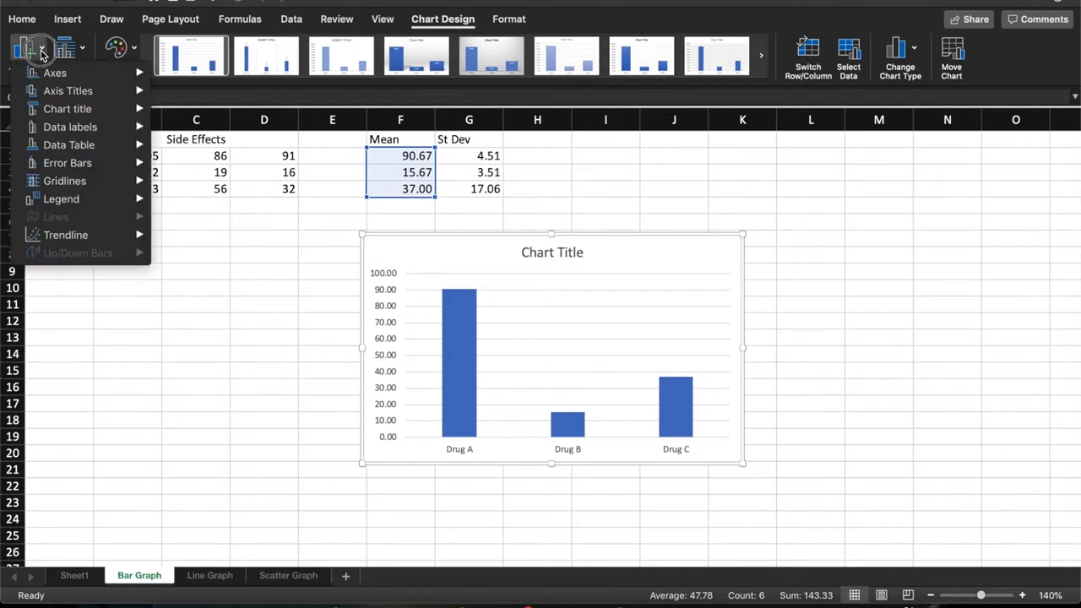
pyautogui.click(67, 162)
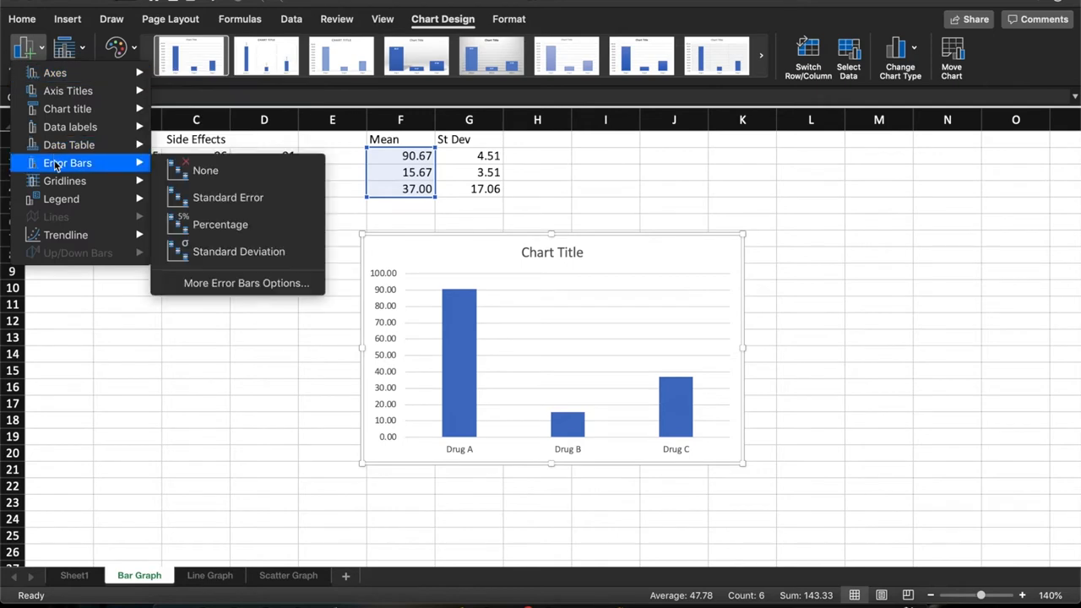
pyautogui.moveTo(246, 284)
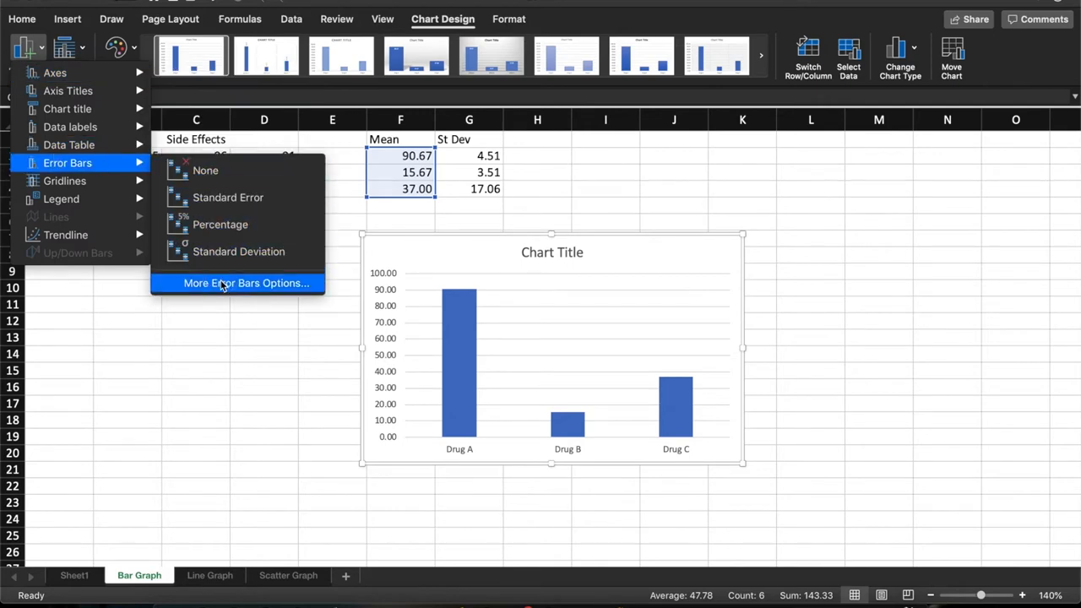
pyautogui.click(246, 284)
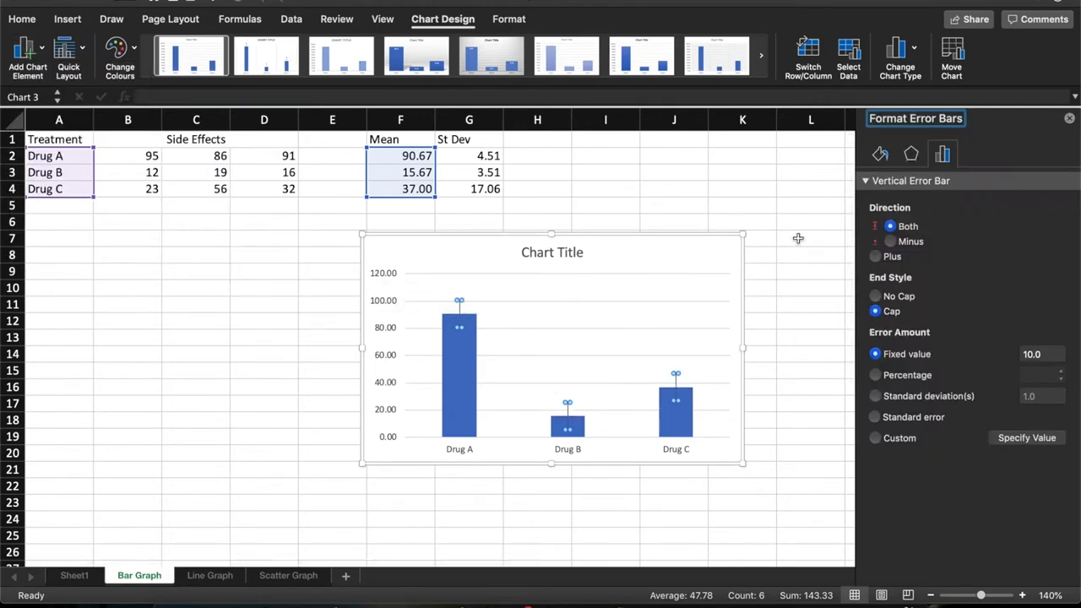
pyautogui.click(874, 256)
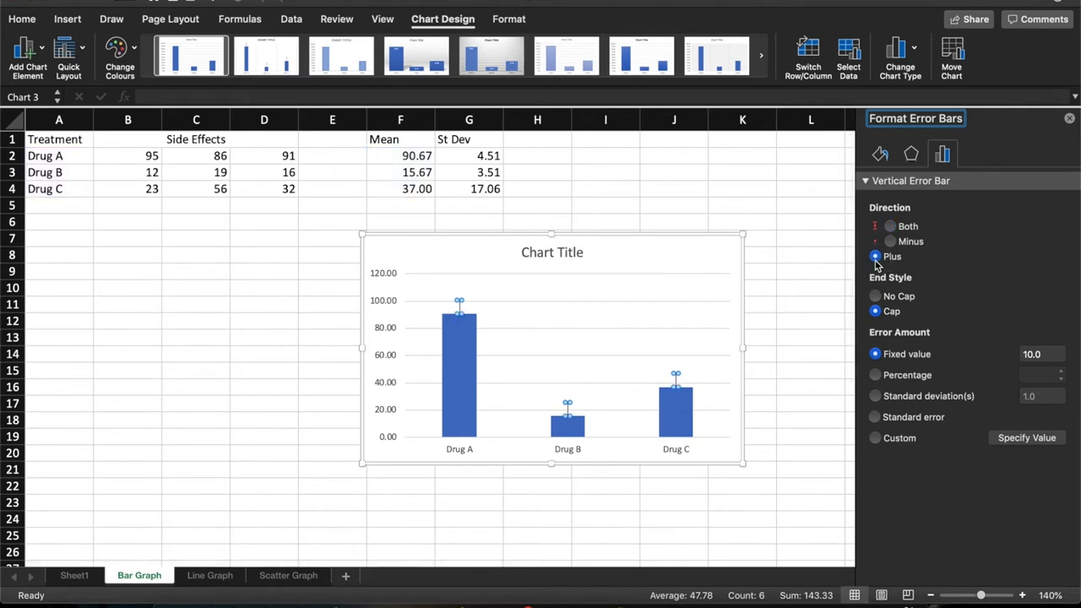
pyautogui.click(875, 437)
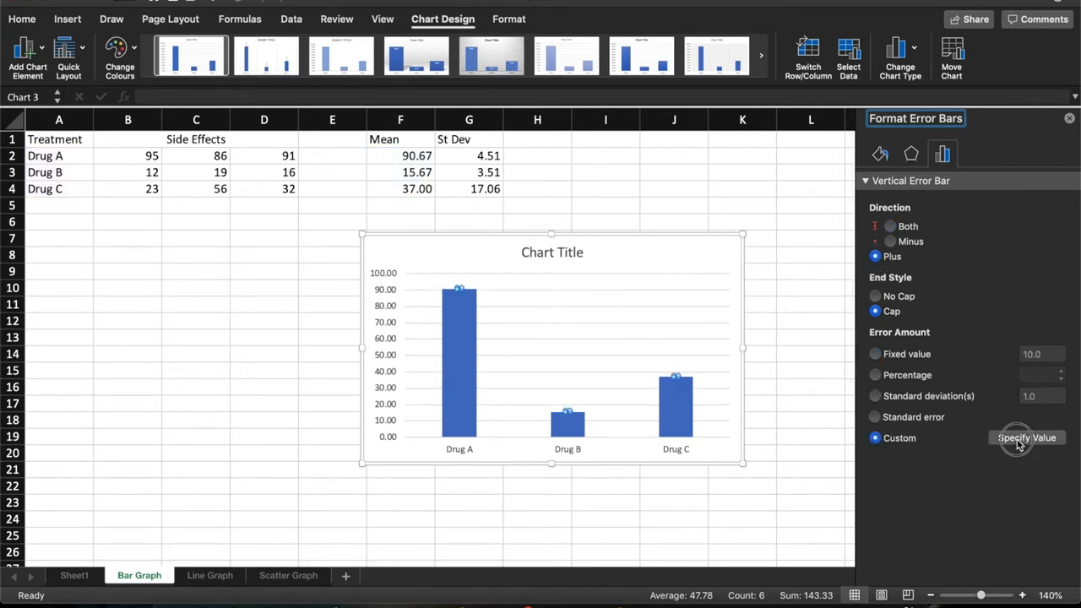
# - Set the Positive Error Value to the St Dev range G2:G4 and apply it to the error bars
pyautogui.click(1027, 437)
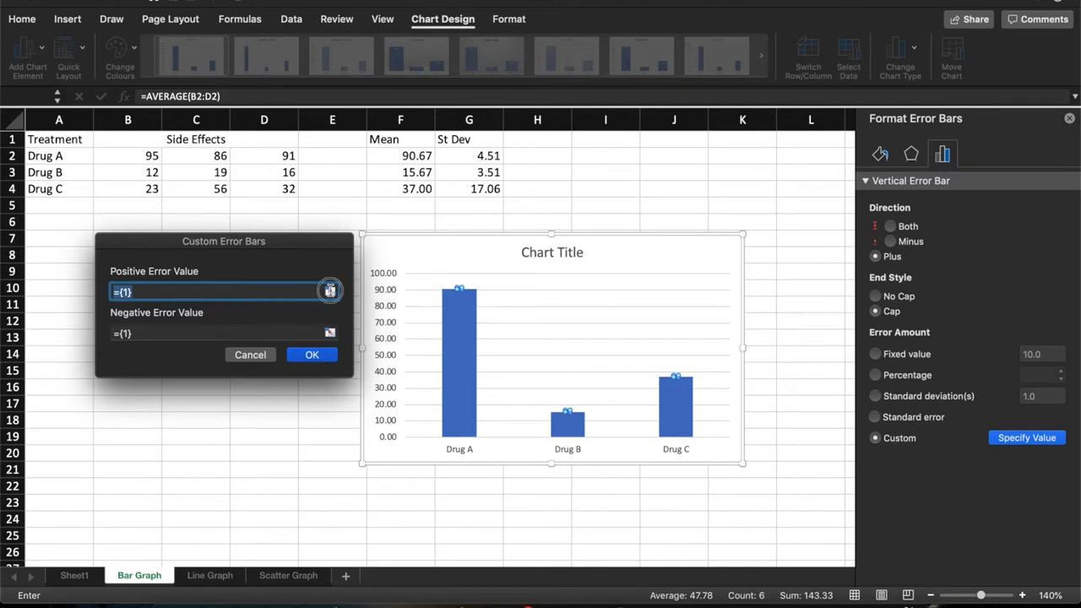
pyautogui.click(329, 290)
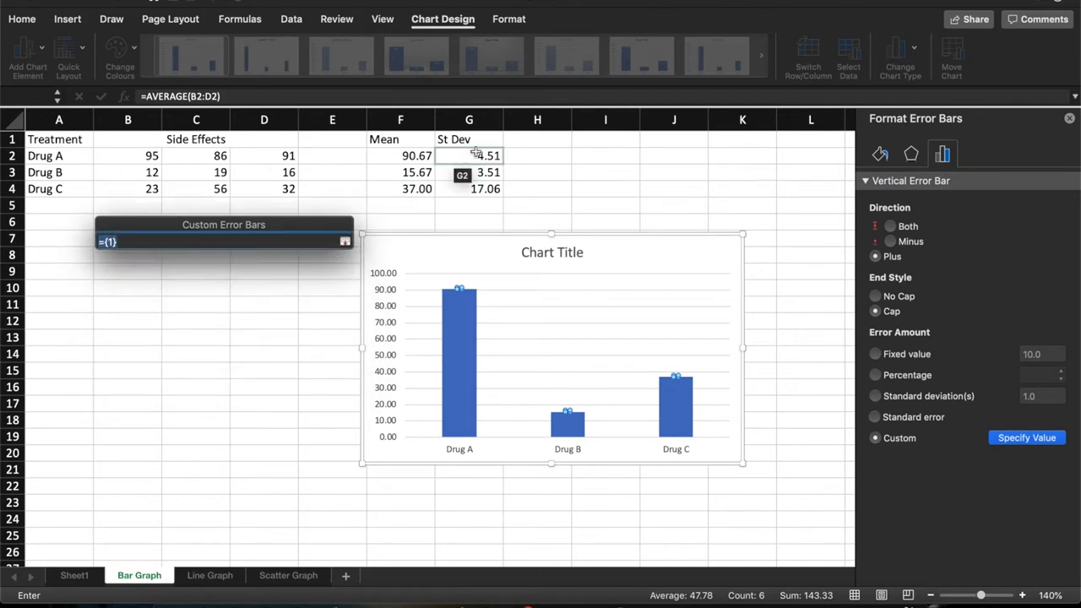
pyautogui.moveTo(470, 155); pyautogui.dragTo(469, 189)
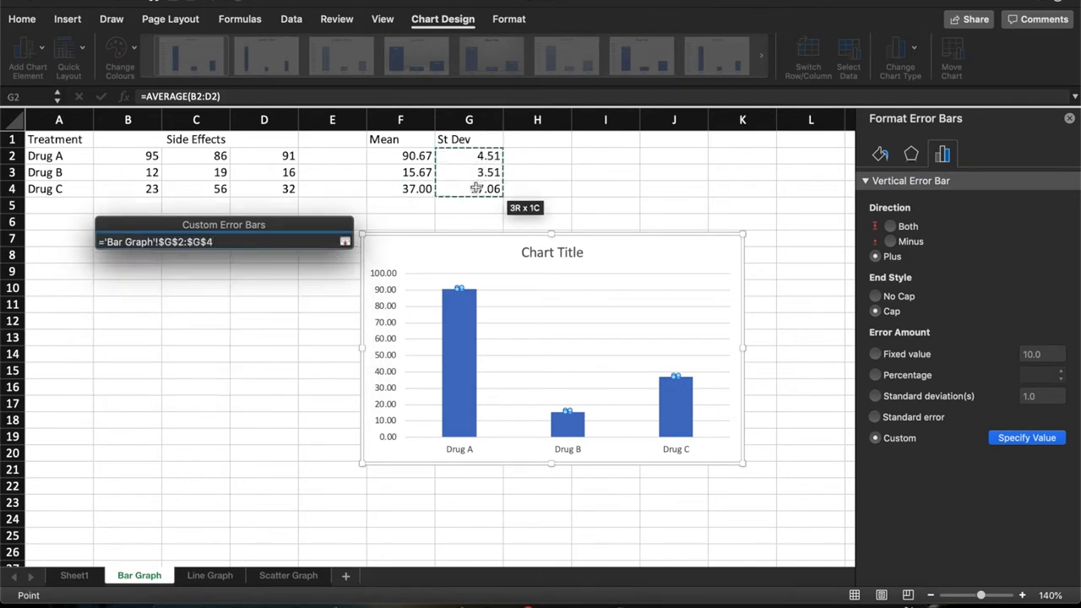
pyautogui.click(345, 241)
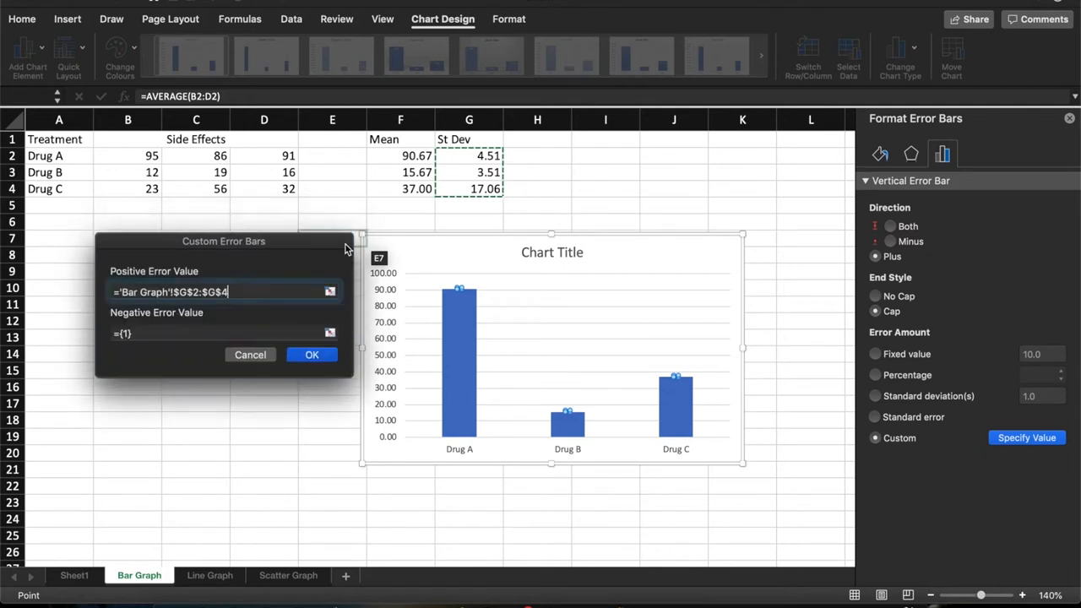
pyautogui.click(311, 355)
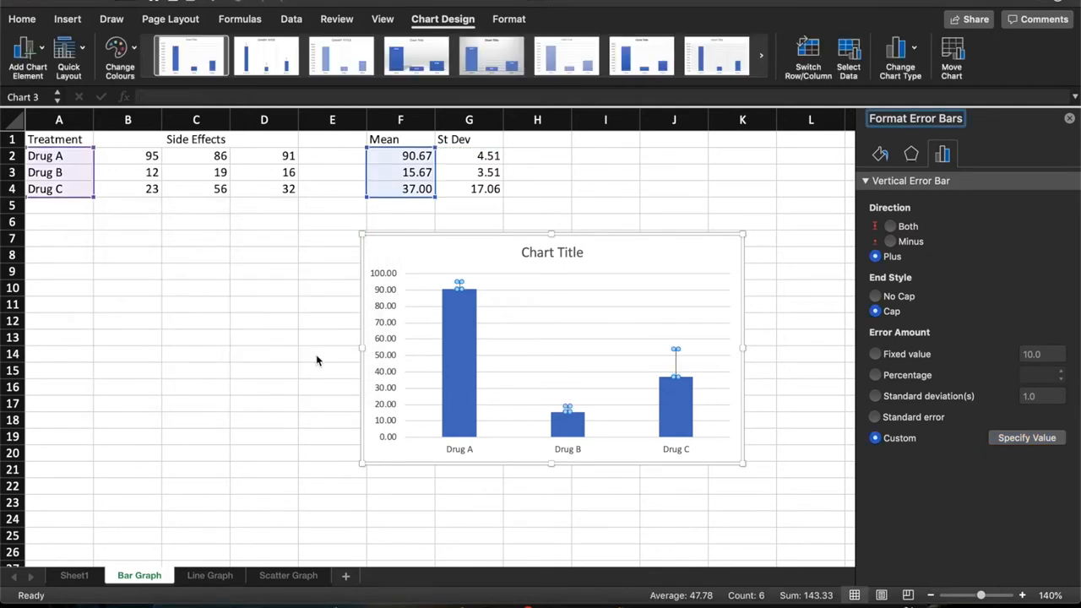
pyautogui.click(331, 352)
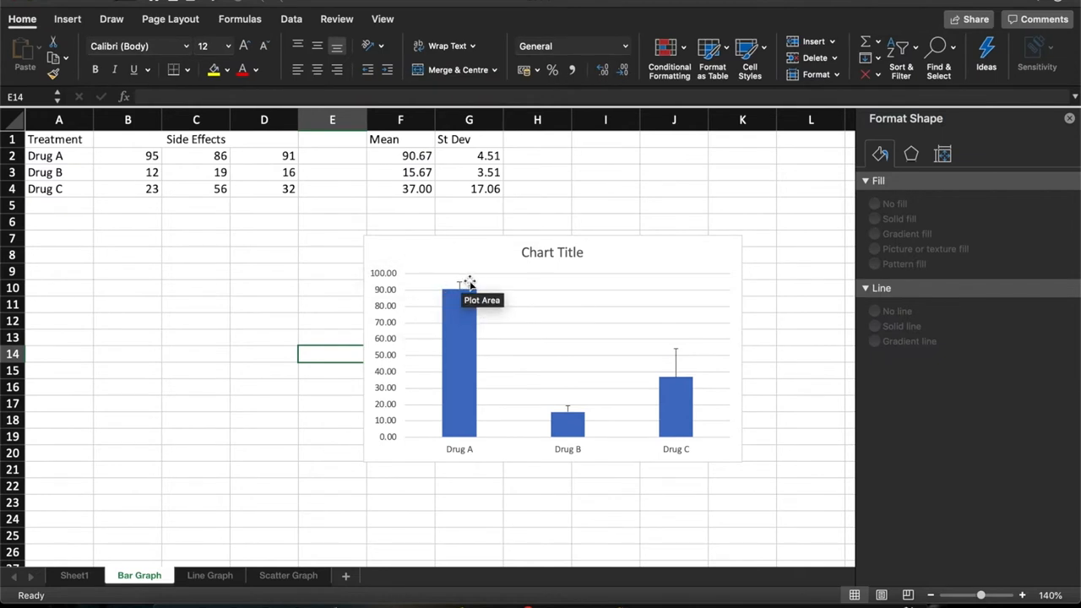
pyautogui.moveTo(684, 361)
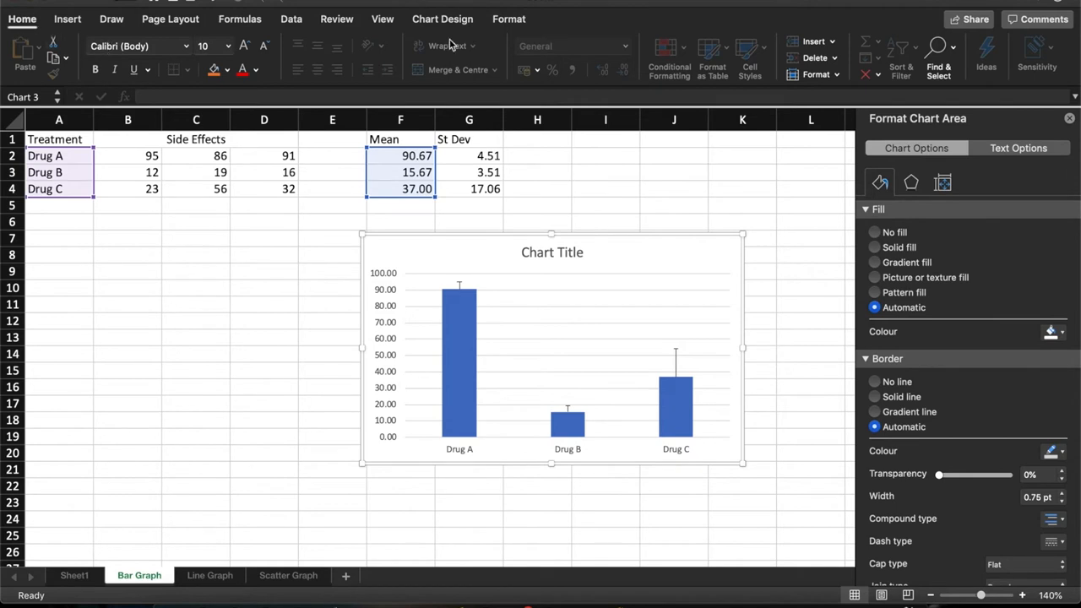
# - Add horizontal and vertical axis title placeholders to the column chart
pyautogui.click(442, 19)
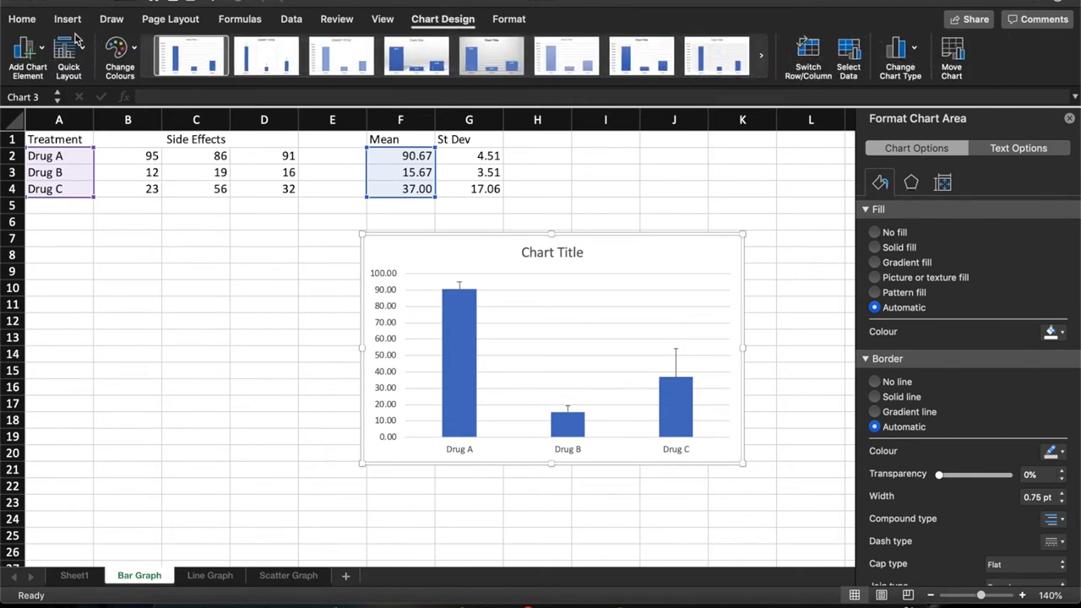
pyautogui.click(27, 57)
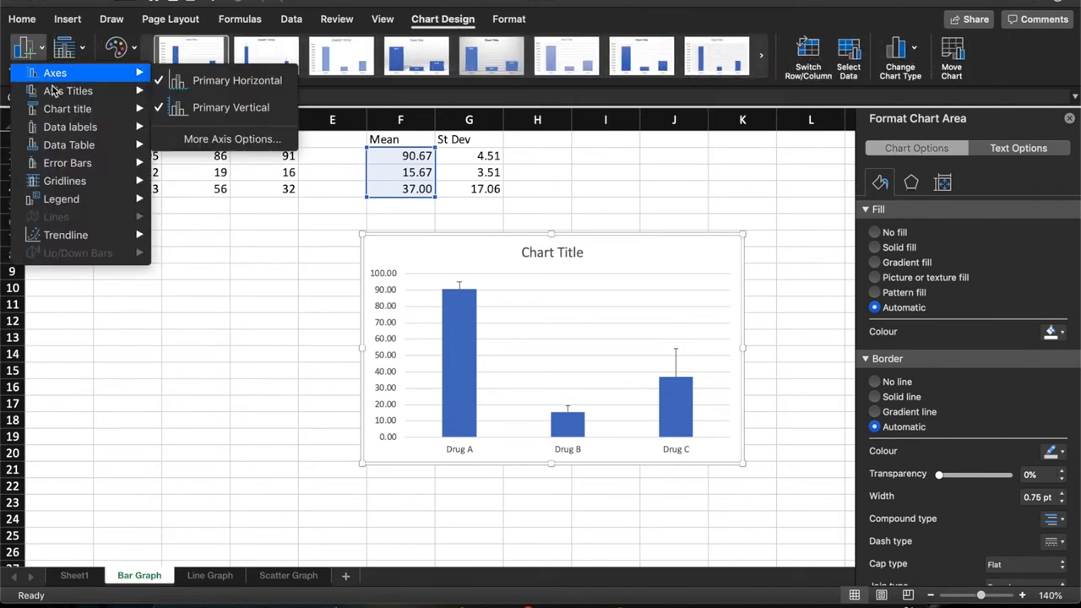
pyautogui.moveTo(67, 91)
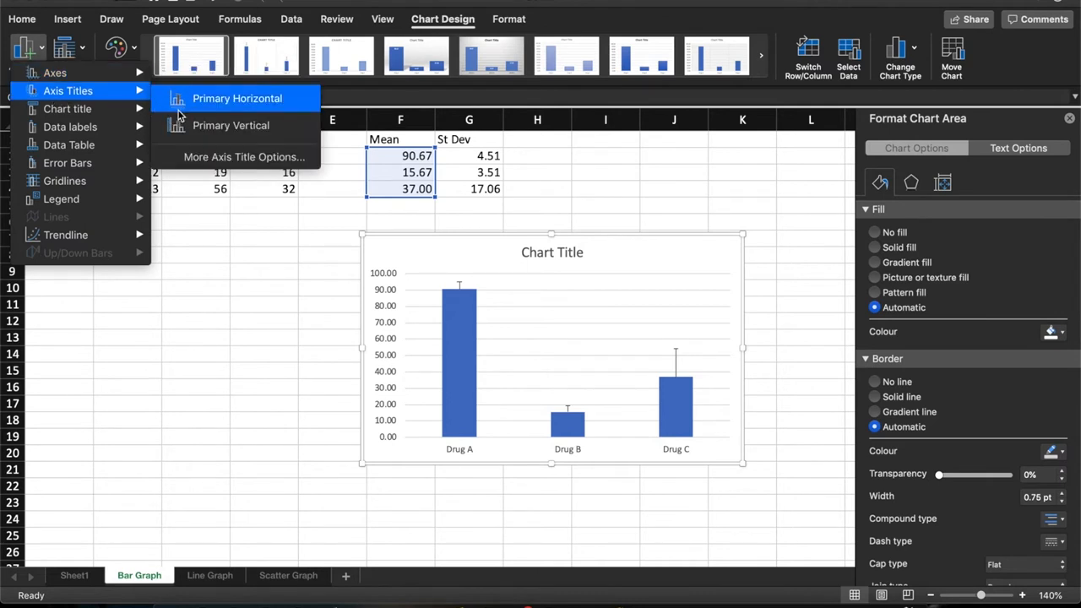
pyautogui.click(236, 98)
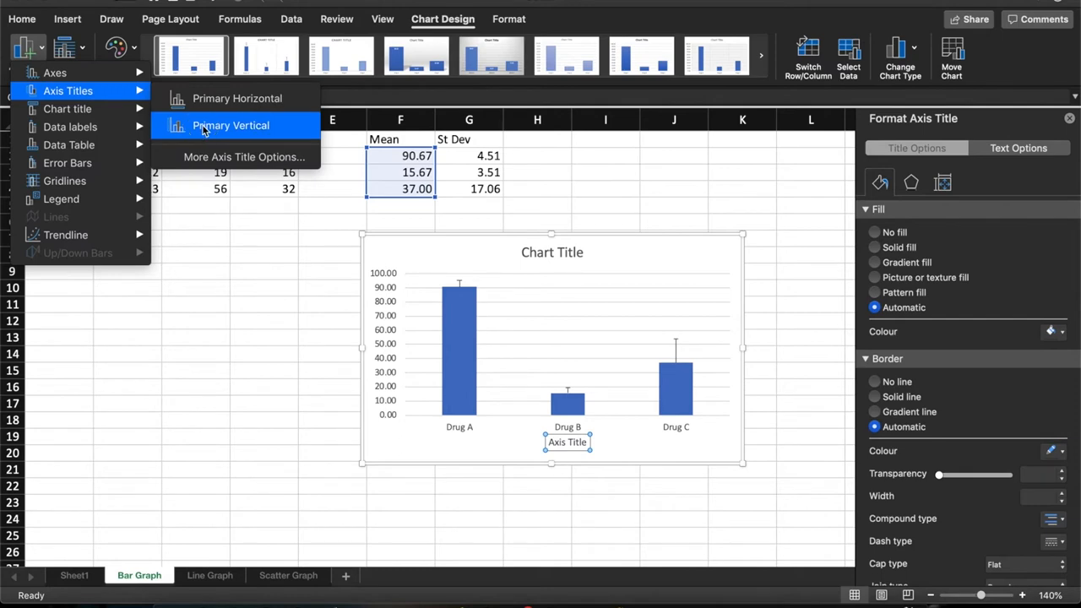
pyautogui.click(229, 125)
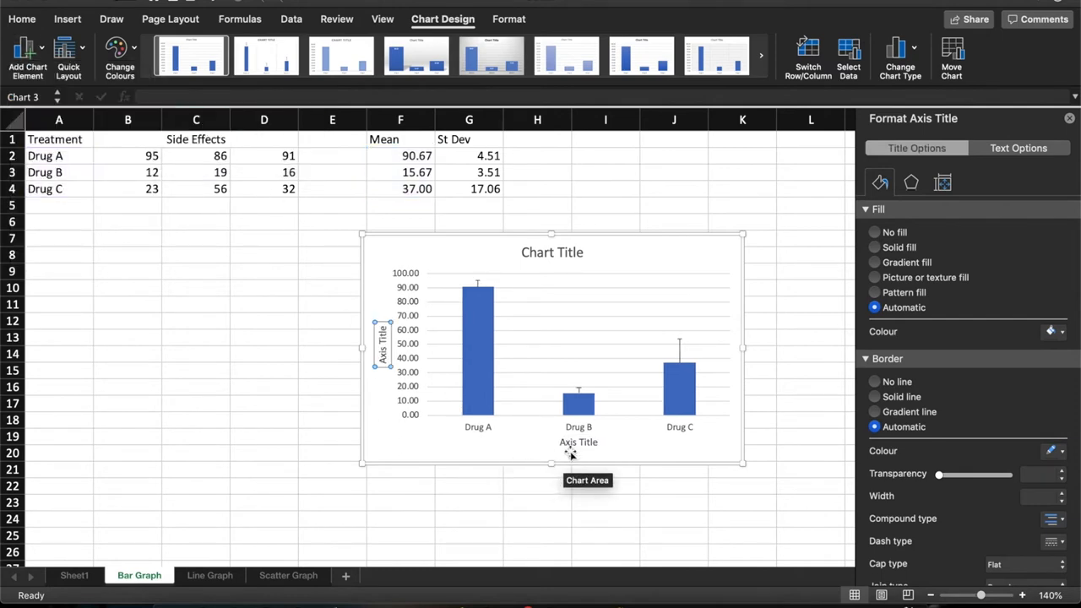
# - Name the horizontal axis 'Drug treatment' and the vertical axis 'Side Effects'
pyautogui.click(577, 443)
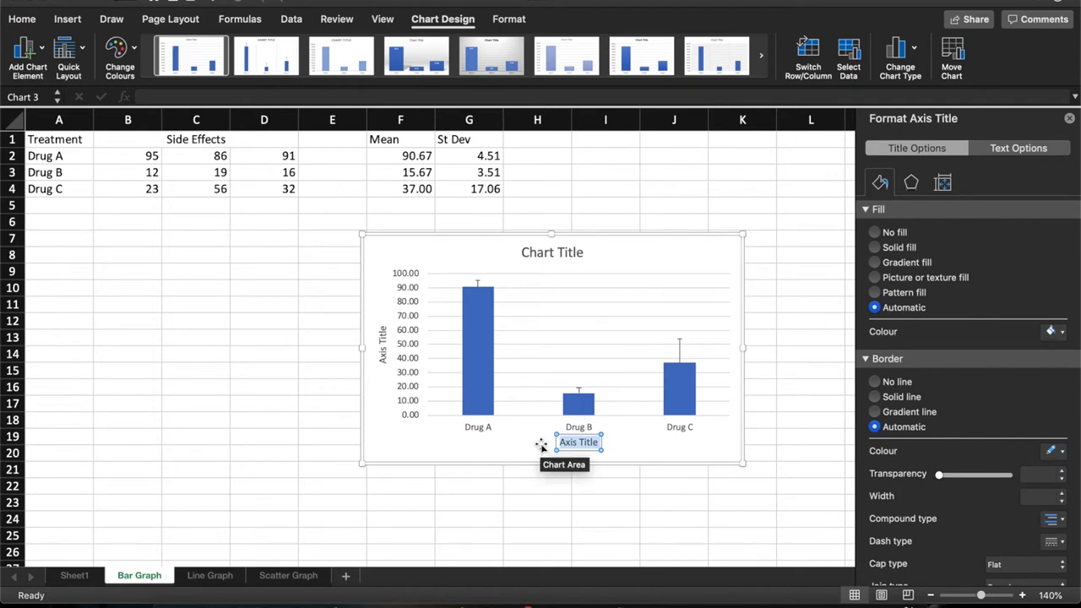
pyautogui.write('Drug treatment')
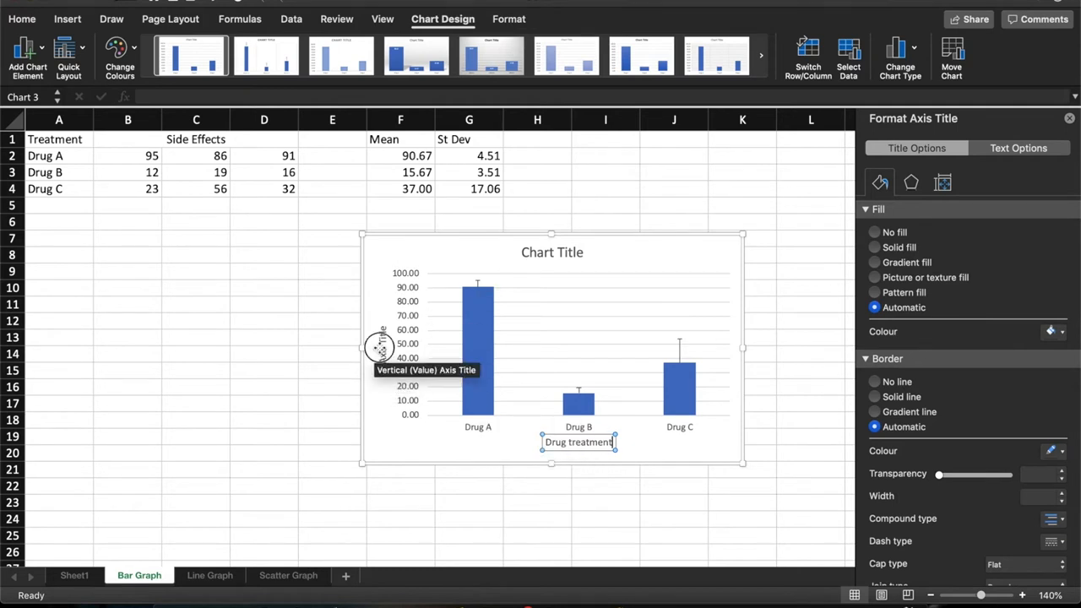
pyautogui.click(385, 347)
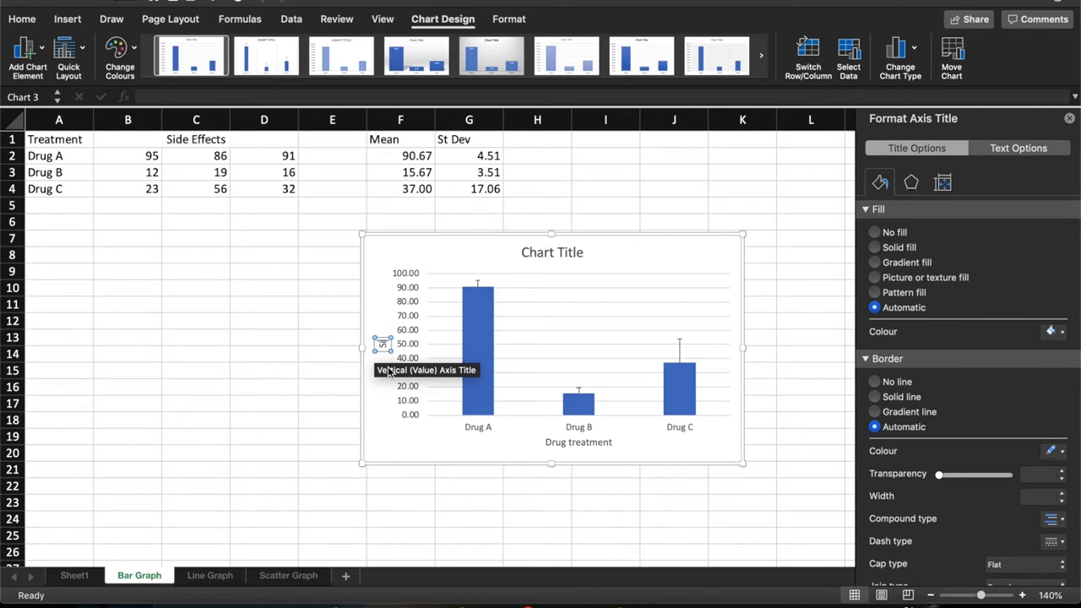
pyautogui.write('Side Effects')
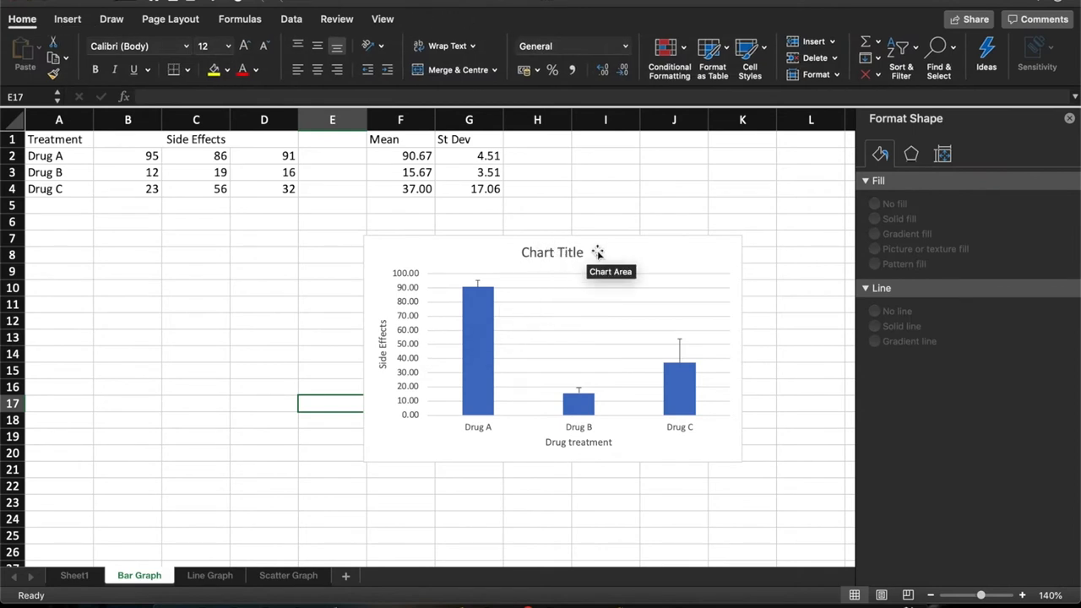
pyautogui.moveTo(578, 251)
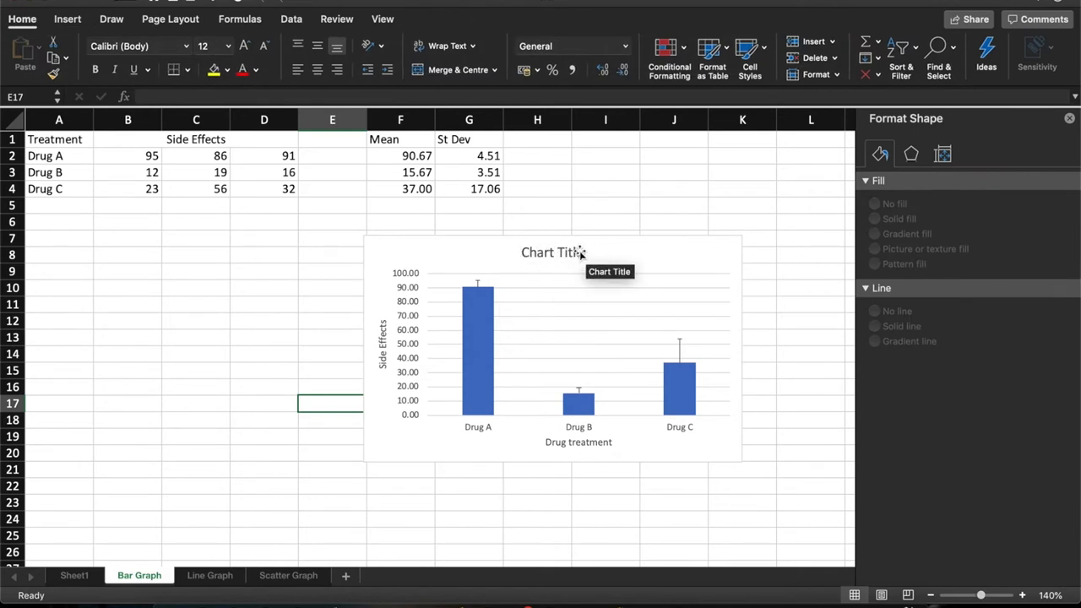
# - Select the default chart title on the bar chart and delete it
pyautogui.click(552, 252)
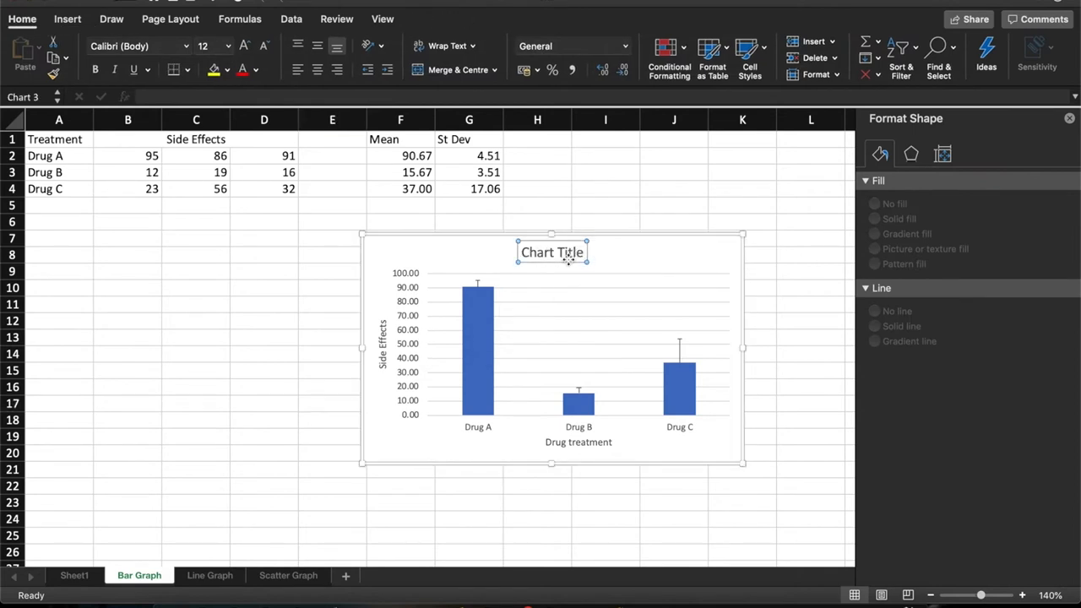
pyautogui.click(550, 251)
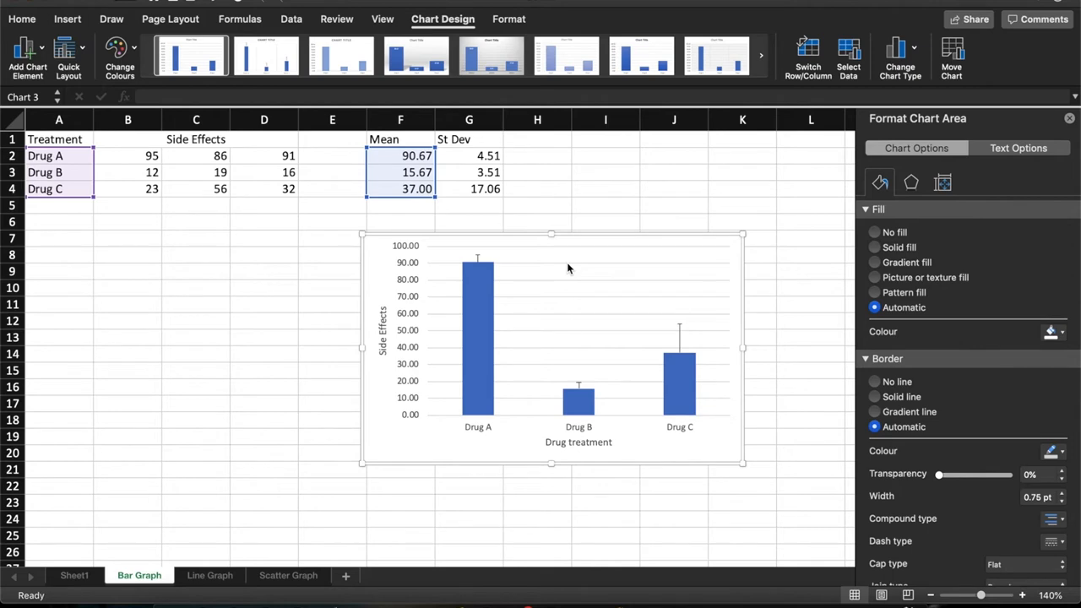
pyautogui.moveTo(534, 502)
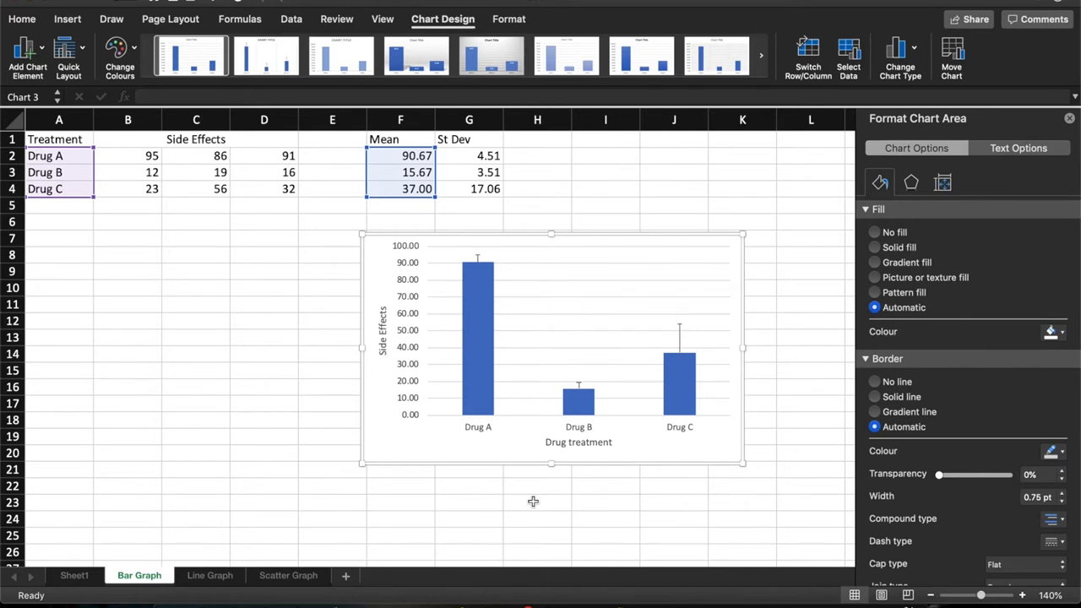
pyautogui.moveTo(209, 574)
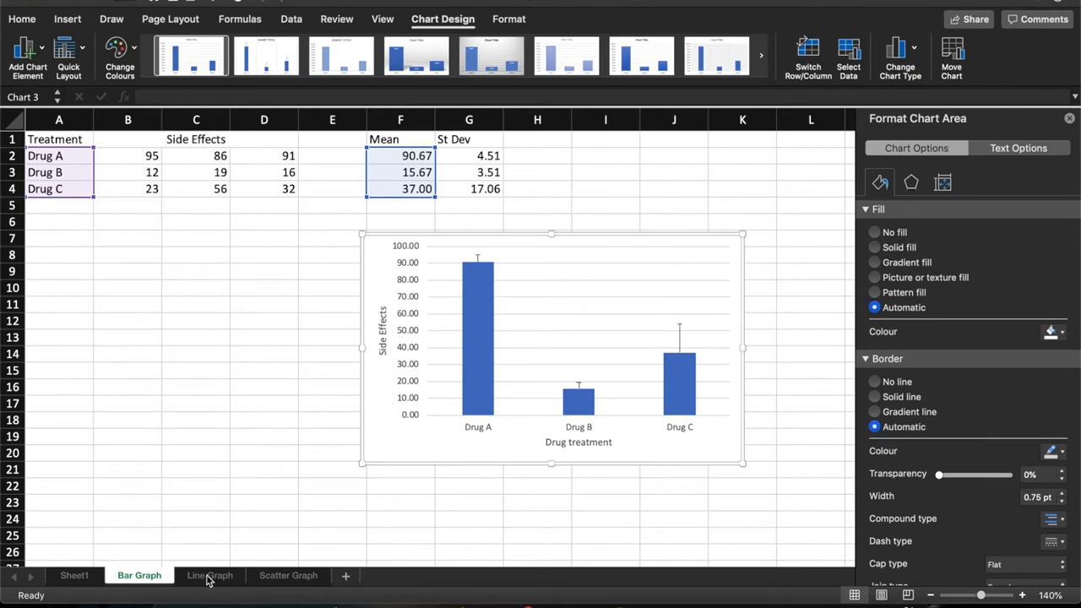
# - On the Line Graph sheet, enter =AVERAGE(B2:D2) in F2 and fill it down through Day 7
pyautogui.click(209, 574)
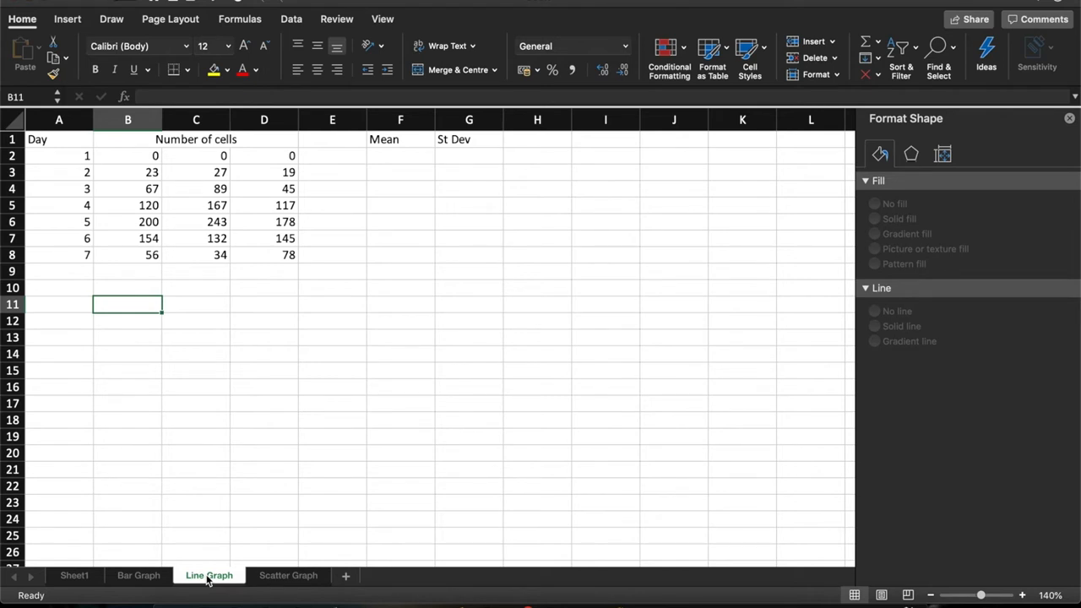
pyautogui.moveTo(220, 467)
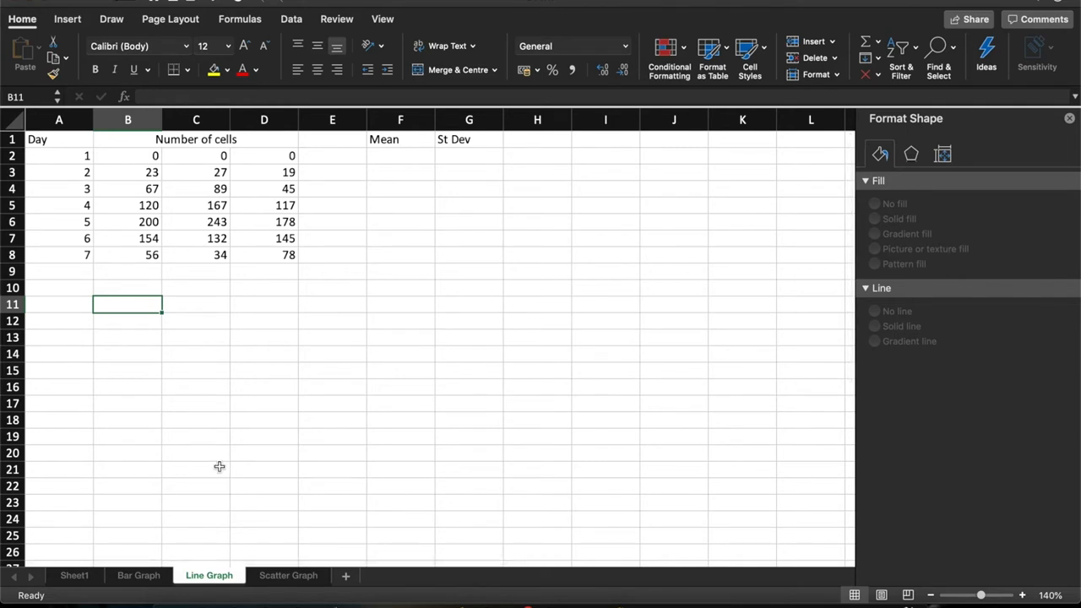
pyautogui.moveTo(307, 285)
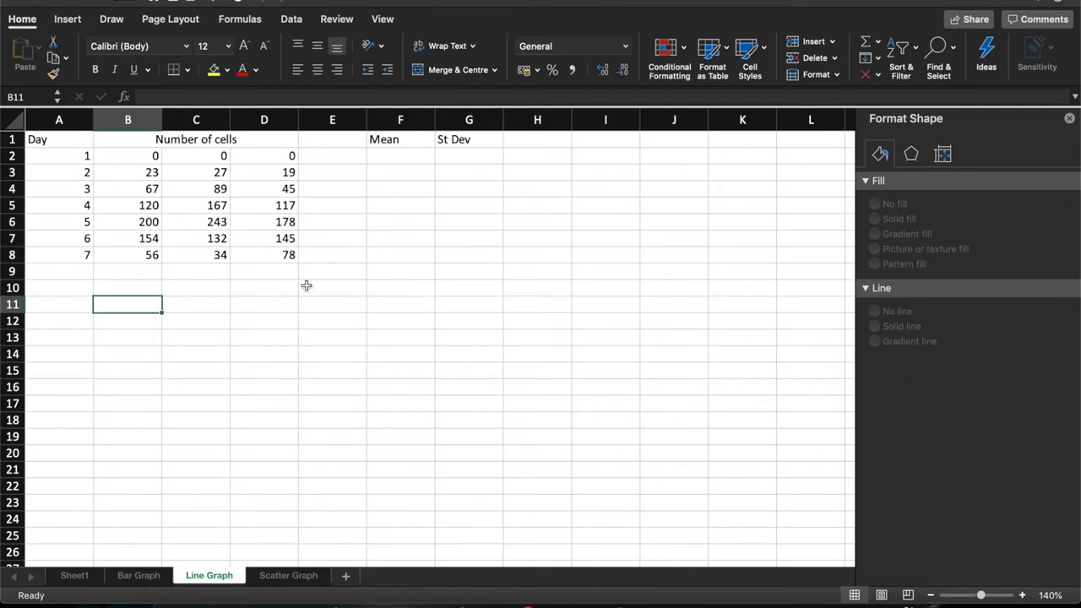
pyautogui.click(400, 156)
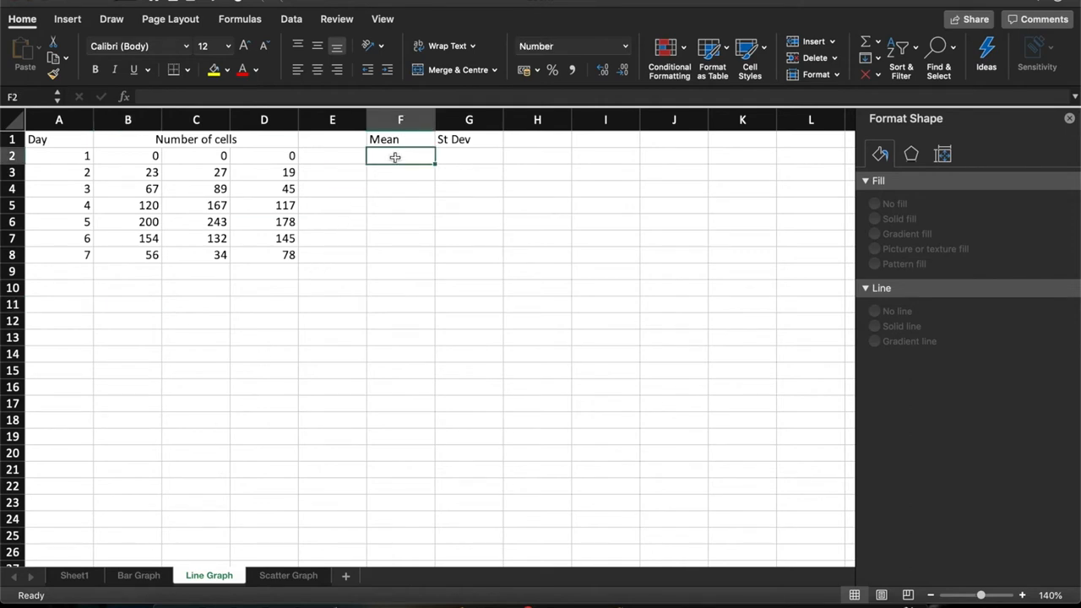
pyautogui.write('=')
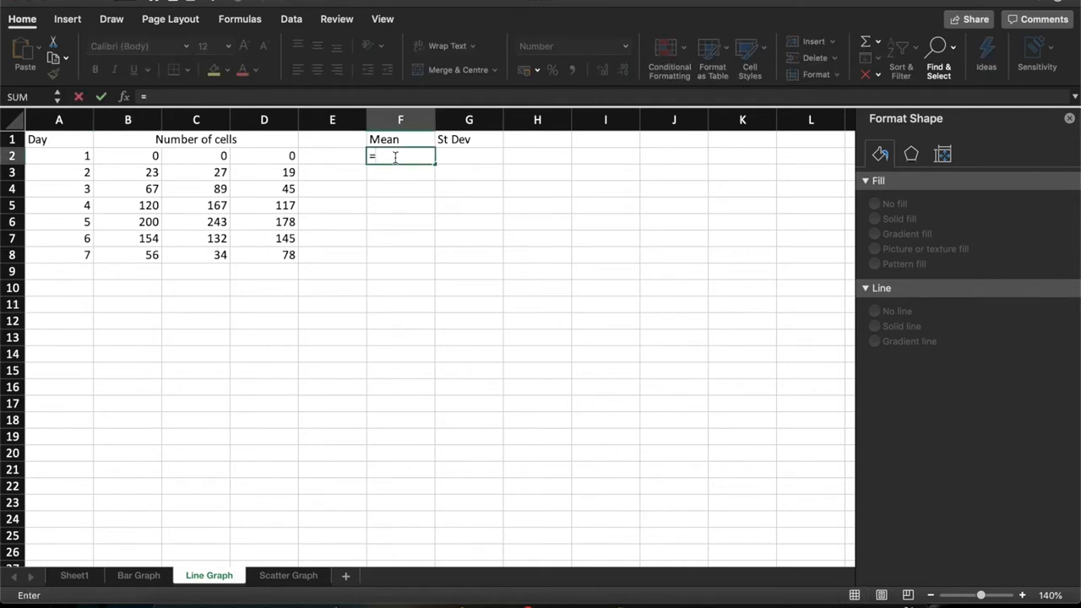
pyautogui.write('av')
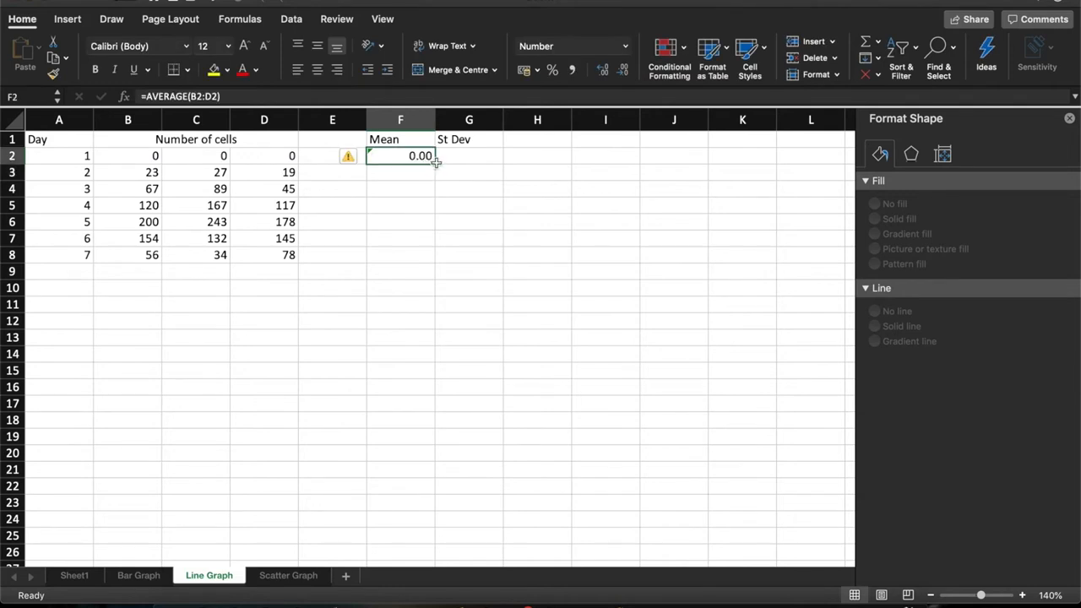
pyautogui.moveTo(430, 161); pyautogui.dragTo(431, 253)
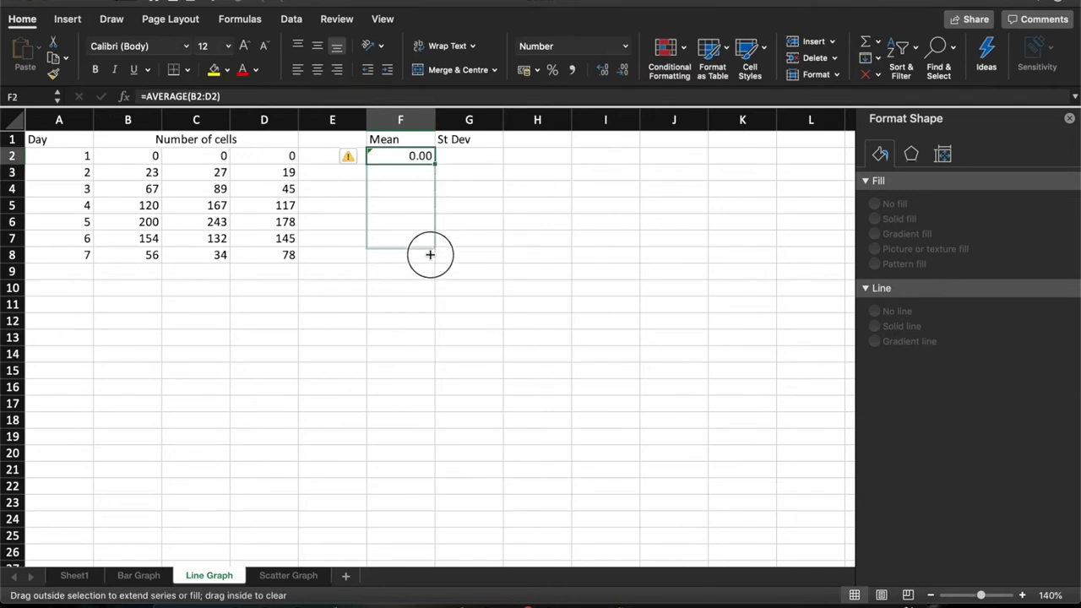
pyautogui.moveTo(429, 155); pyautogui.dragTo(429, 253)
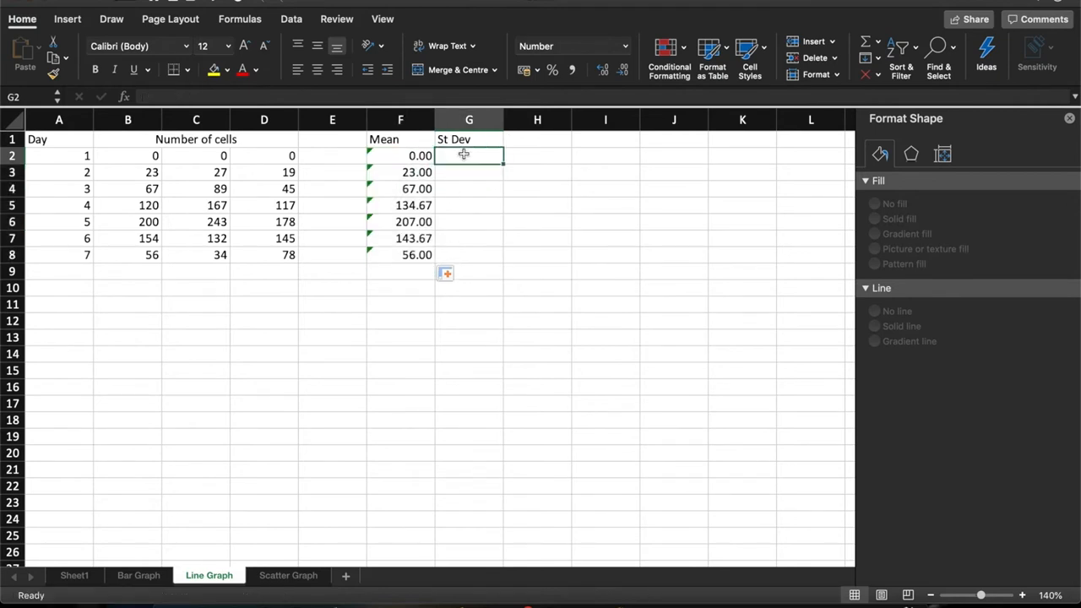
# - Enter =STDEV(B2:D2) in G2 using the day's three counts as the range
pyautogui.write('=st')
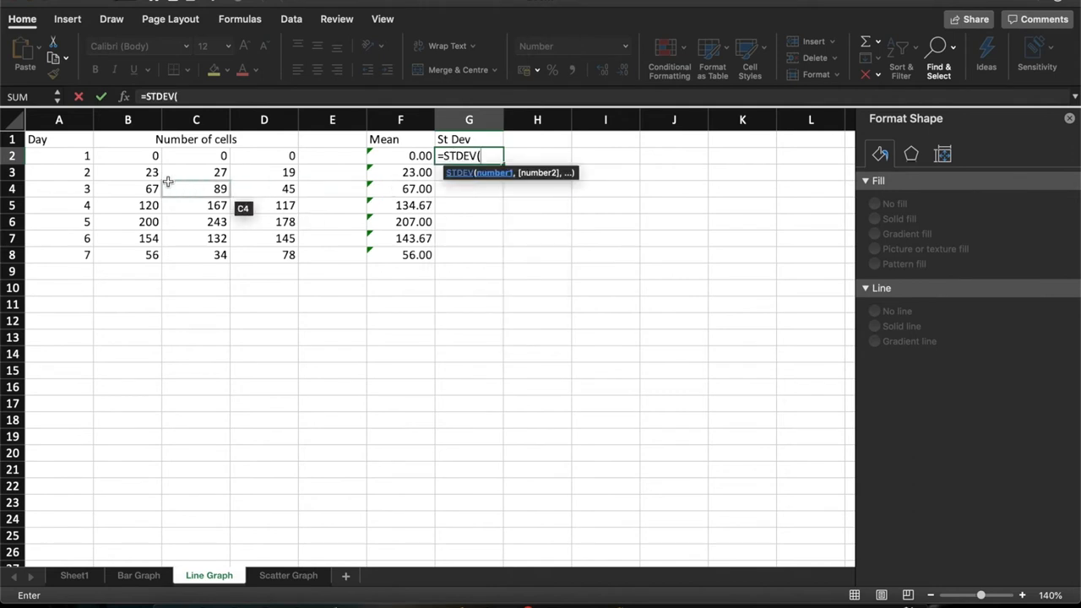
pyautogui.moveTo(128, 155); pyautogui.dragTo(263, 156)
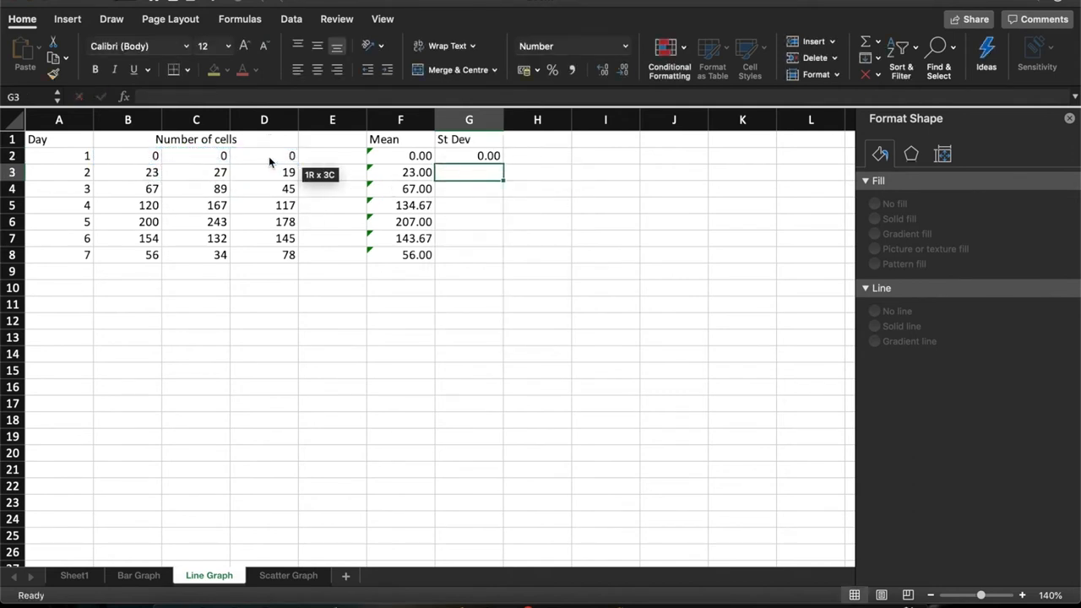
pyautogui.click(469, 155)
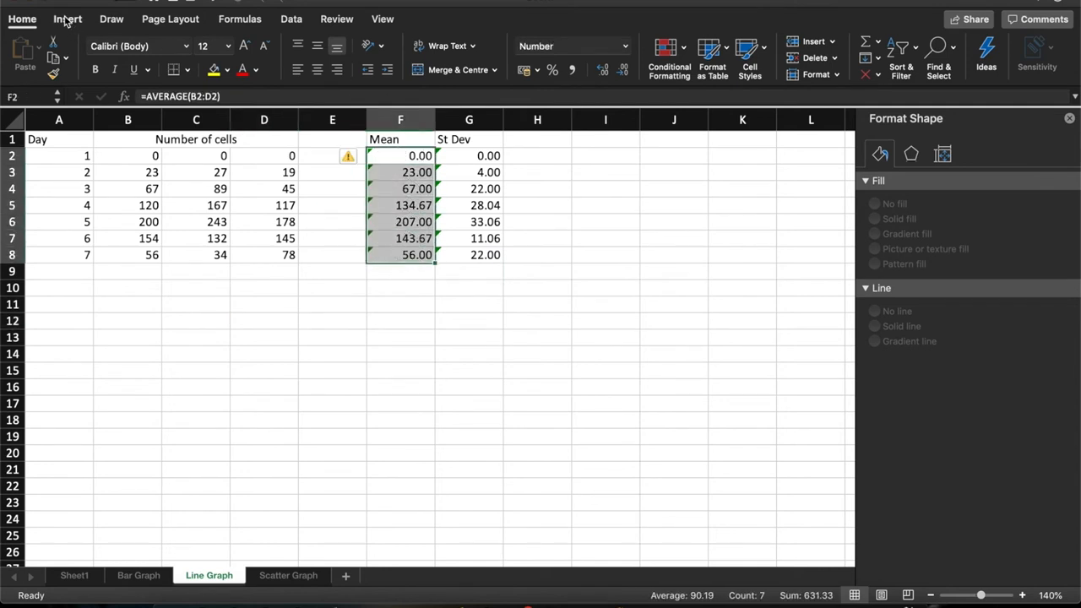
# - Insert a line chart of the daily means F2:F8 and select its plotted line for error bars
pyautogui.click(68, 19)
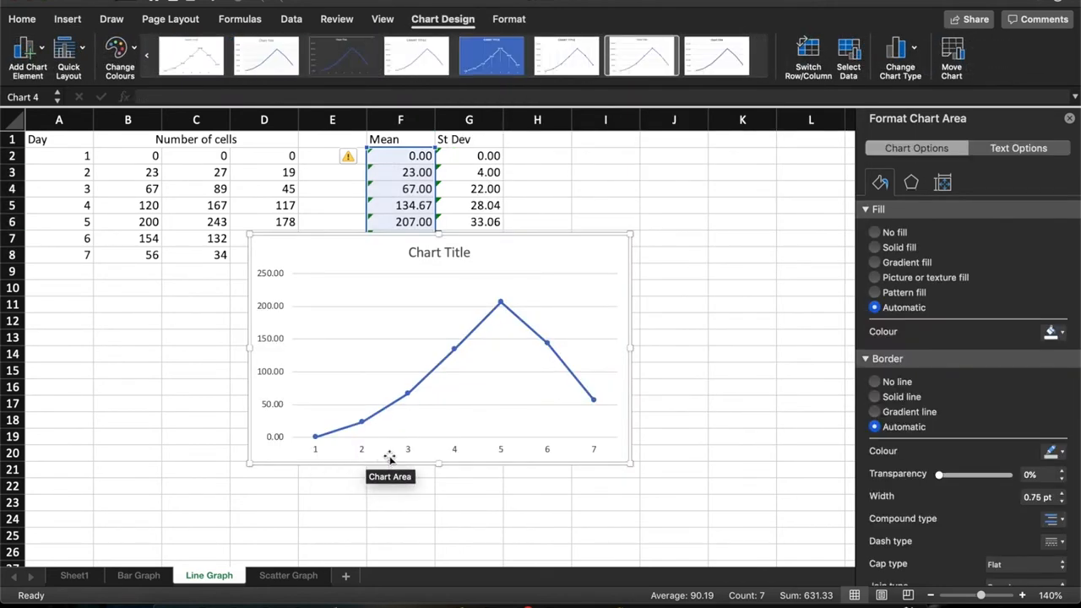
pyautogui.moveTo(59, 174)
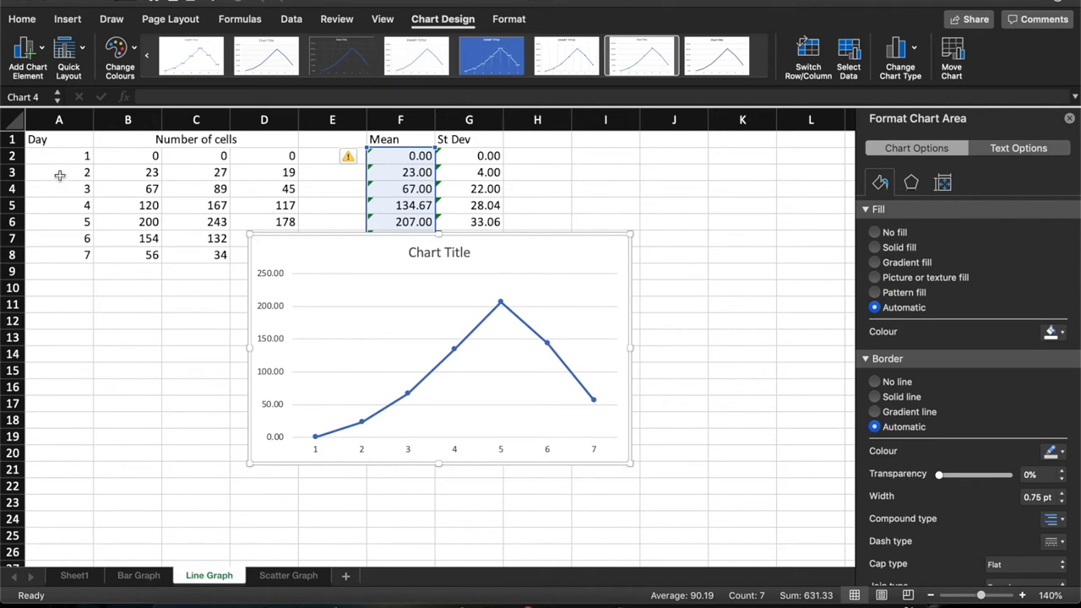
pyautogui.moveTo(61, 268)
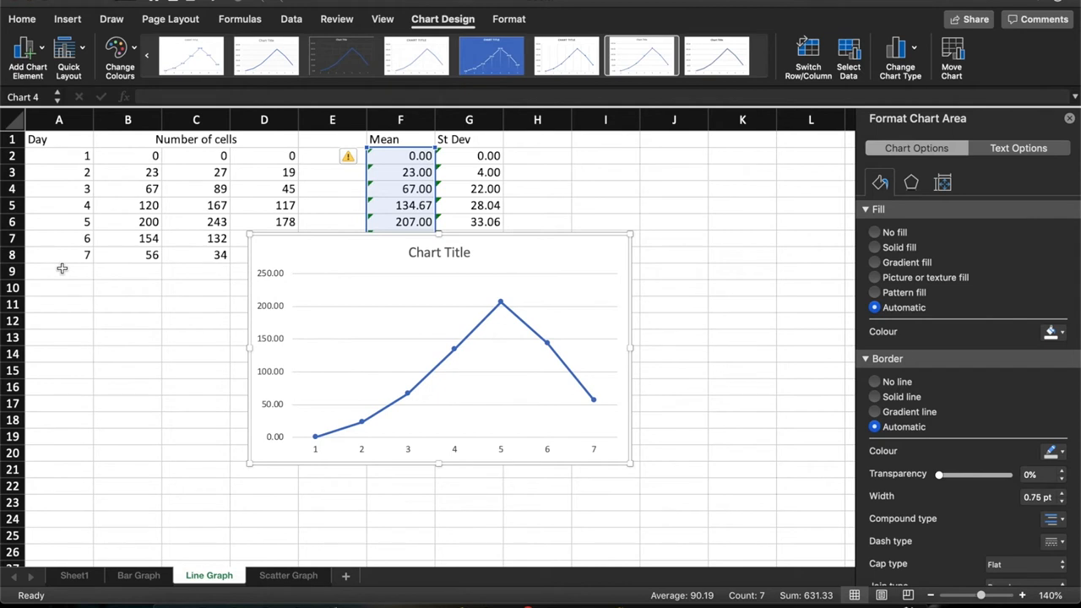
pyautogui.moveTo(413, 252)
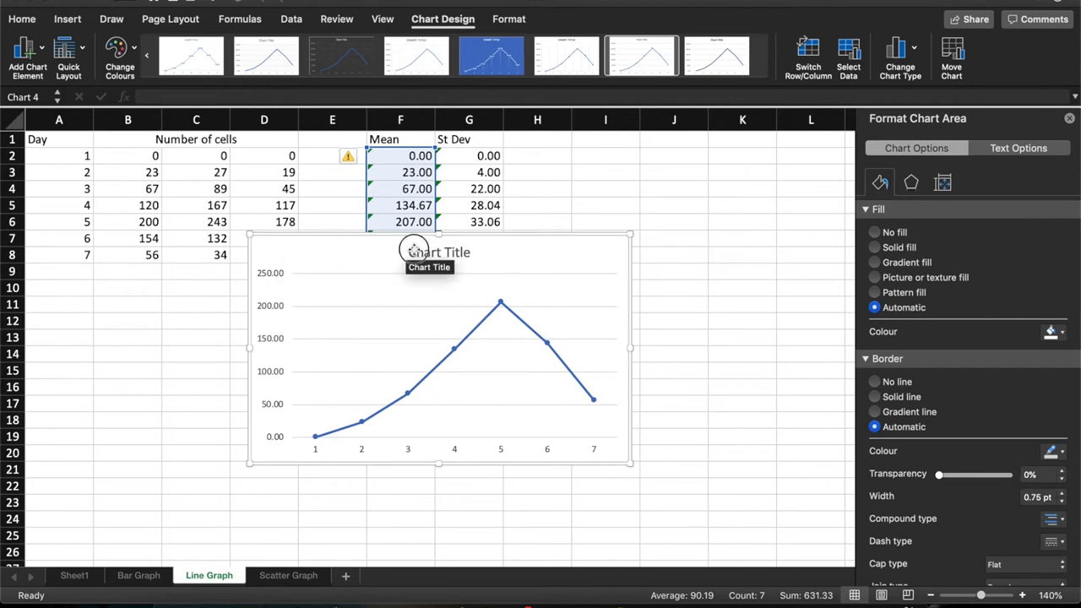
pyautogui.click(439, 252)
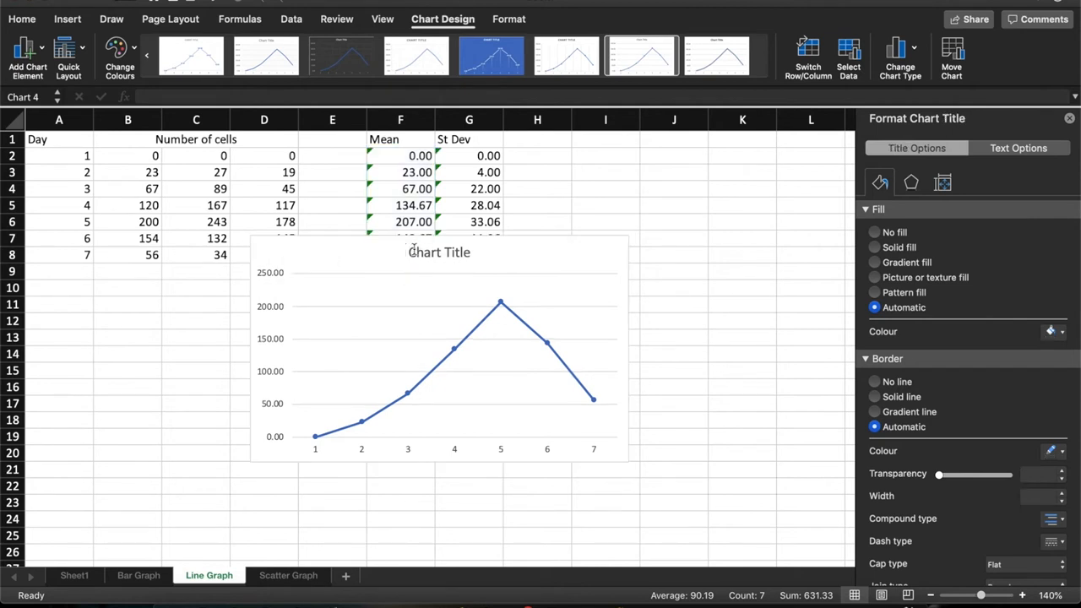
pyautogui.click(465, 380)
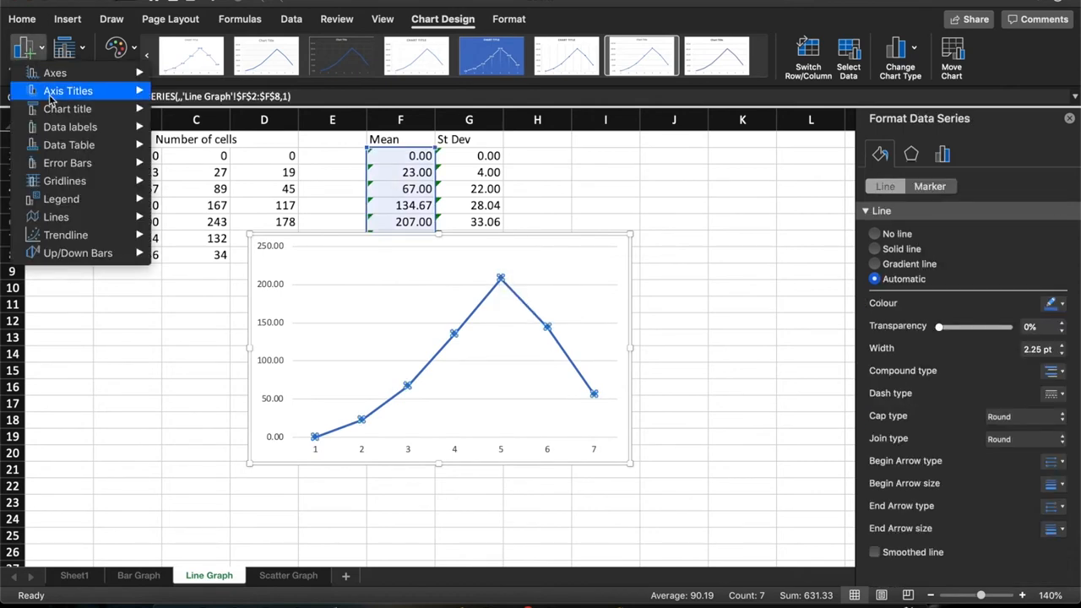
pyautogui.moveTo(68, 163)
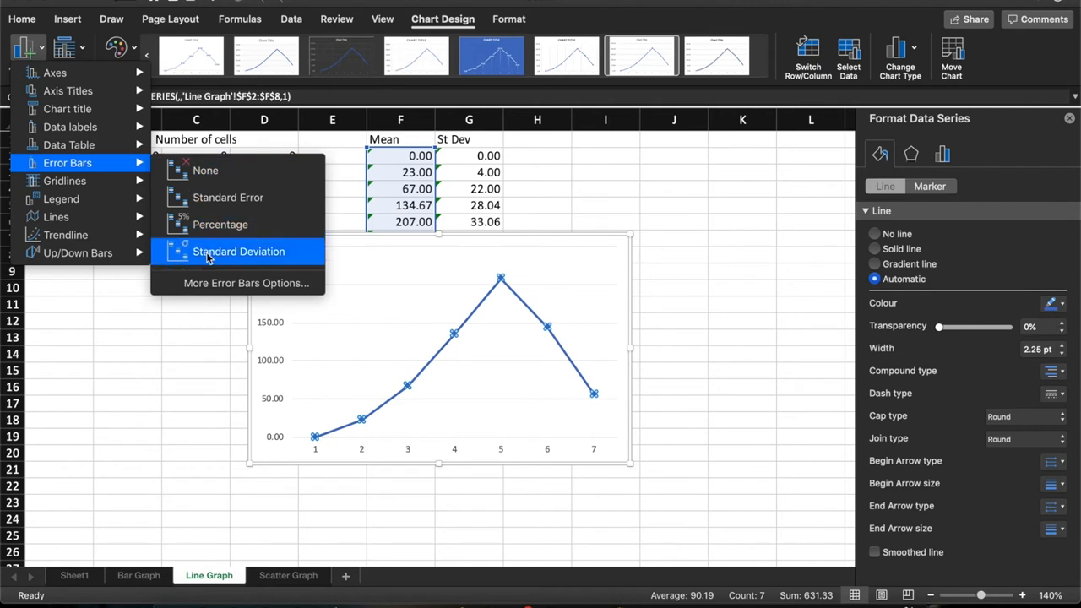
# - Give the line of means custom error bars using the St Dev values G2:G8 for both directions
pyautogui.click(238, 252)
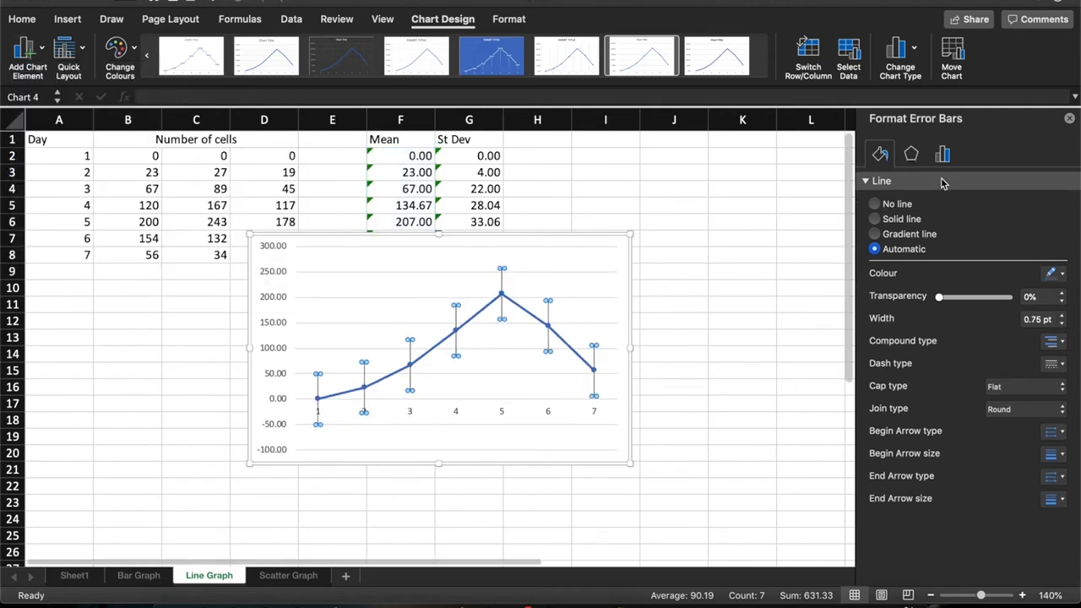
pyautogui.click(940, 153)
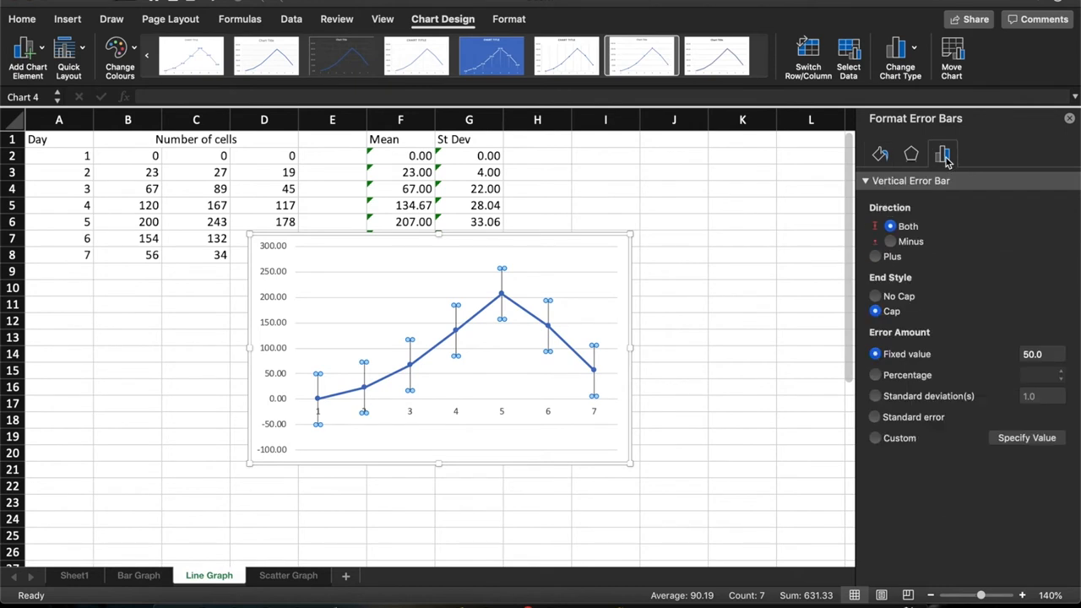
pyautogui.moveTo(898, 235)
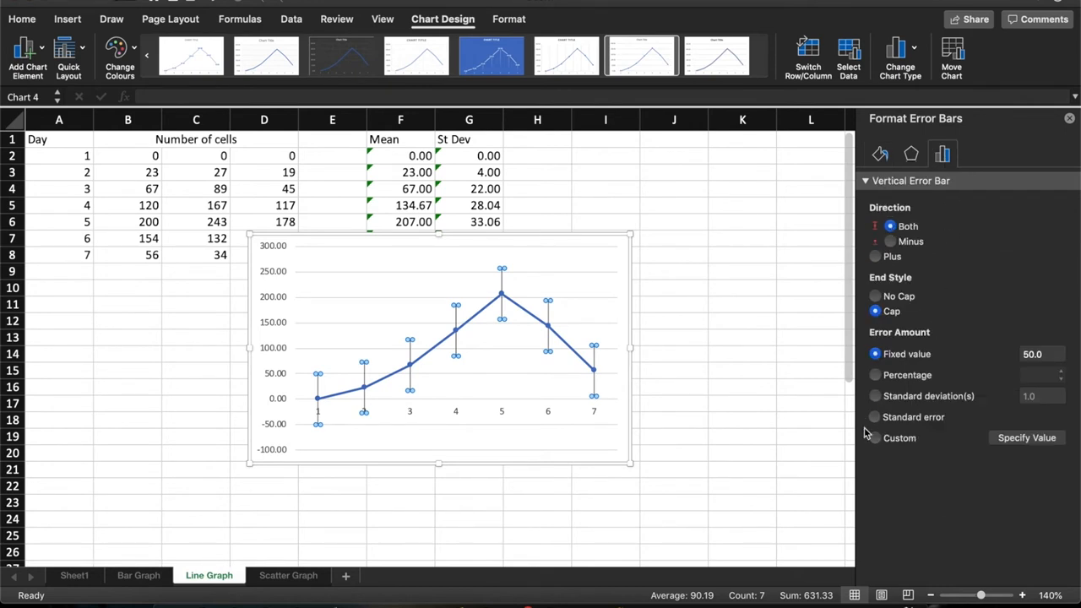
pyautogui.click(874, 437)
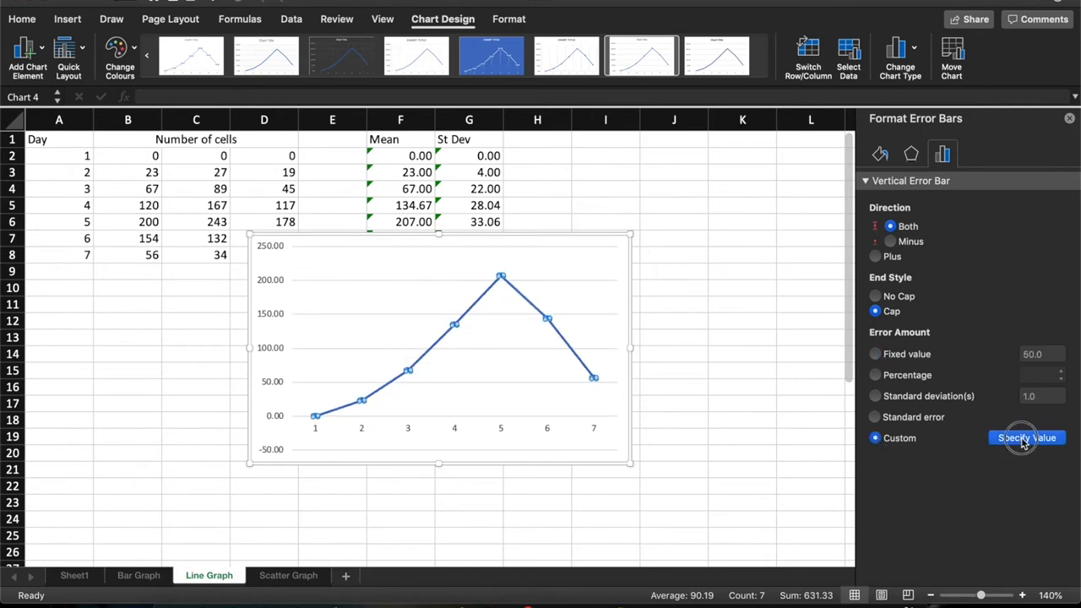
pyautogui.click(1026, 437)
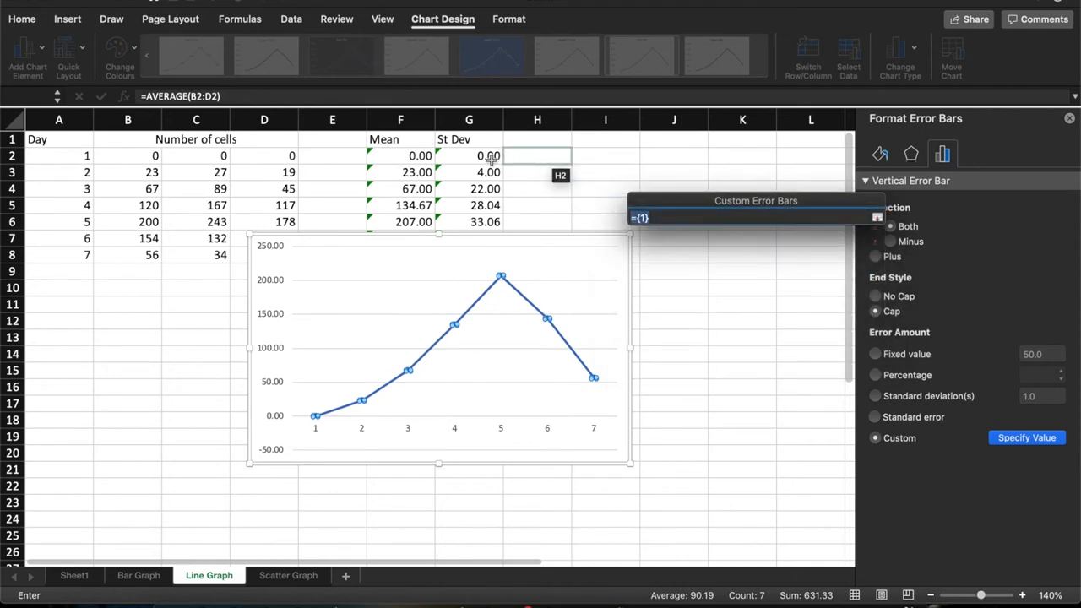
pyautogui.click(470, 156)
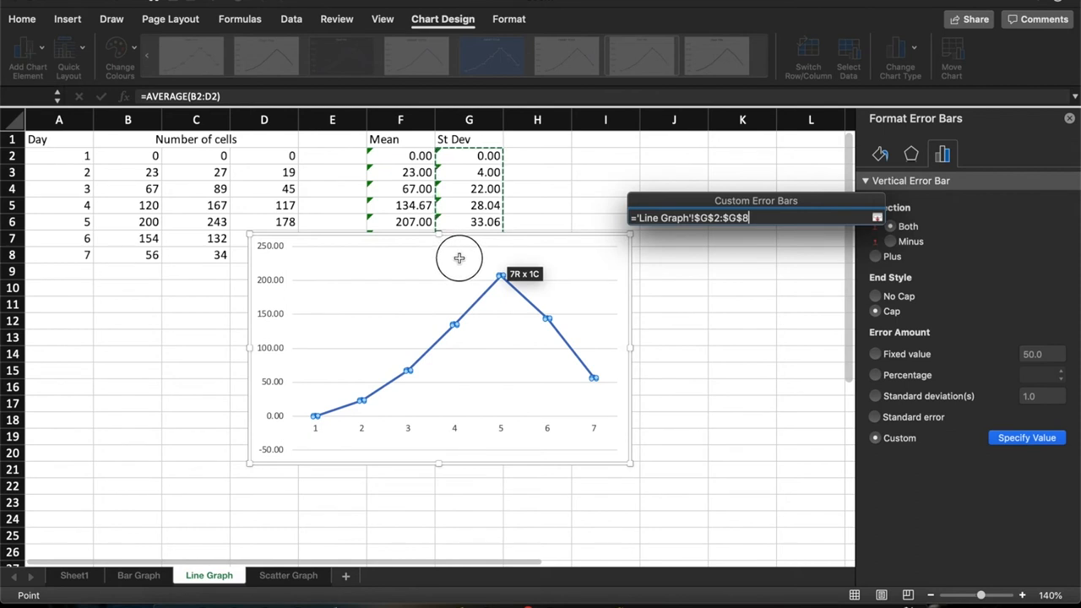
pyautogui.click(876, 218)
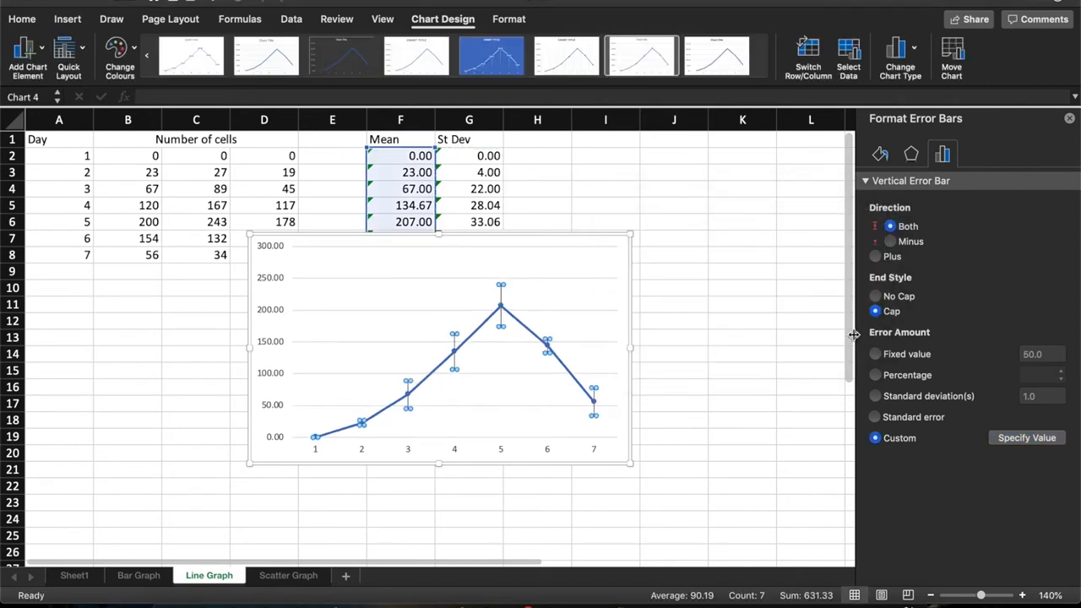
pyautogui.click(743, 370)
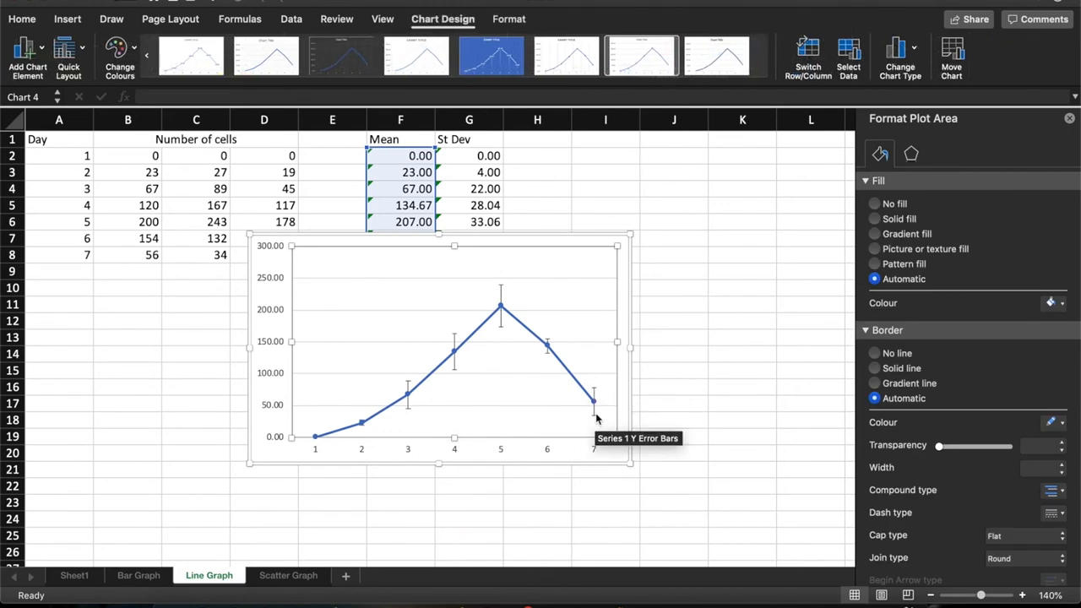
pyautogui.moveTo(690, 392)
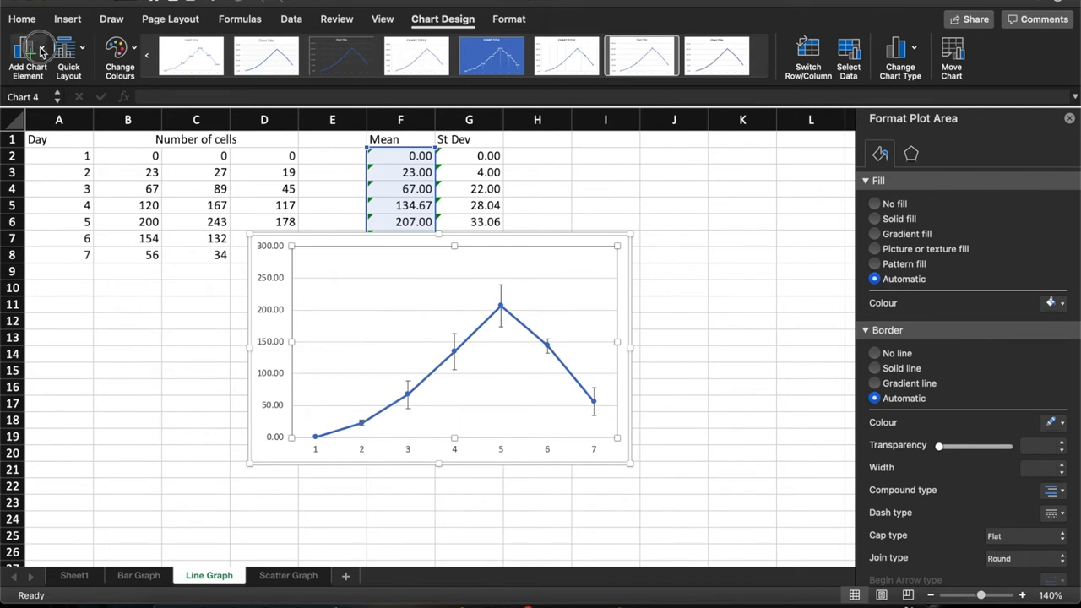
# - Add Primary Horizontal and Primary Vertical axis title placeholders, then move to the Scatter Graph sheet
pyautogui.click(27, 57)
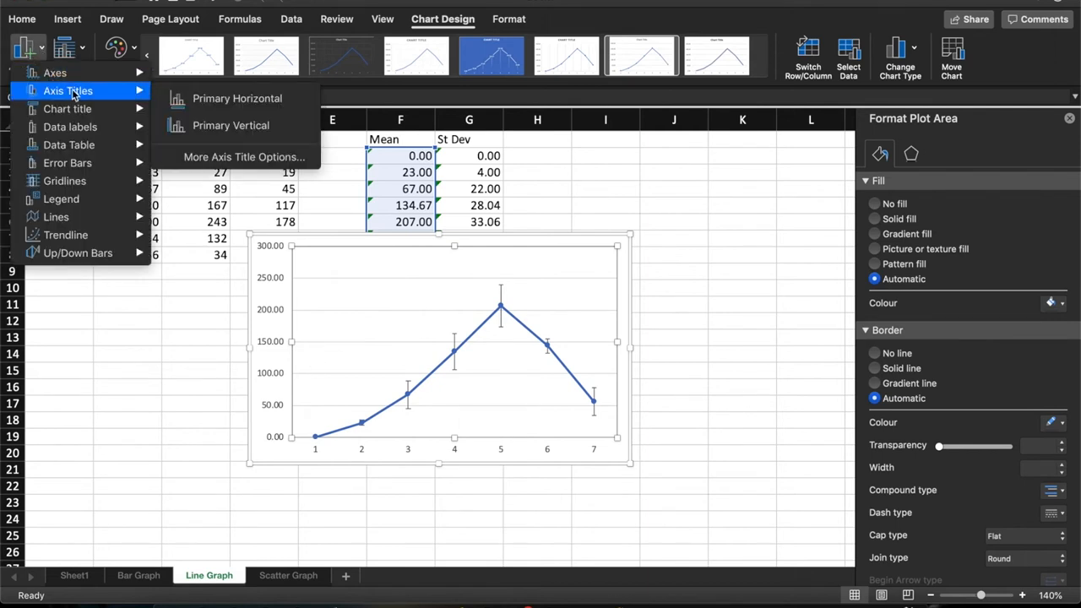
pyautogui.click(236, 98)
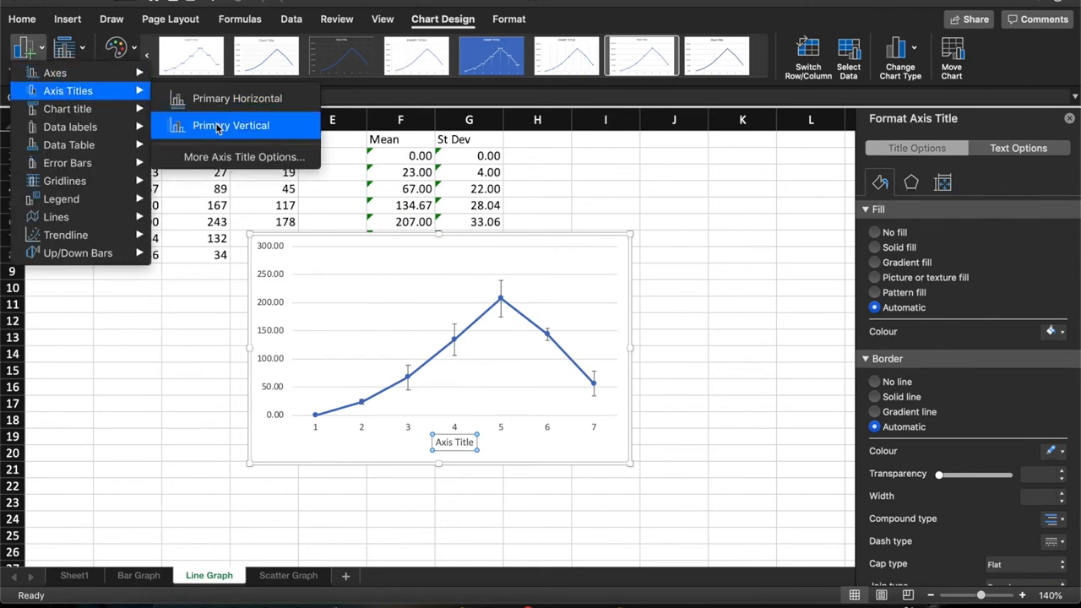
pyautogui.click(230, 125)
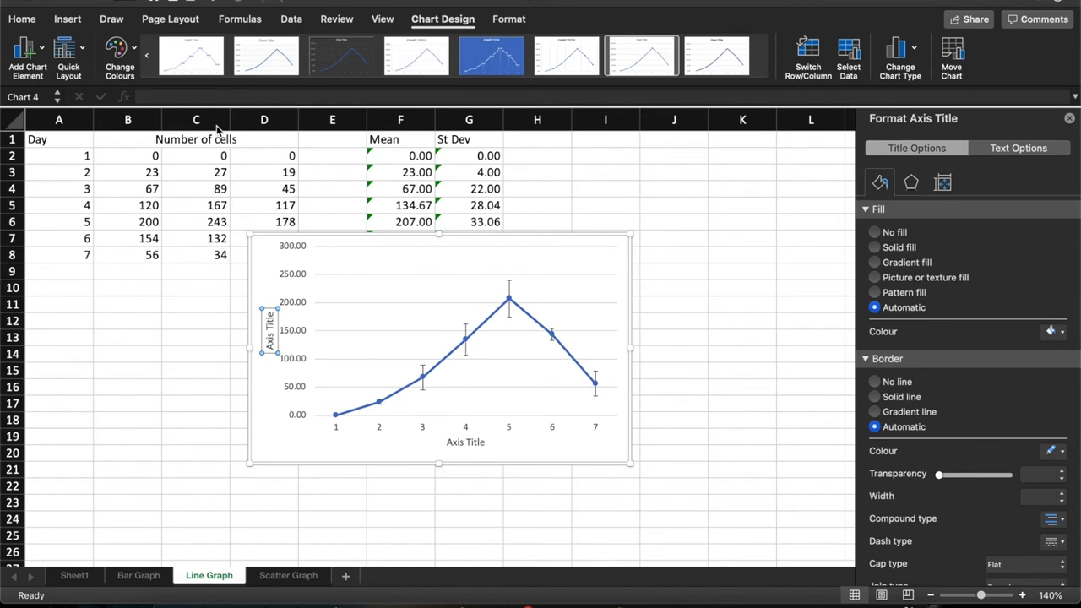
pyautogui.moveTo(267, 429)
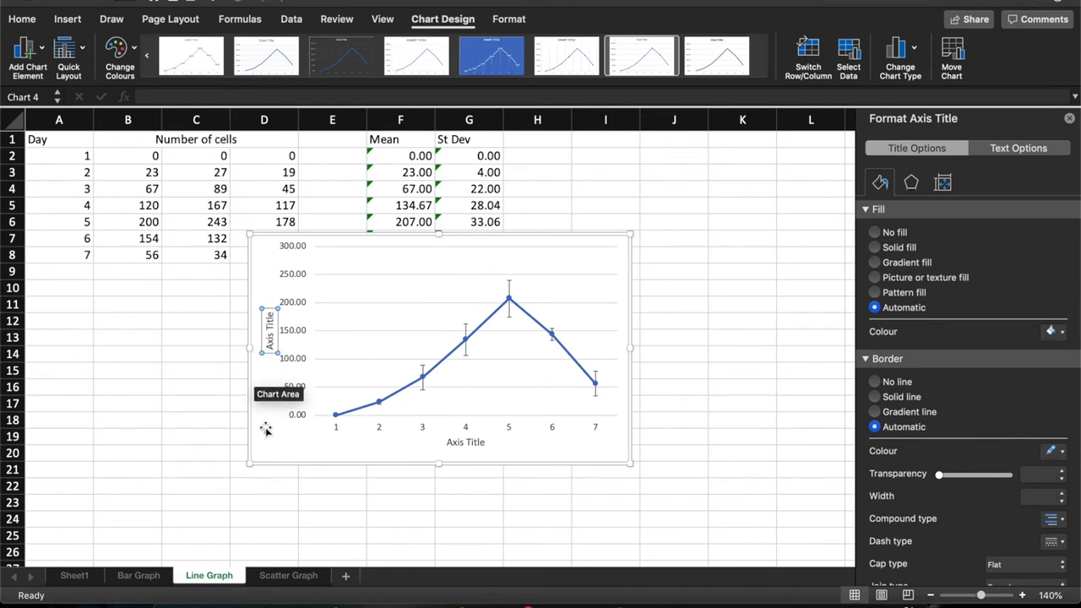
pyautogui.click(287, 574)
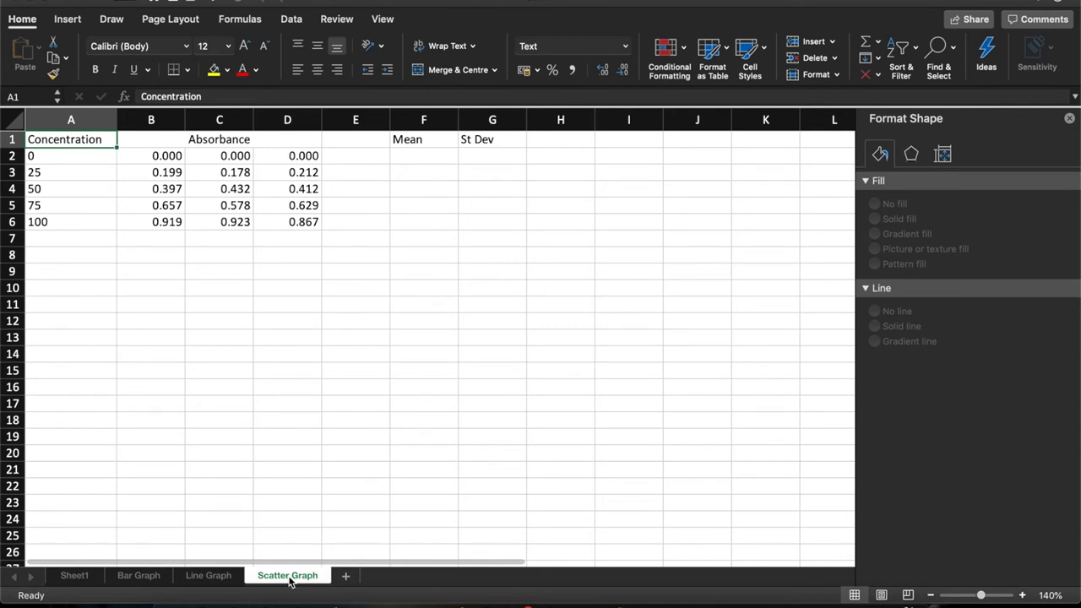
pyautogui.moveTo(634, 579)
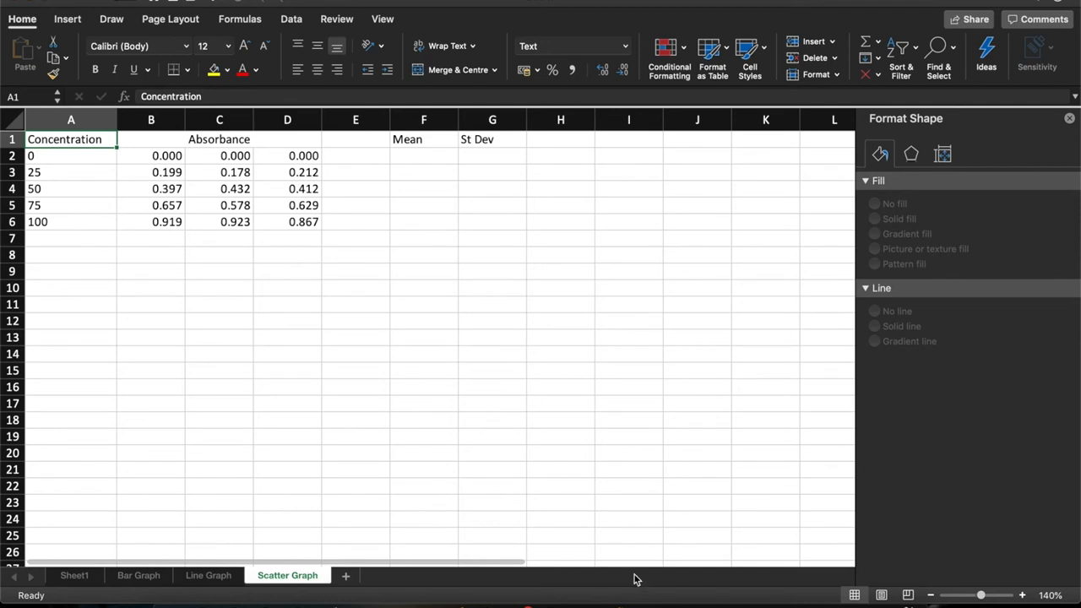
# - Enter =AVERAGE(B2:D2) in F2 and =STDEV(B2:D2) in G2 for the first concentration
pyautogui.click(423, 156)
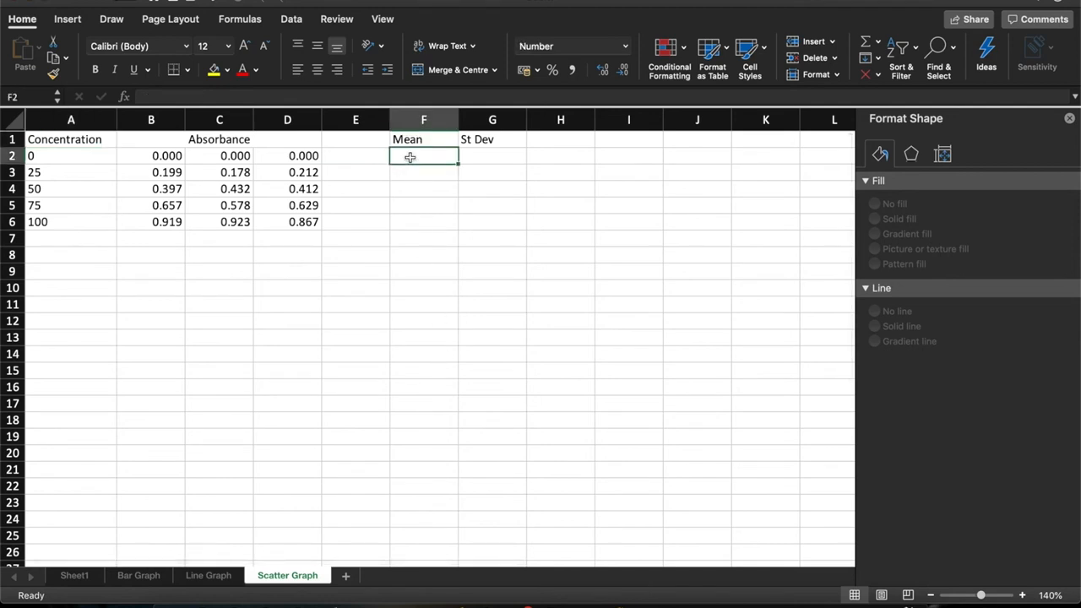
pyautogui.write('=av')
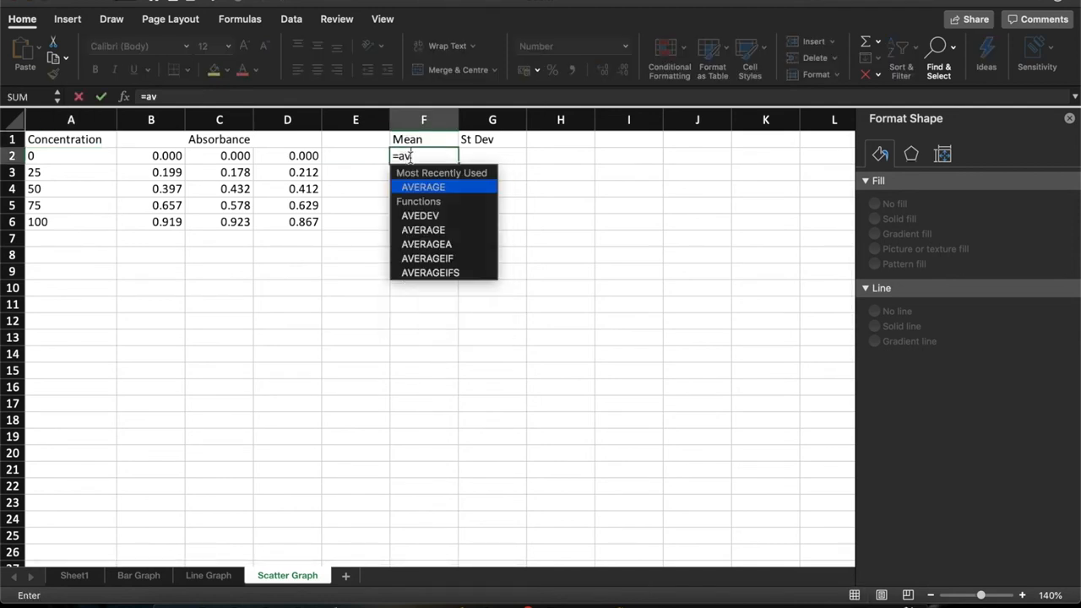
pyautogui.click(152, 155)
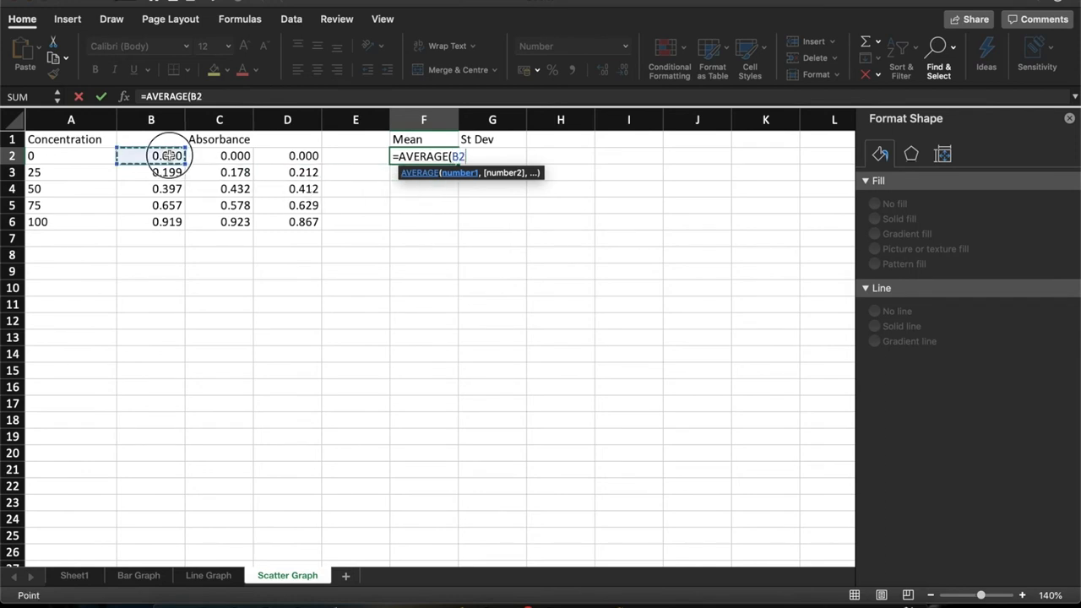
pyautogui.moveTo(150, 155); pyautogui.dragTo(288, 156)
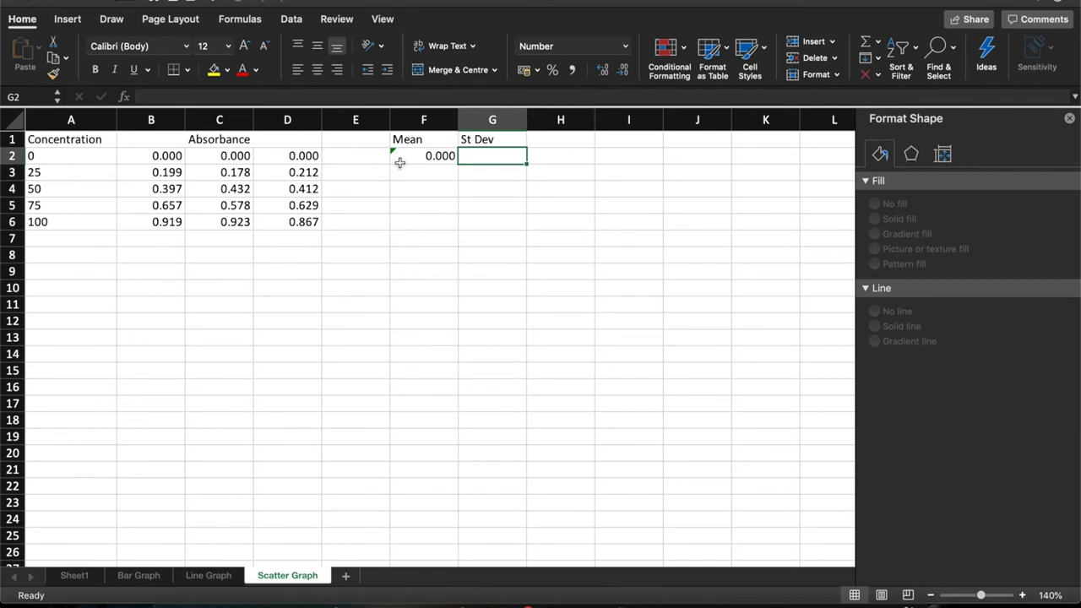
pyautogui.write('=')
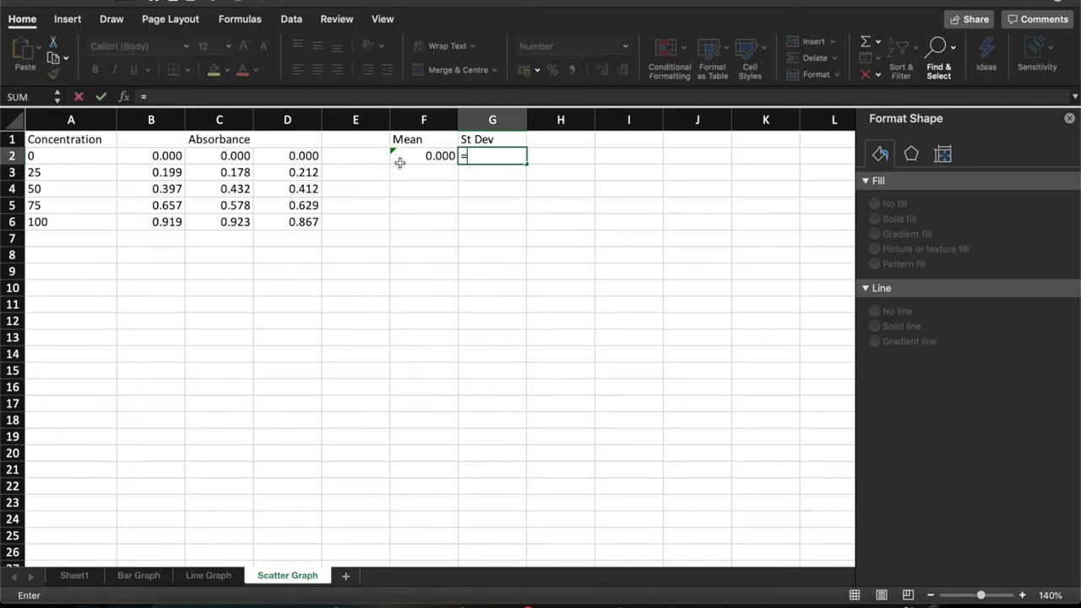
pyautogui.write('STDEV(')
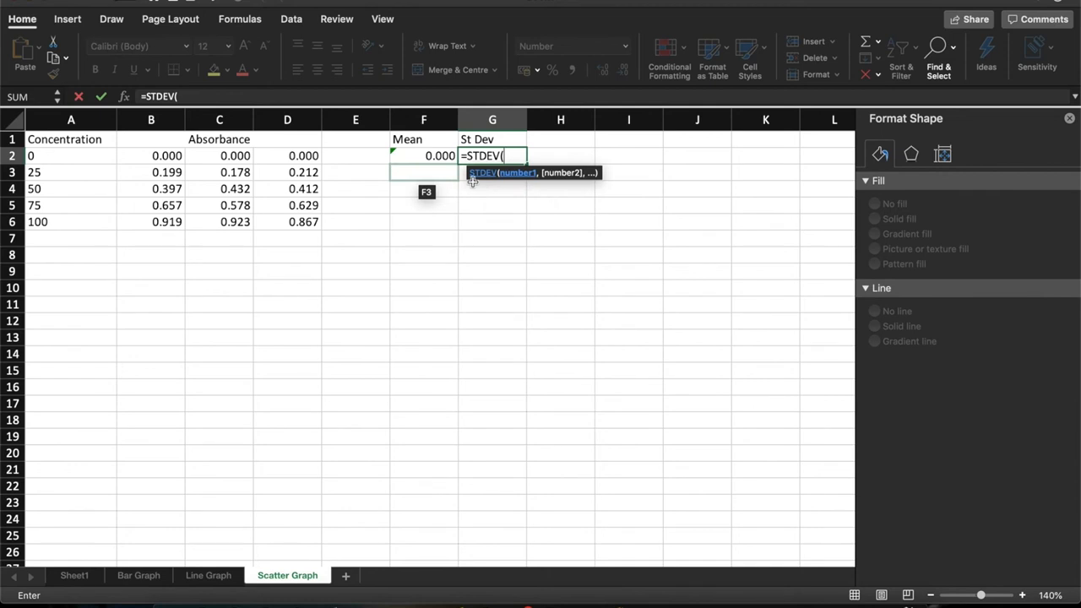
pyautogui.moveTo(166, 155); pyautogui.dragTo(304, 155)
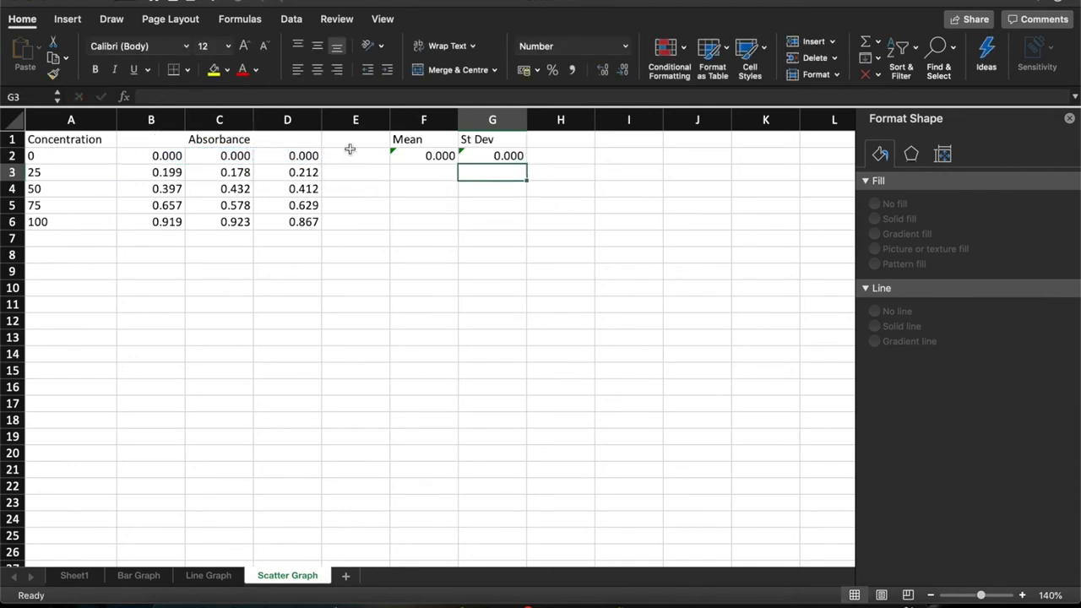
# - Fill the Mean and St Dev formulas down to row 6 for all five concentrations
pyautogui.click(423, 155)
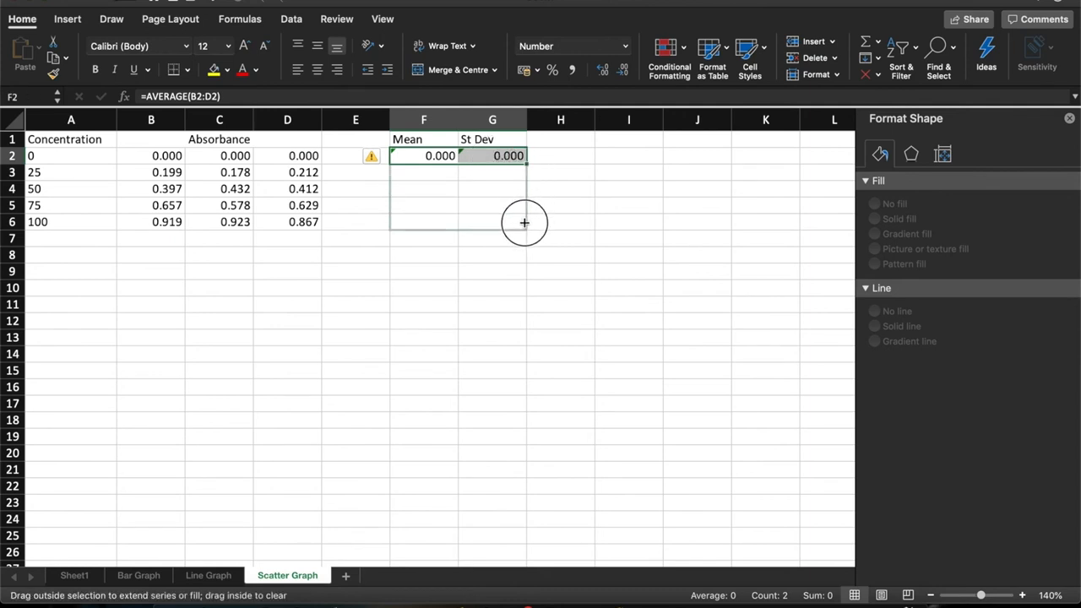
pyautogui.moveTo(524, 156); pyautogui.dragTo(523, 221)
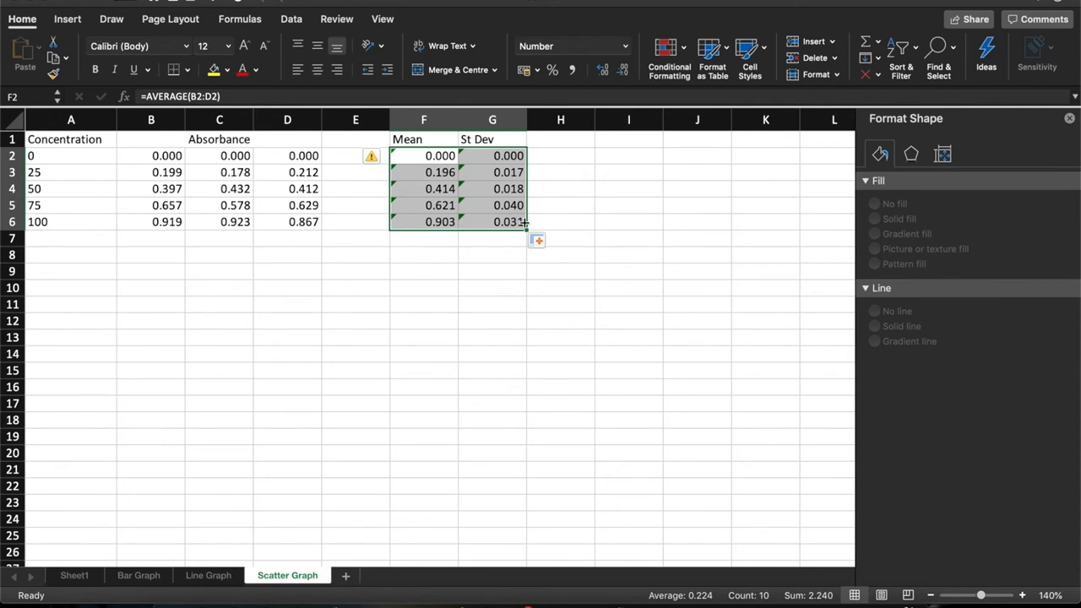
pyautogui.moveTo(439, 239)
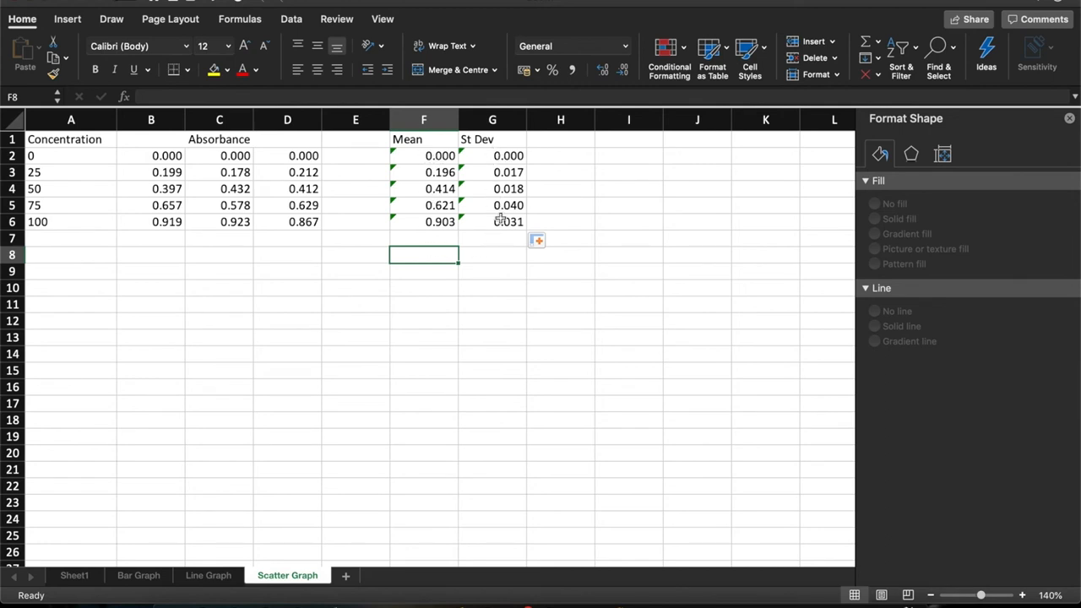
pyautogui.moveTo(151, 165)
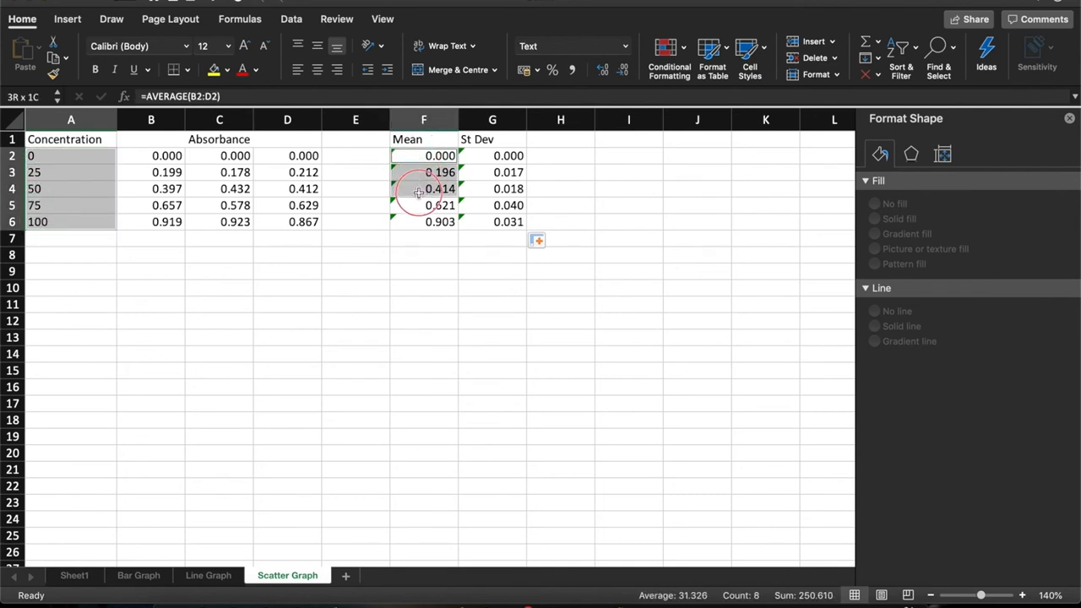
# - Insert a plain Scatter chart of mean absorbance (F2:F6) against concentration (A2:A6)
pyautogui.click(422, 155)
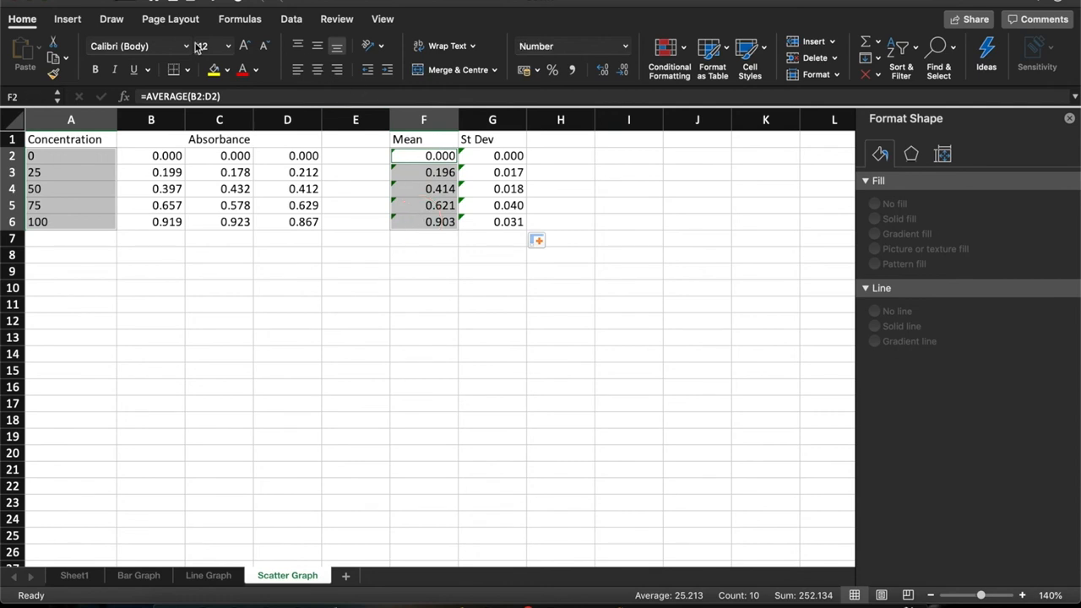
pyautogui.click(68, 18)
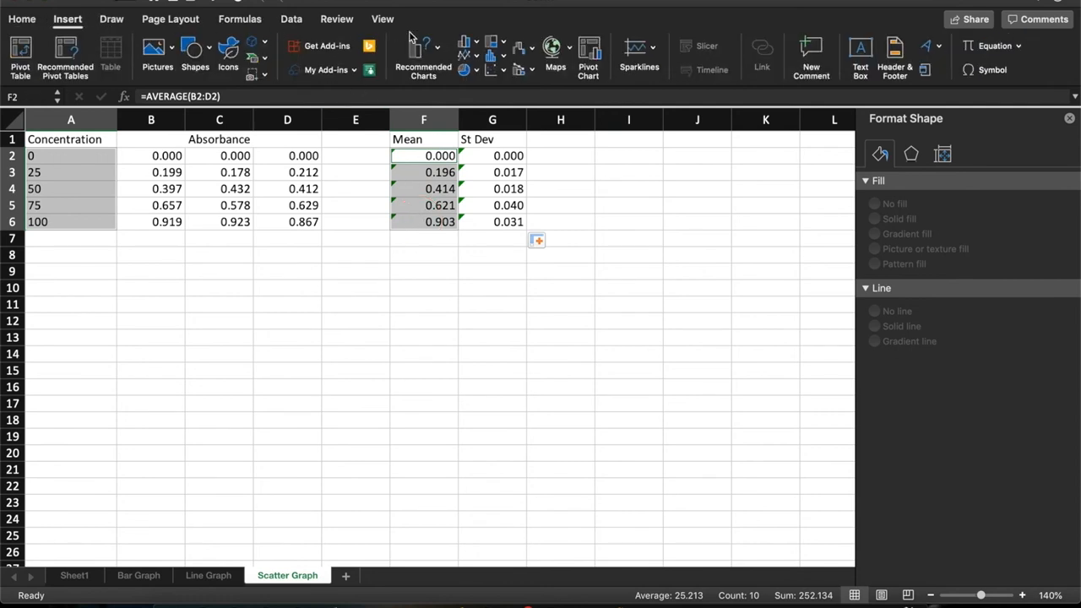
pyautogui.click(493, 70)
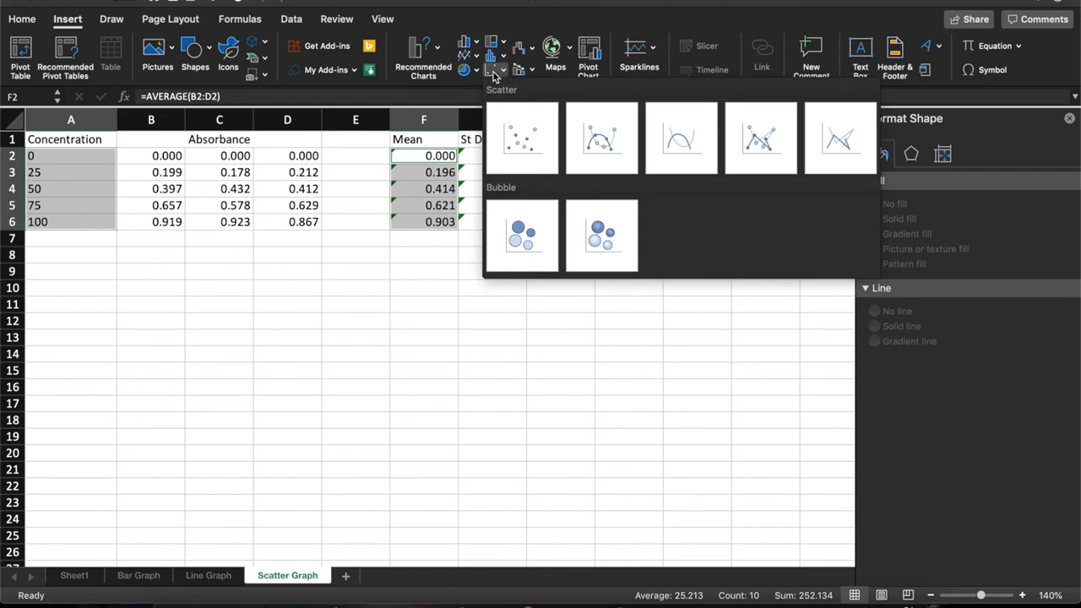
pyautogui.moveTo(522, 138)
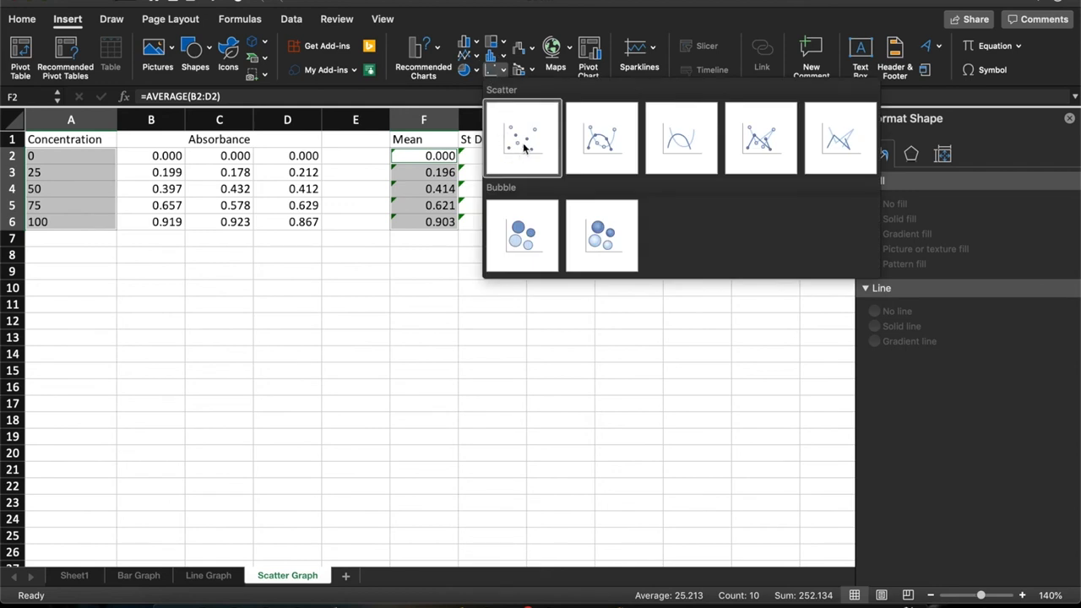
pyautogui.click(521, 138)
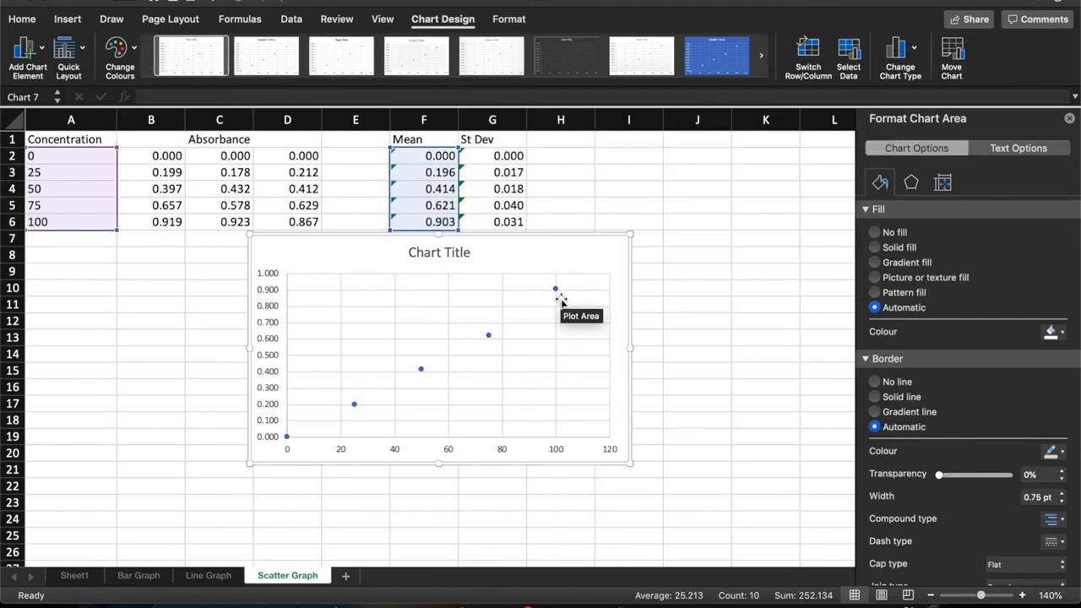
pyautogui.moveTo(353, 405)
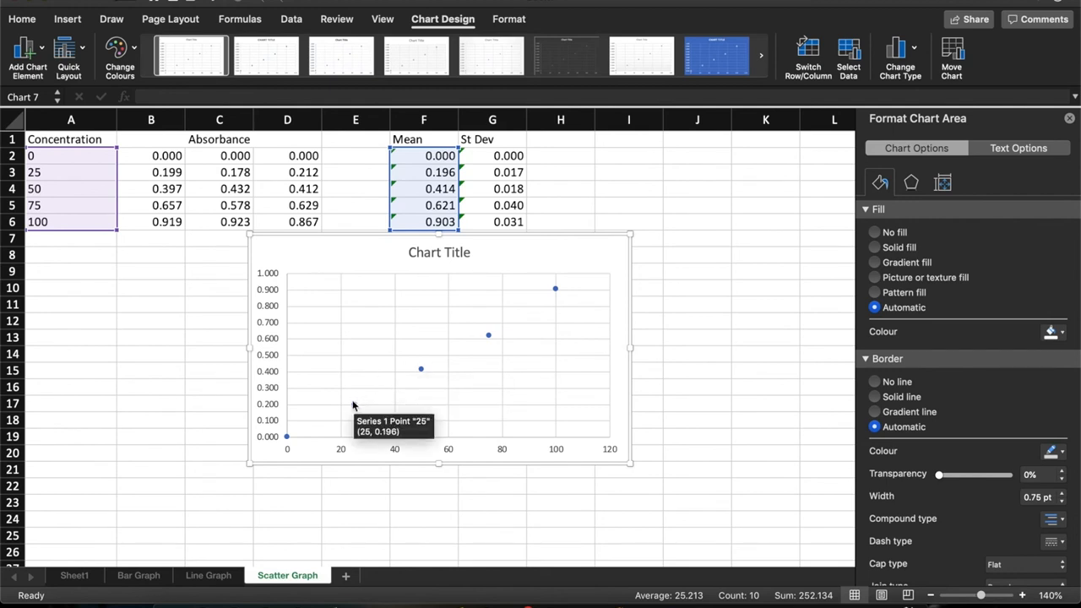
pyautogui.moveTo(568, 295)
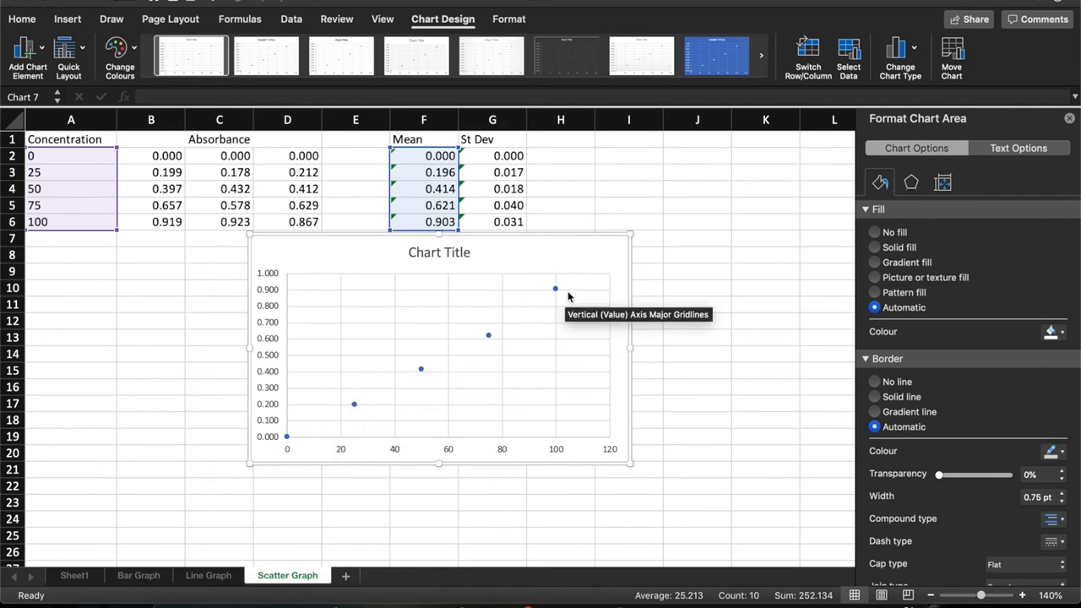
pyautogui.moveTo(307, 449)
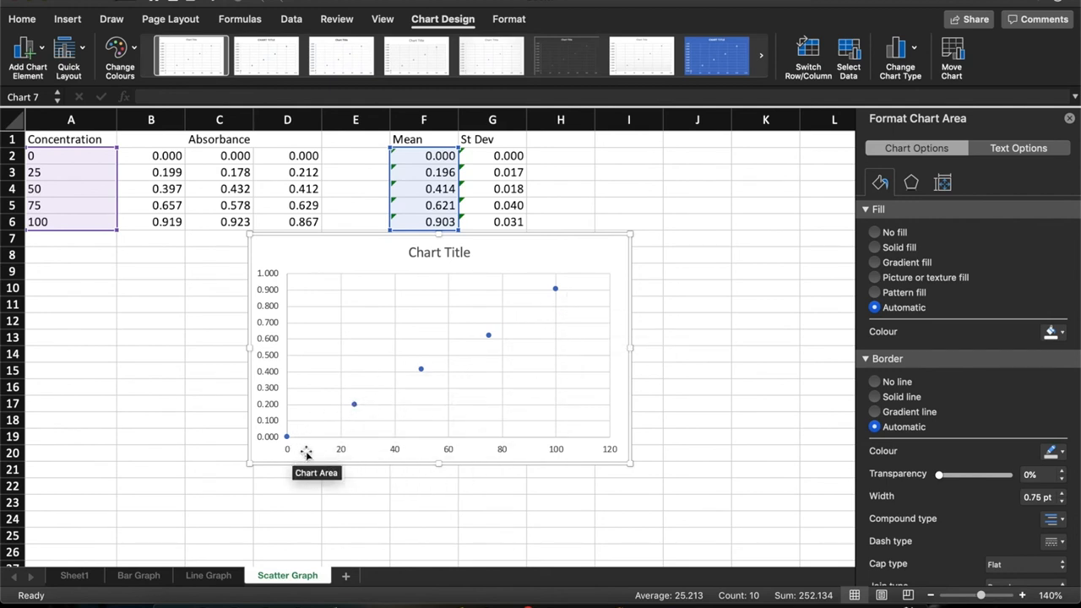
pyautogui.moveTo(507, 453)
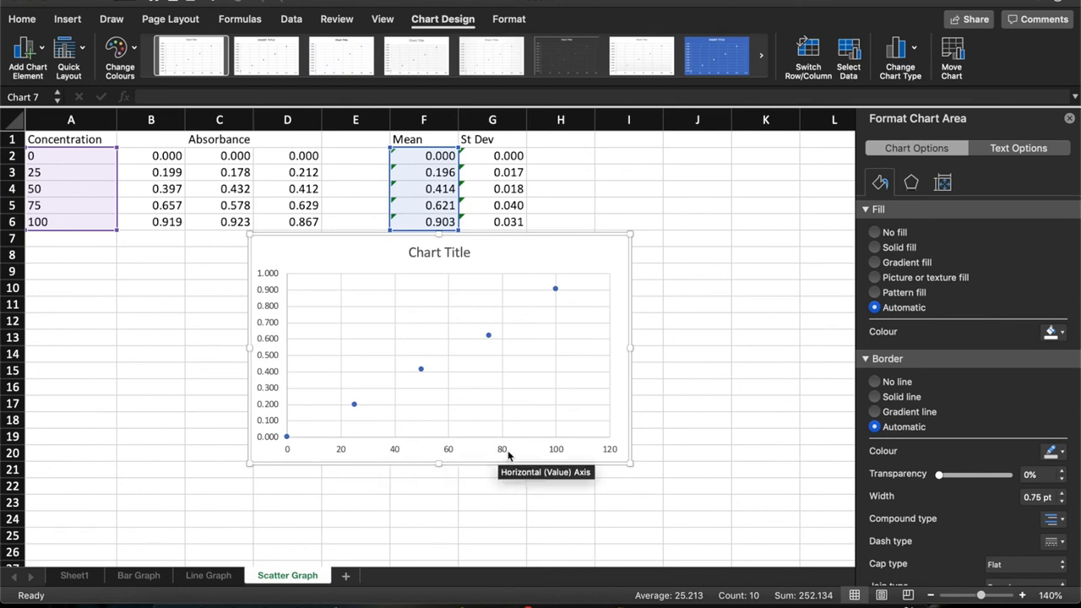
pyautogui.moveTo(76, 193)
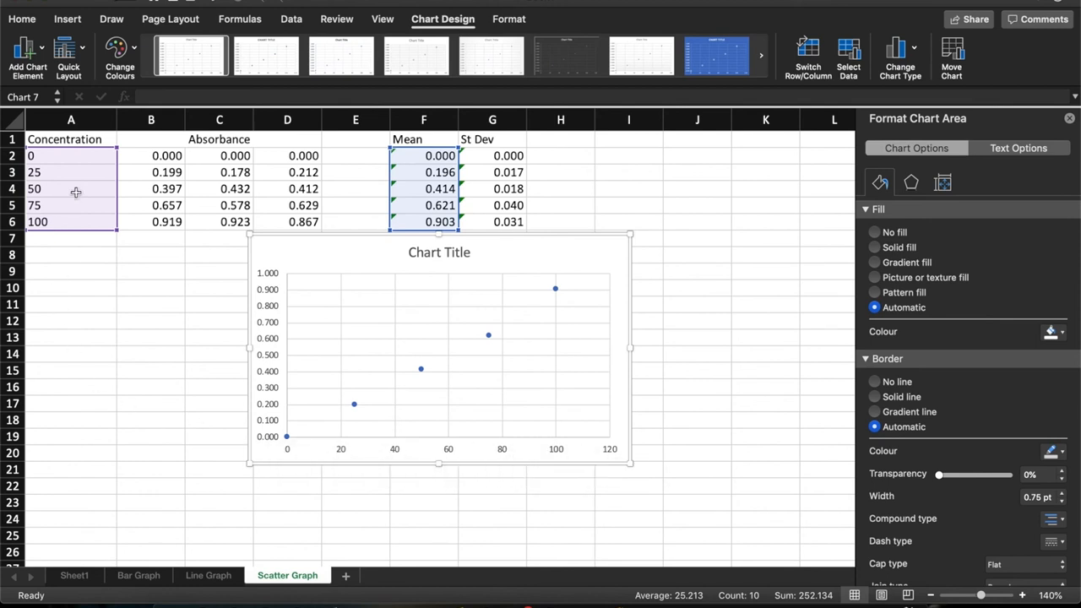
pyautogui.moveTo(75, 225)
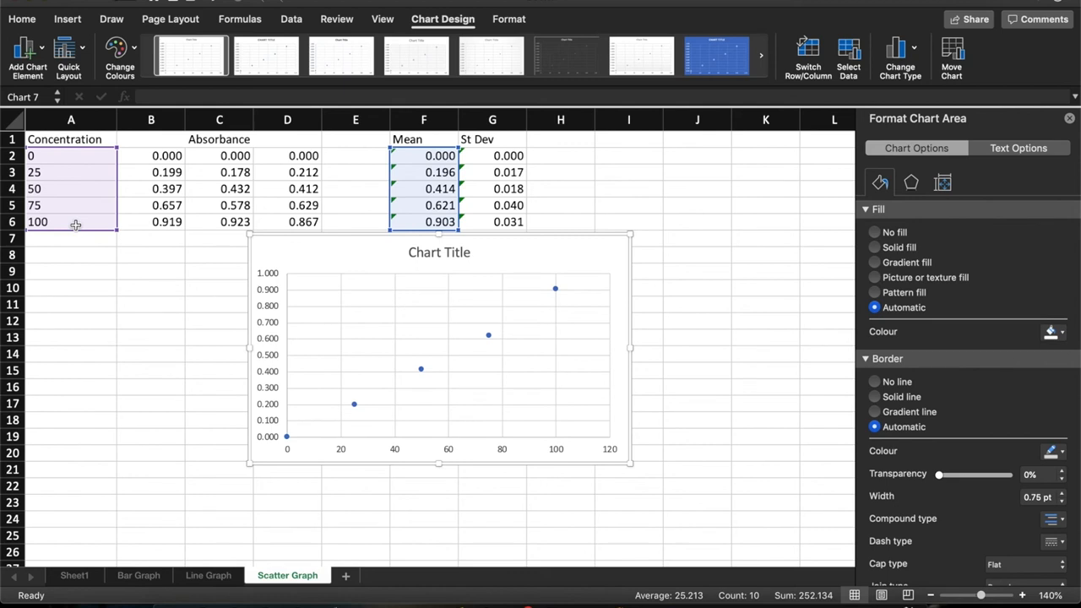
pyautogui.moveTo(378, 338)
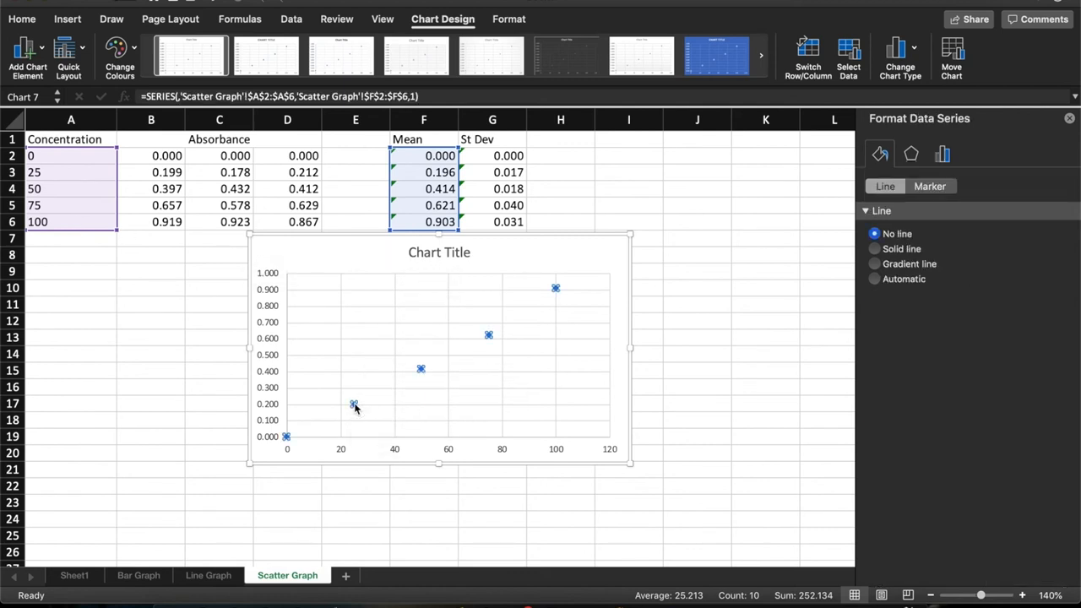
# - Add a linear trendline with intercept set at 0, displaying its equation and R² on the chart
pyautogui.rightClick(353, 406)
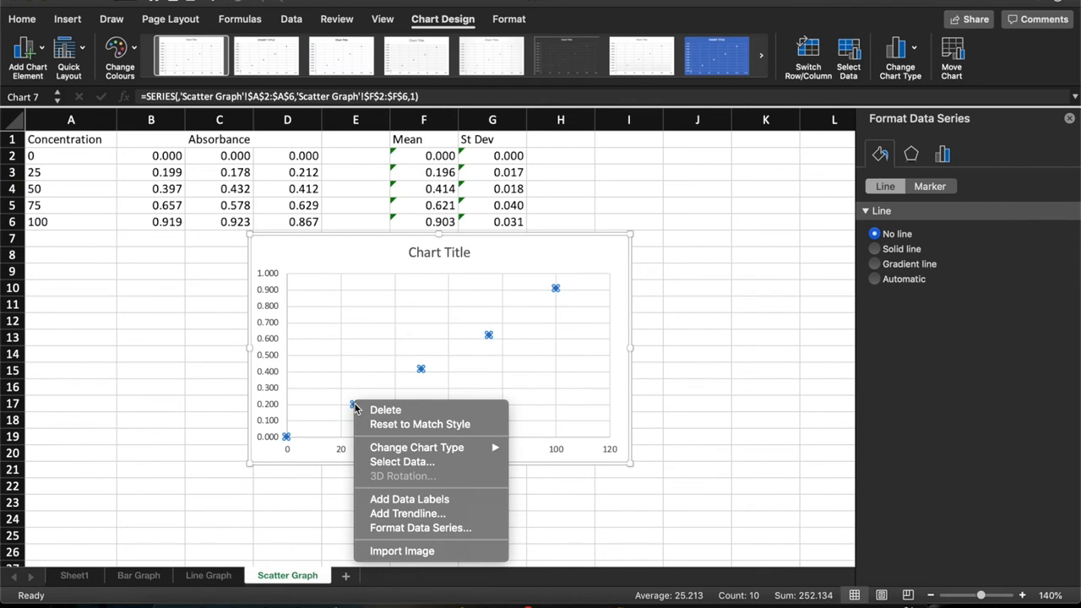
pyautogui.click(419, 521)
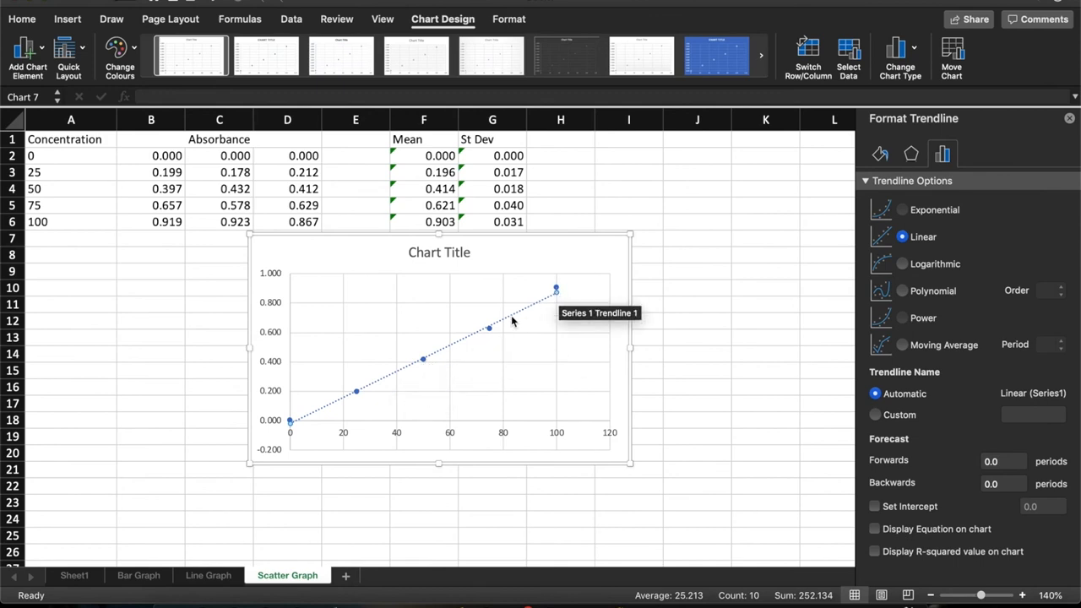
pyautogui.moveTo(301, 426)
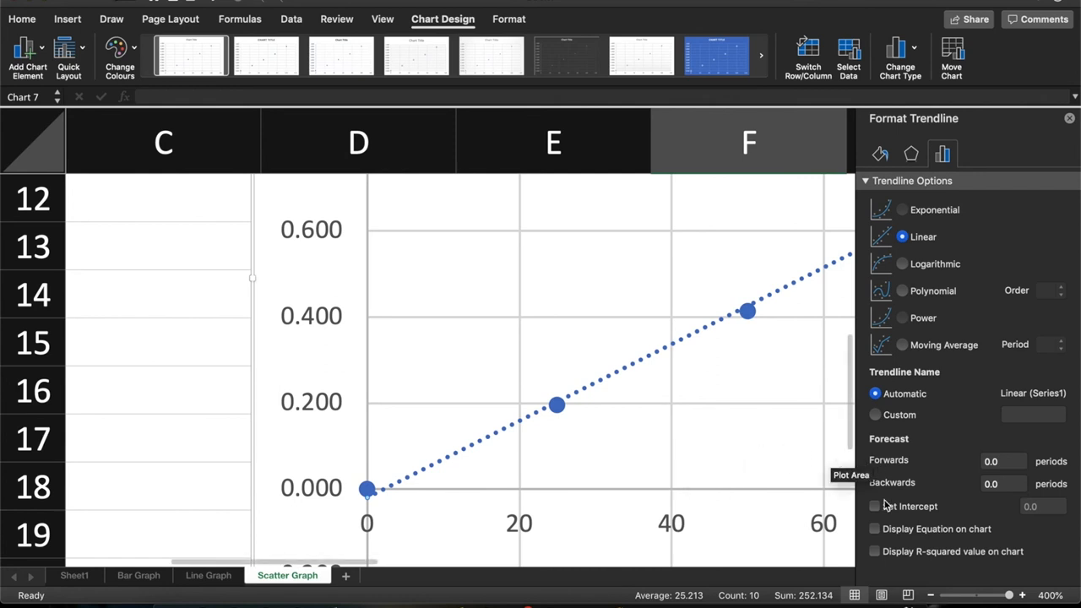
pyautogui.click(875, 507)
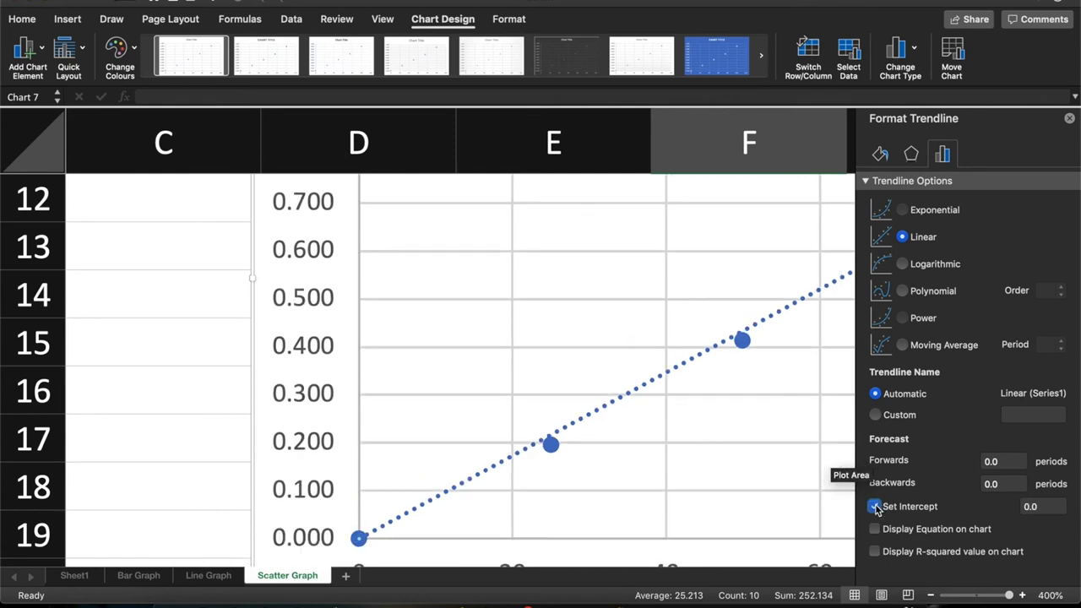
pyautogui.click(874, 506)
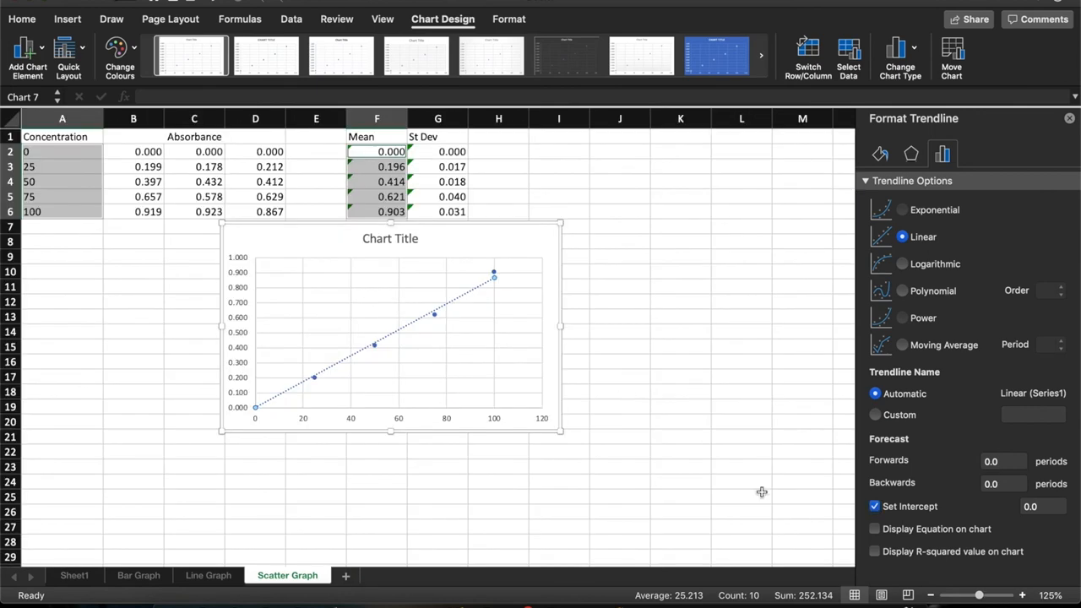
pyautogui.click(874, 528)
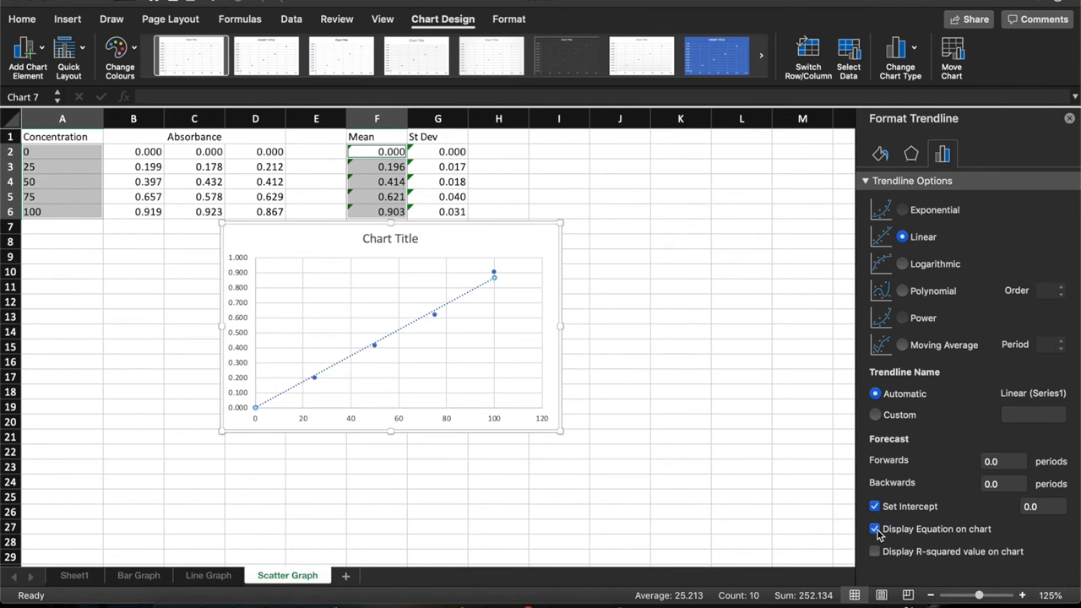
pyautogui.click(874, 550)
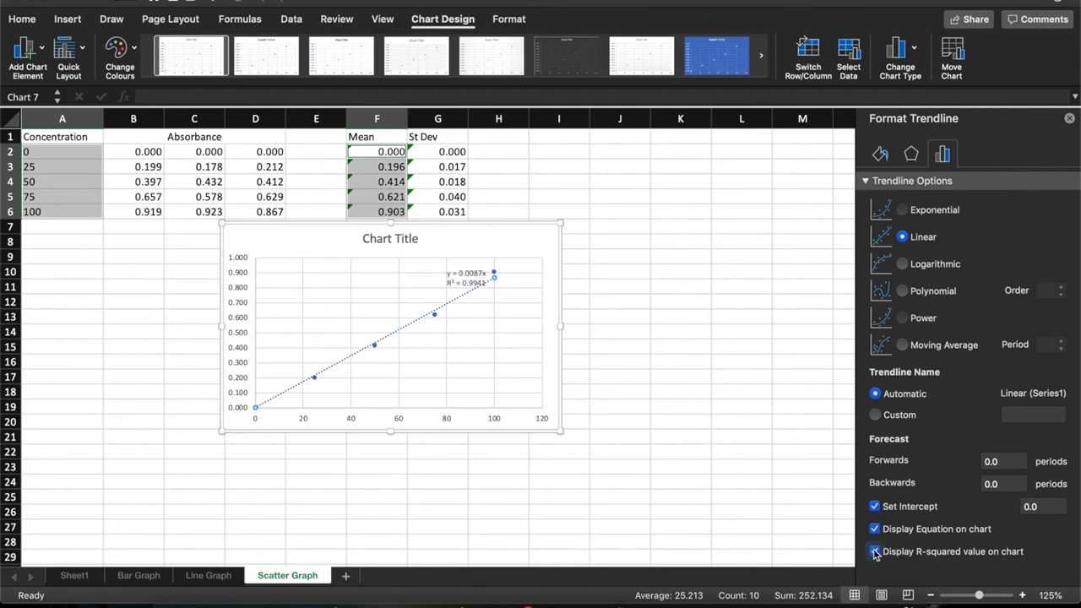
pyautogui.moveTo(489, 290)
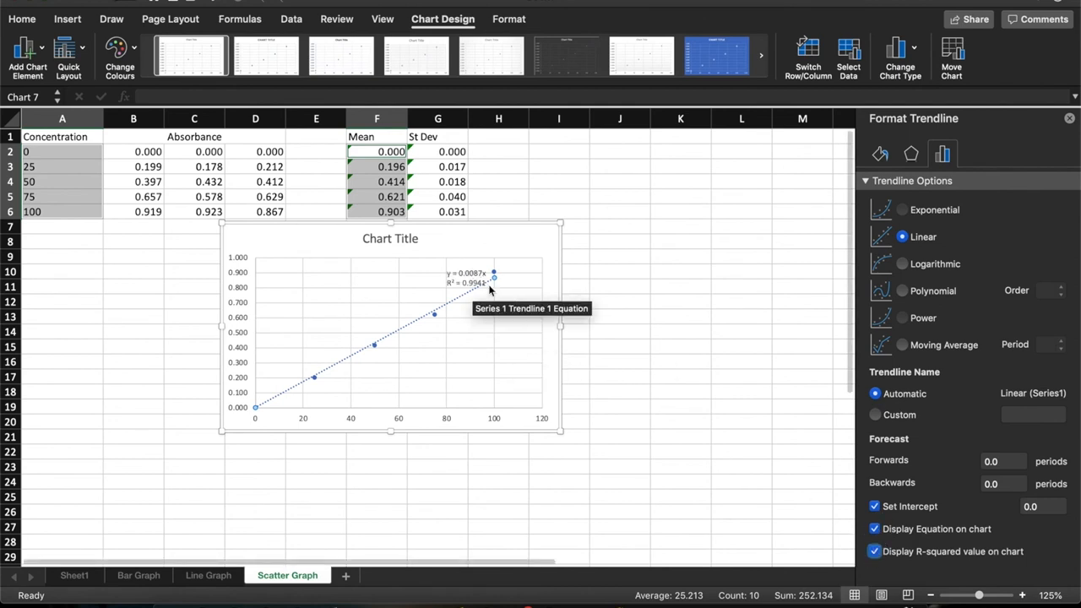
pyautogui.moveTo(486, 320)
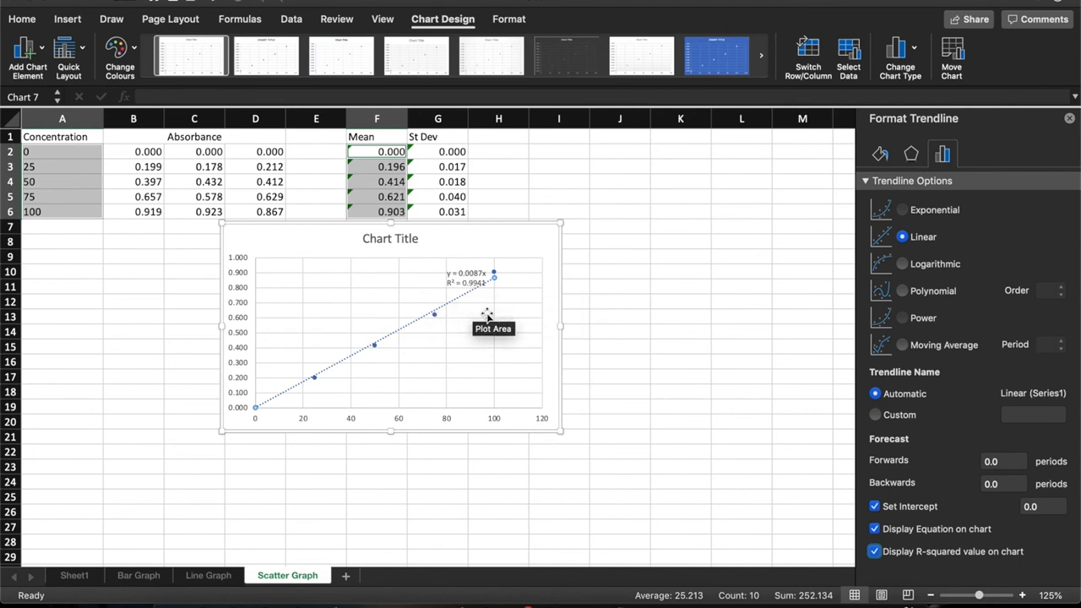
# - Add a Primary Vertical axis title placeholder to the scatter chart
pyautogui.click(390, 236)
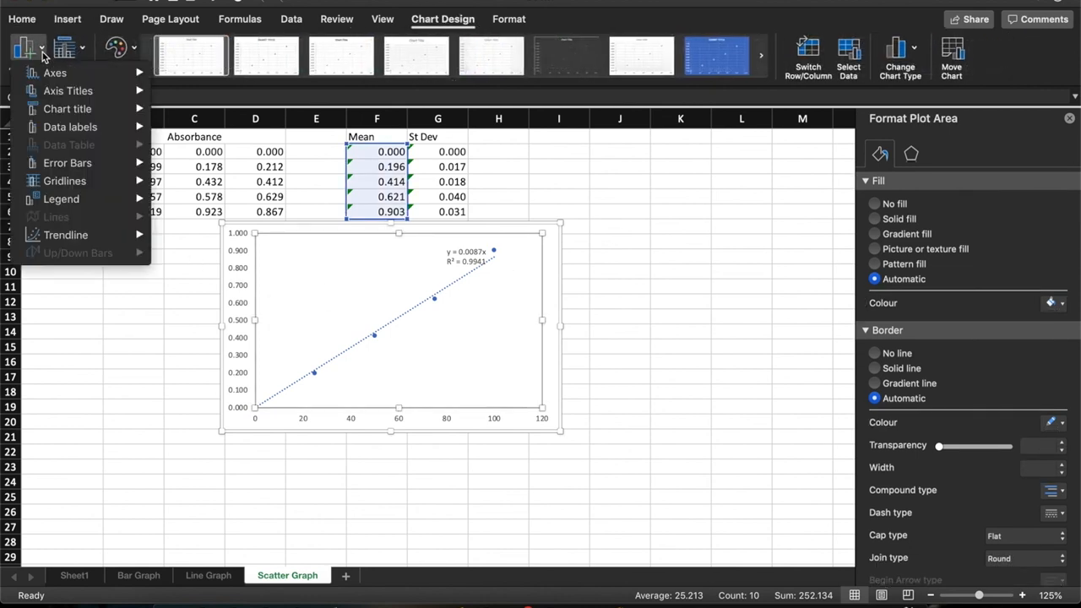
pyautogui.click(68, 92)
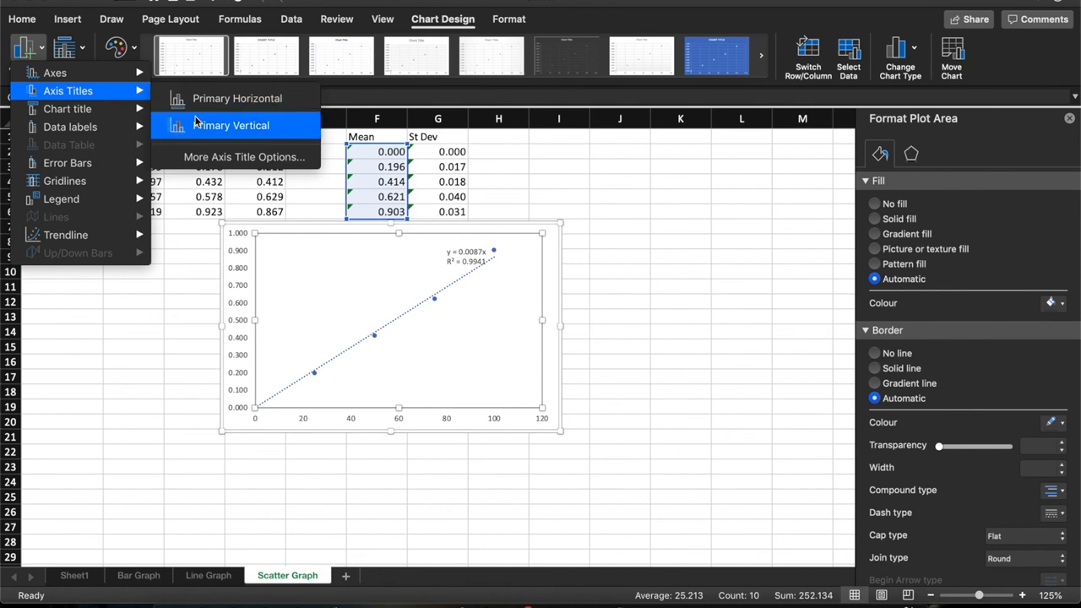
pyautogui.click(231, 125)
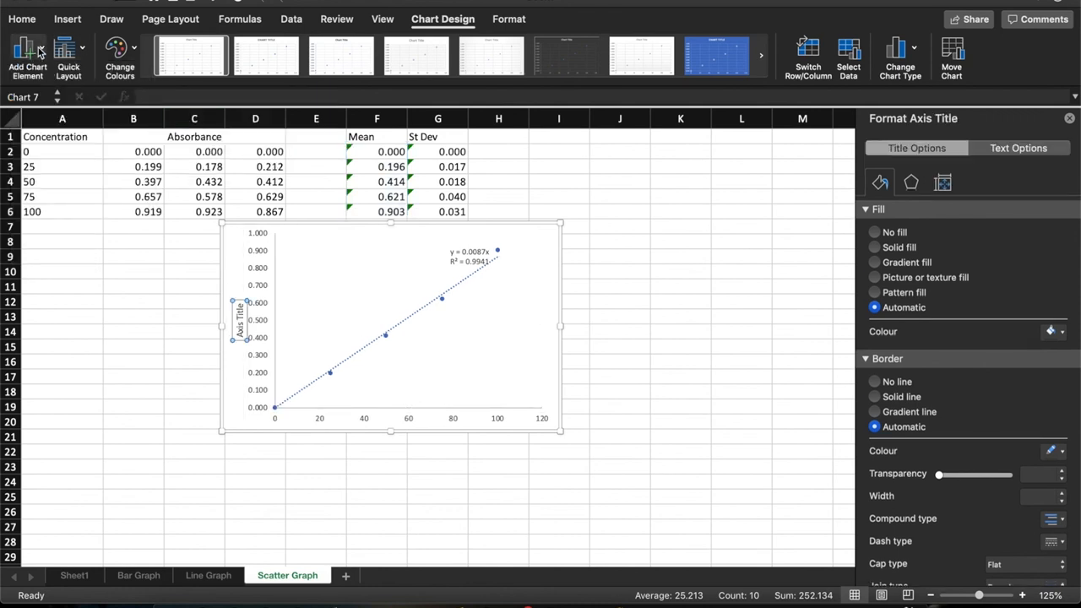
pyautogui.click(27, 57)
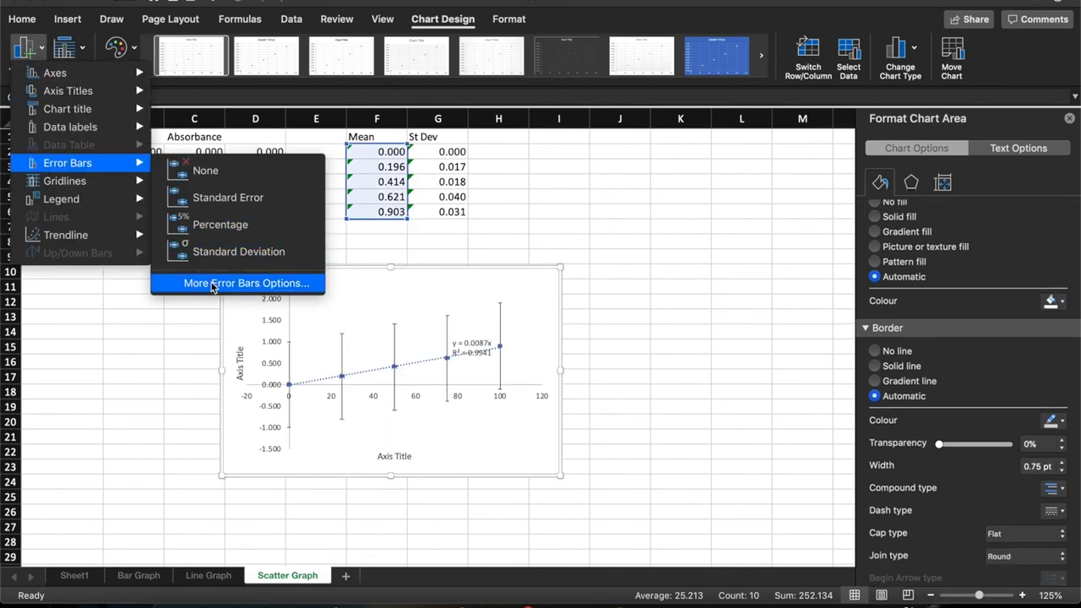
# - Give the scatter points custom error bars using St Dev values G2:G6 for positive and negative
pyautogui.click(246, 284)
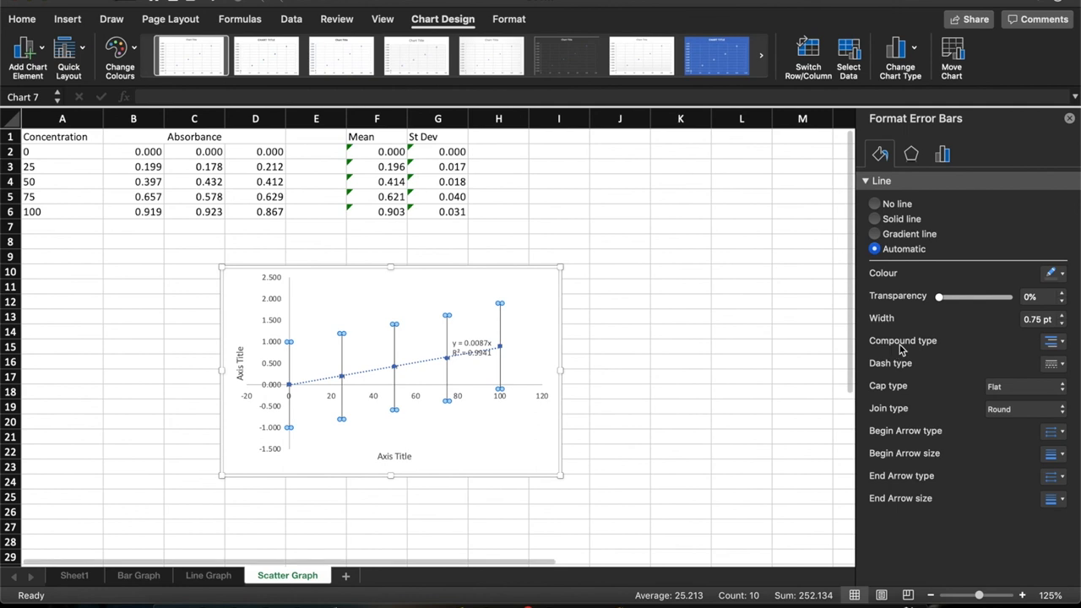
pyautogui.click(943, 153)
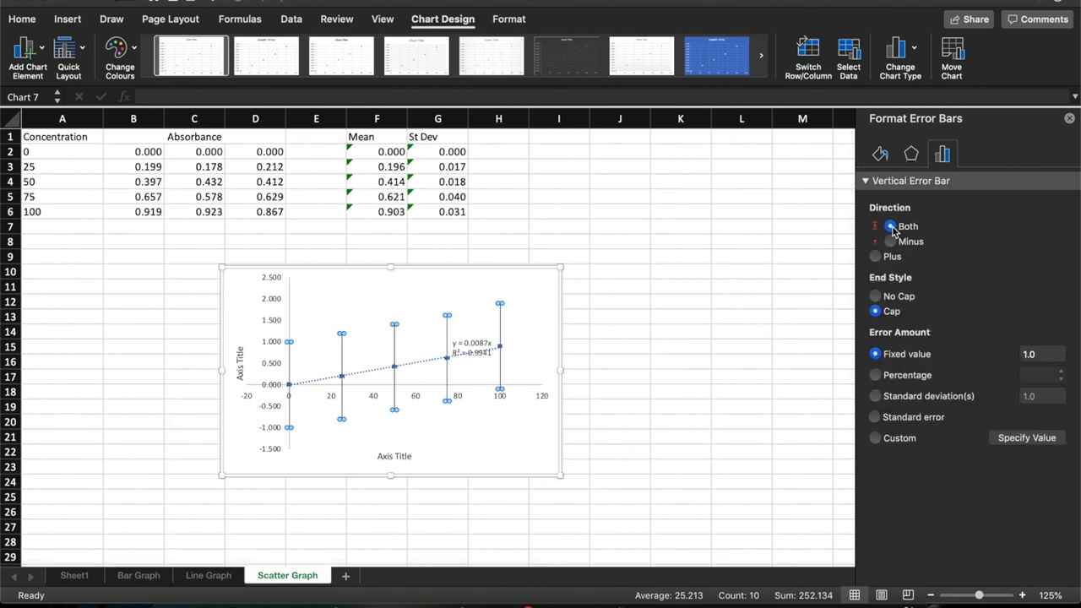
pyautogui.click(875, 437)
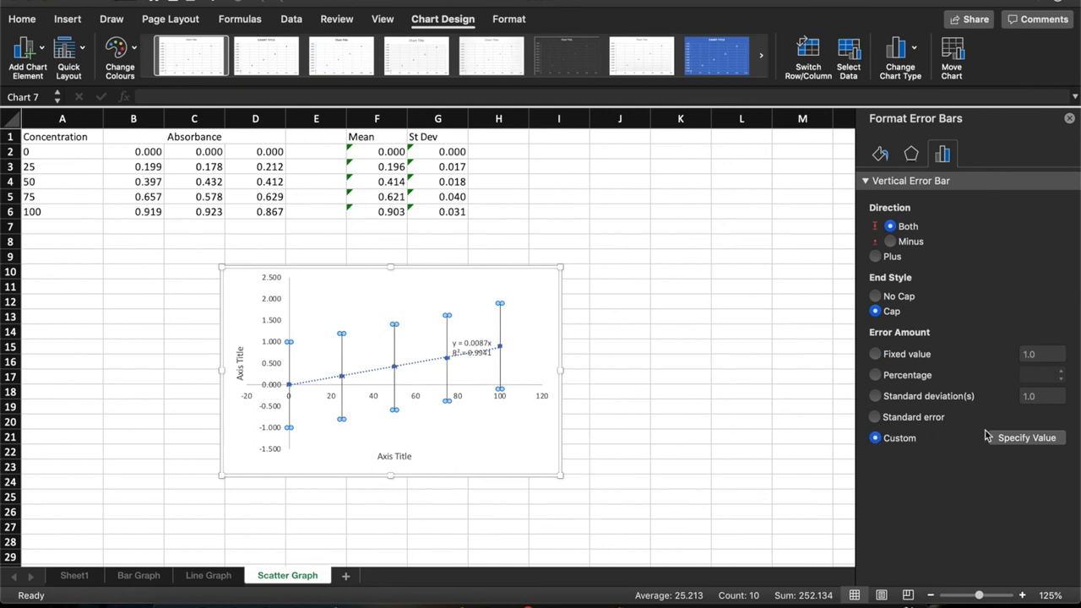
pyautogui.click(1026, 437)
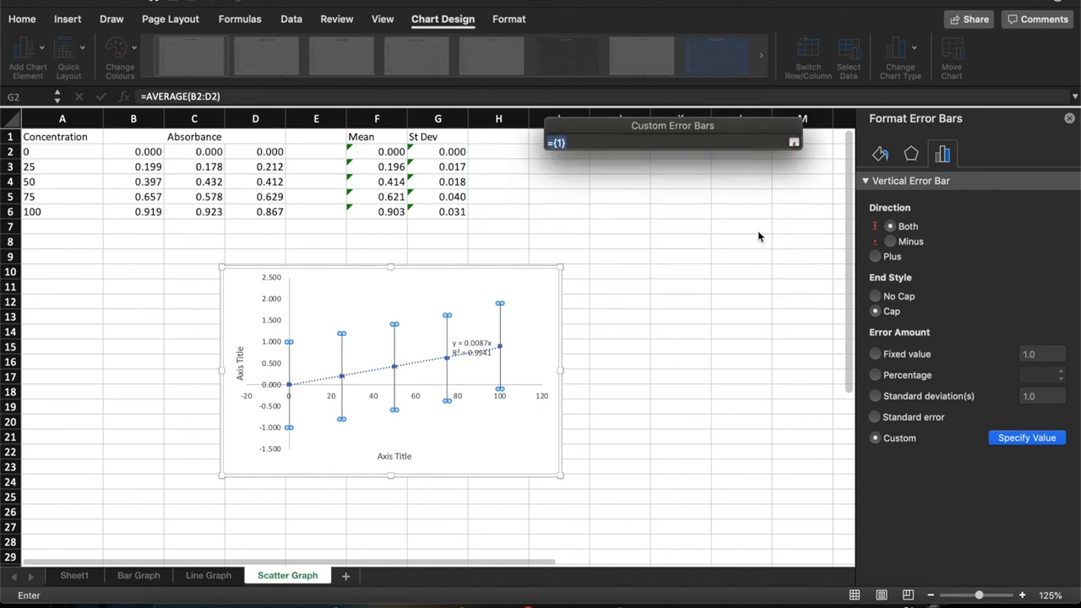
pyautogui.moveTo(437, 152); pyautogui.dragTo(438, 211)
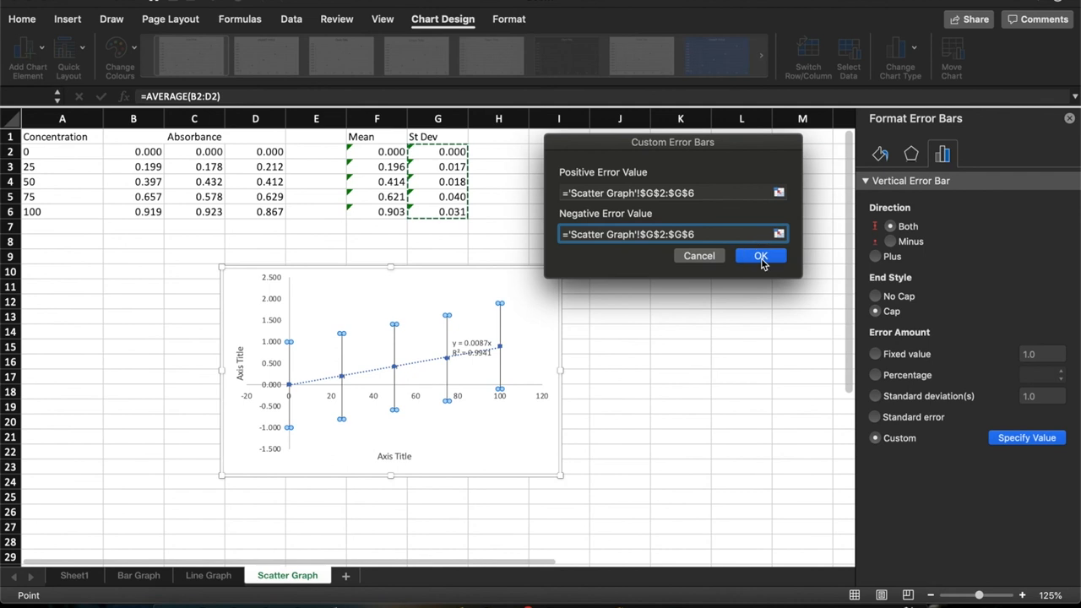
pyautogui.click(760, 257)
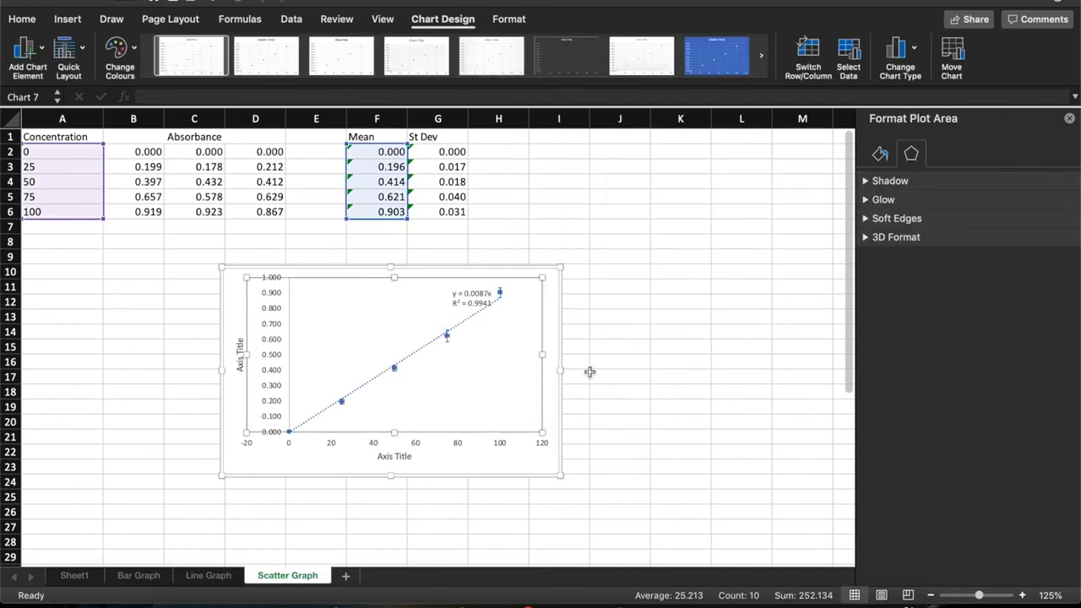
pyautogui.moveTo(608, 375)
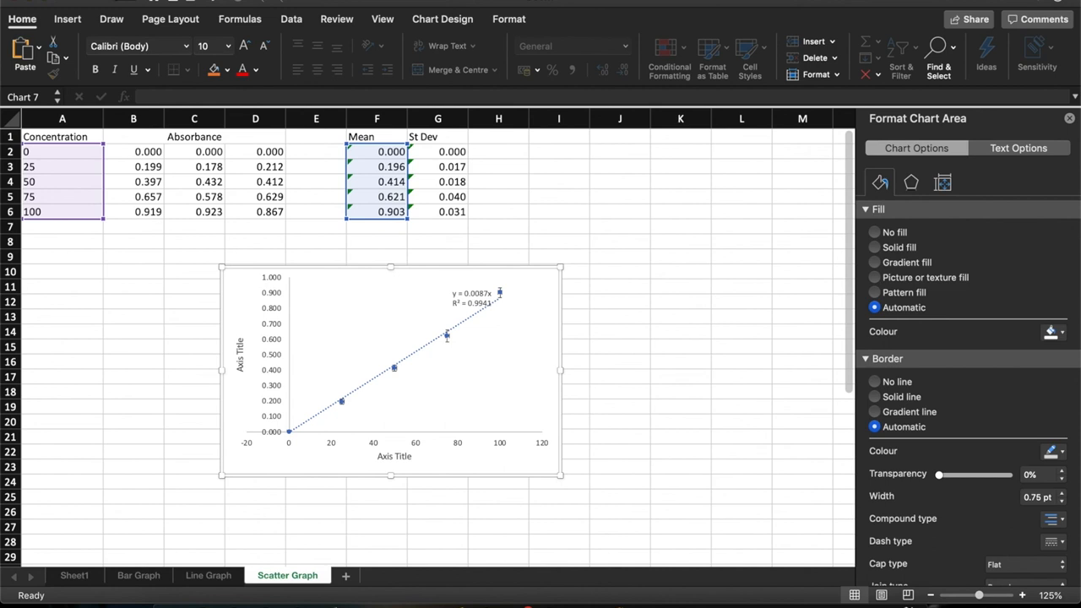
# - Bring up the context menu with Copy for the finished scatter chart
pyautogui.rightClick(61, 167)
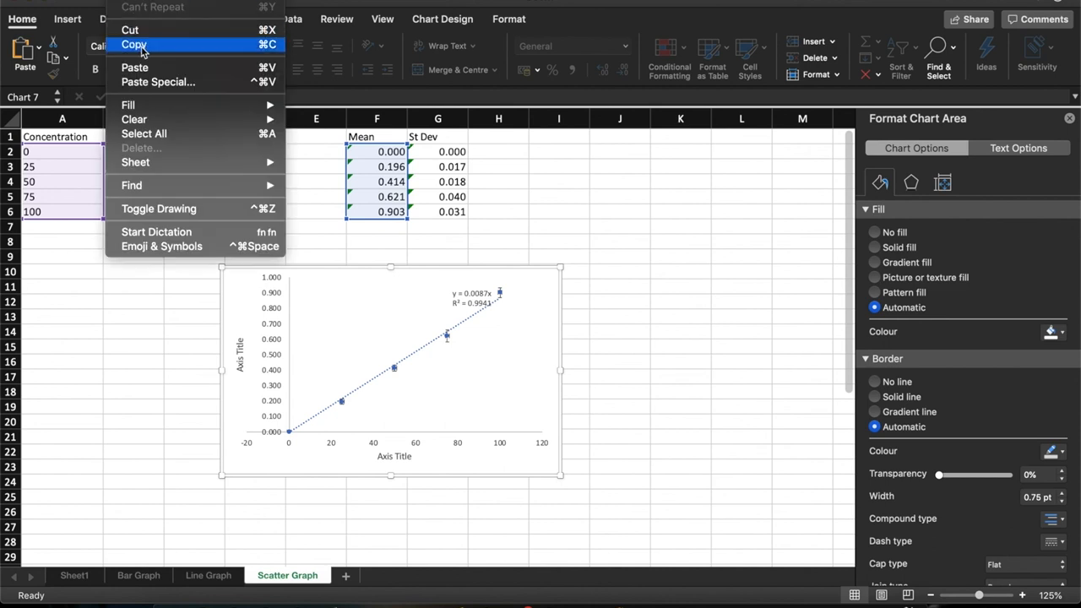